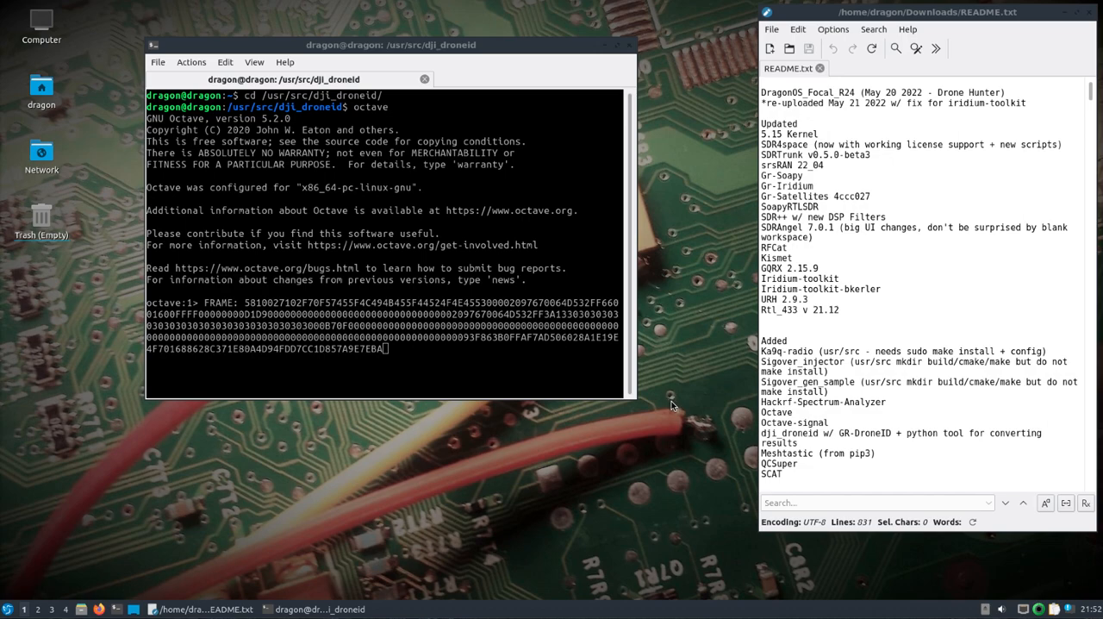
mouse_move(395, 356)
text(cd /)
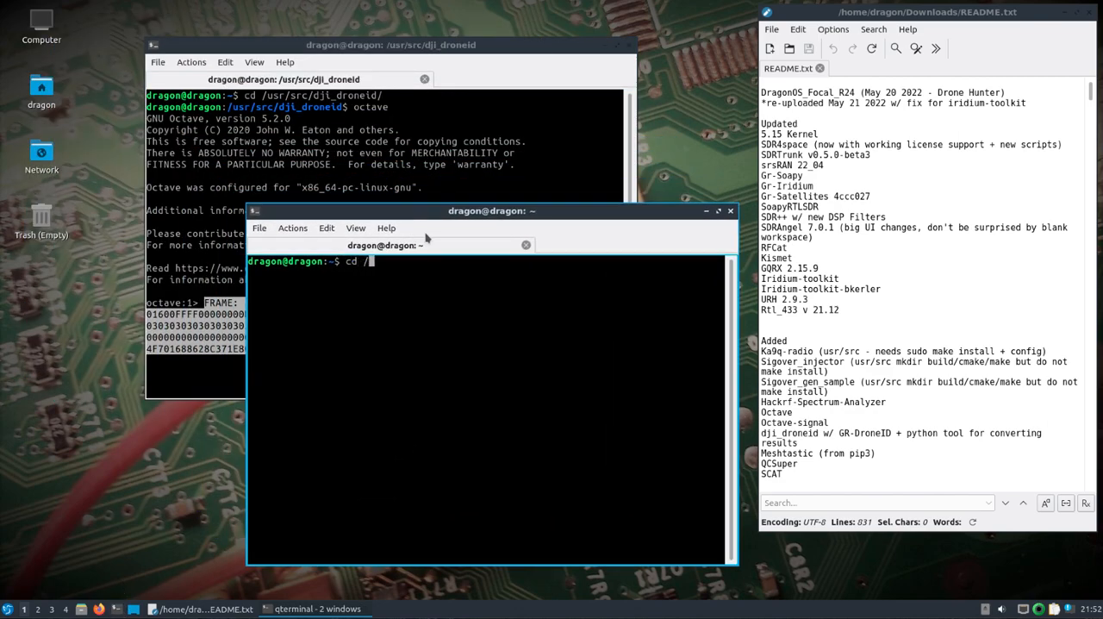
Change into /usr/src/dji_droneid and begin the nano dji_decode.py command.
text(usr/src/d)
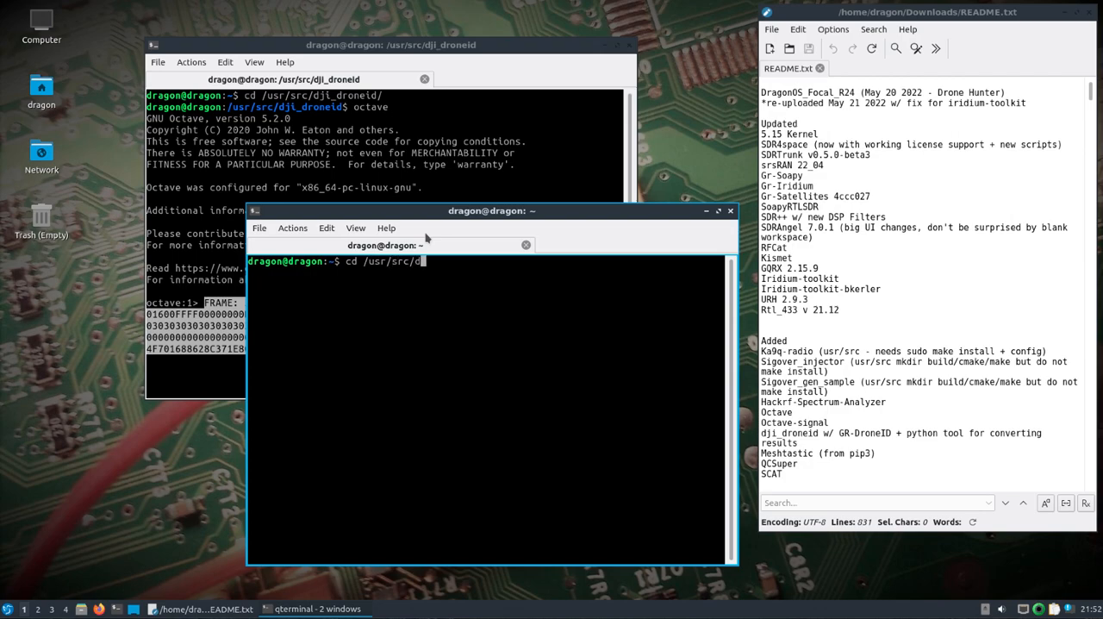
key(Return)
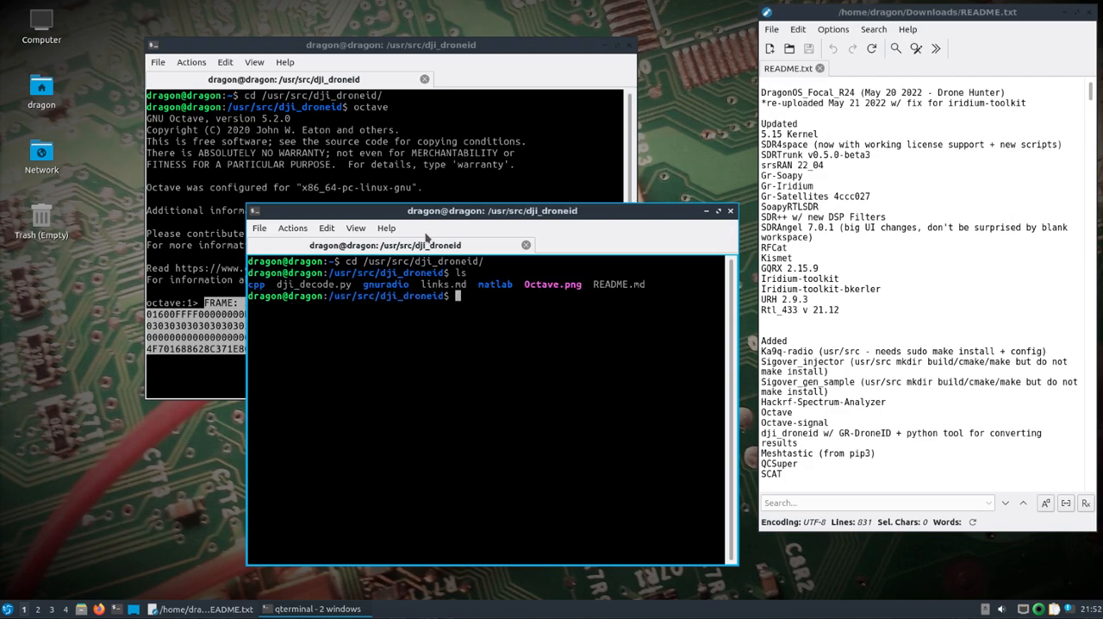
text(nano d)
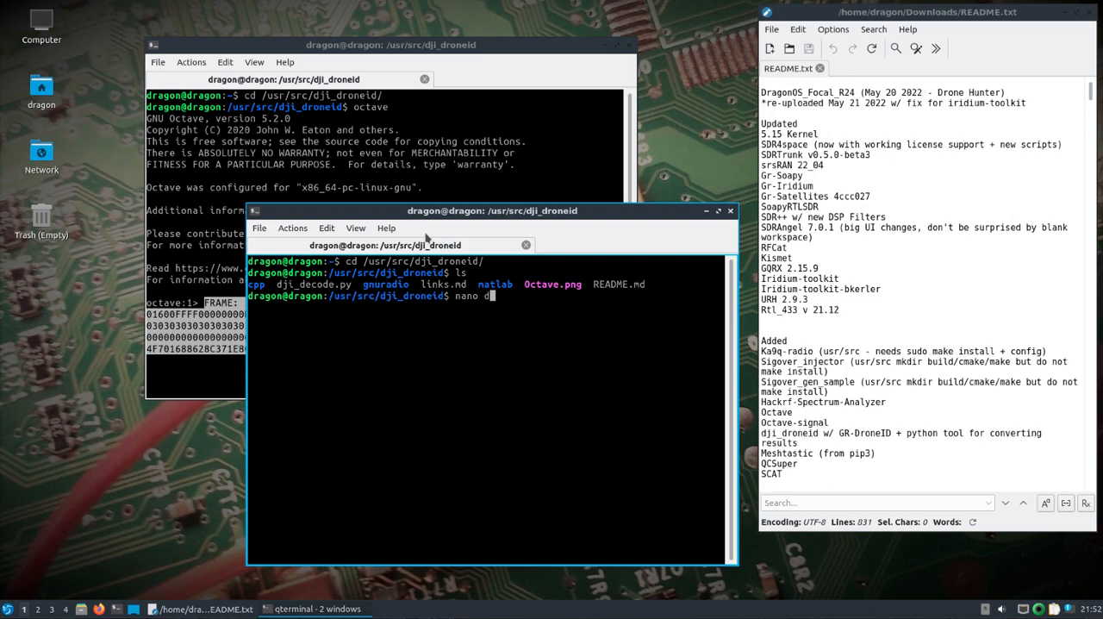
Read dji_decode.py in nano down to main(), noting the frames.txt usage argument, then exit.
key(Return)
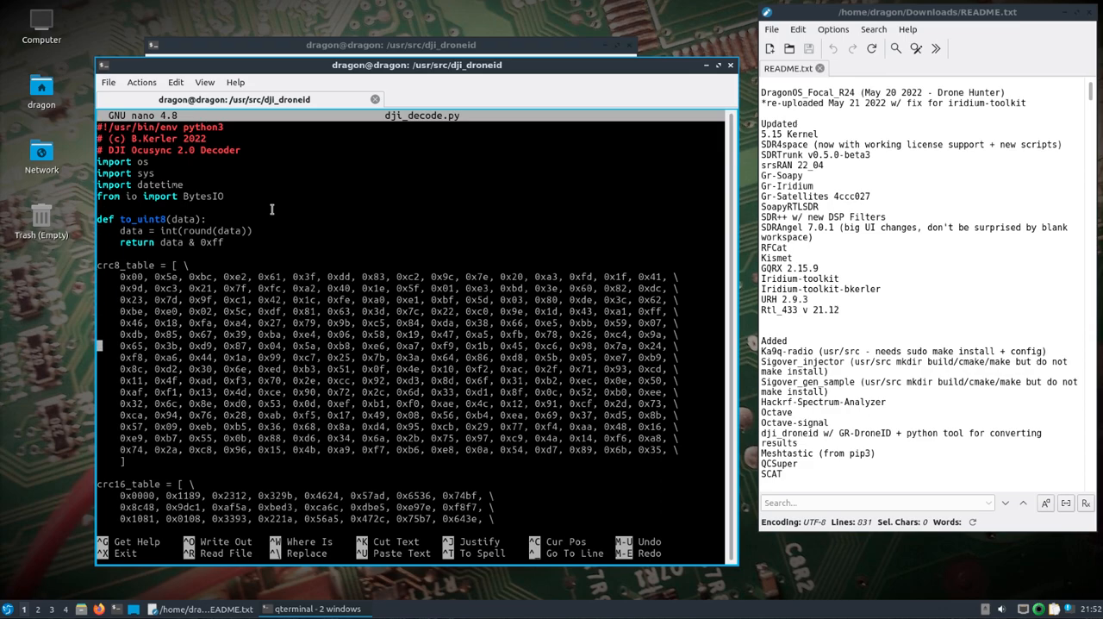
scroll(down, 3)
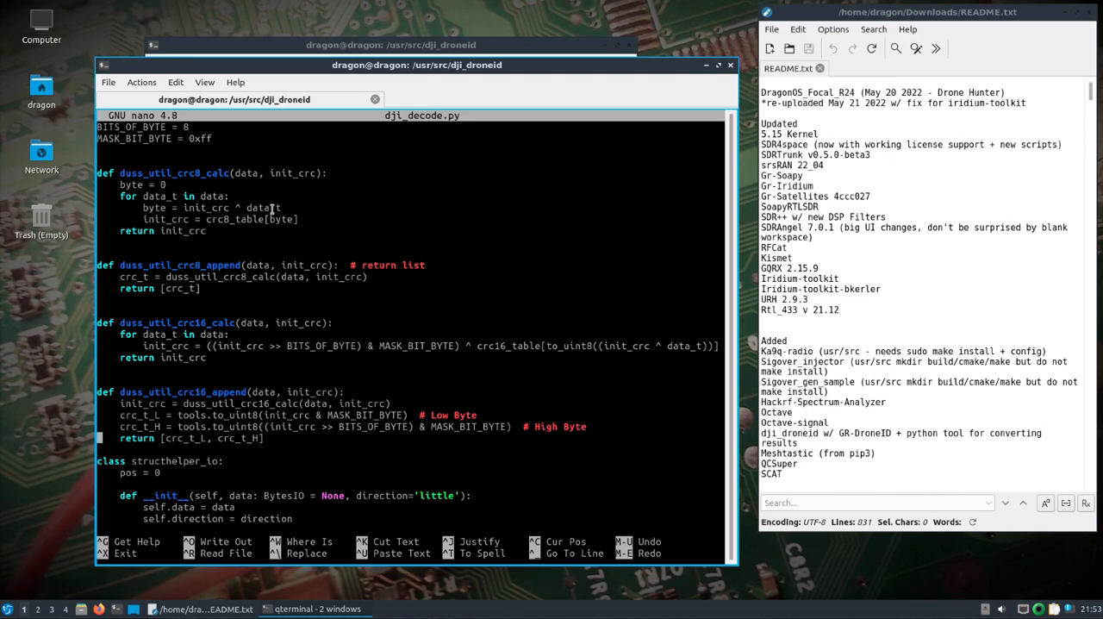
scroll(down, 3)
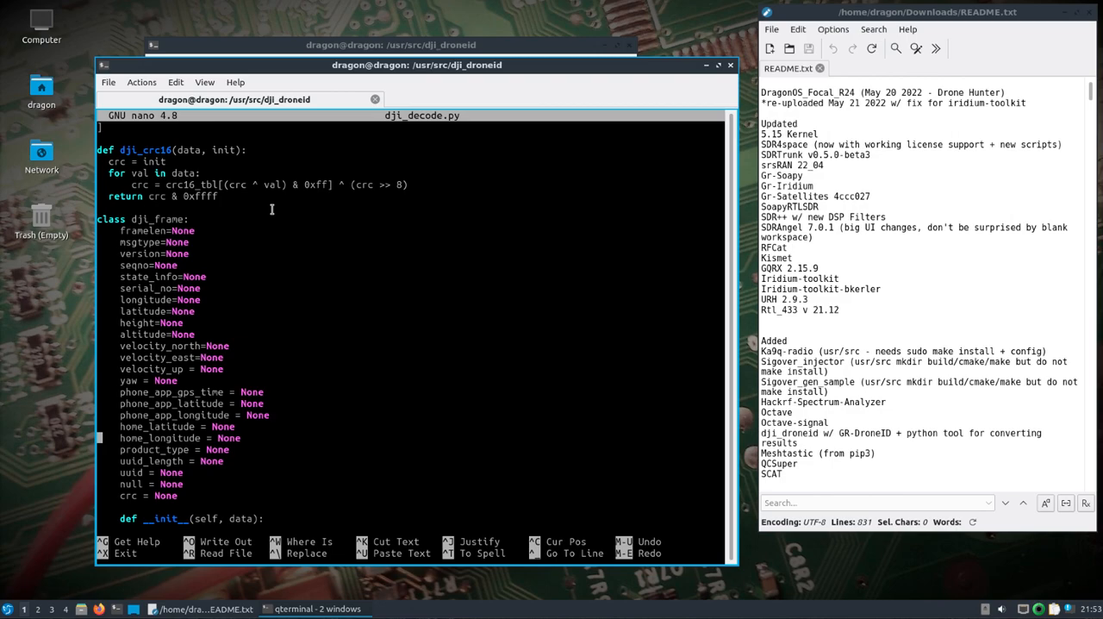
scroll(down, 3)
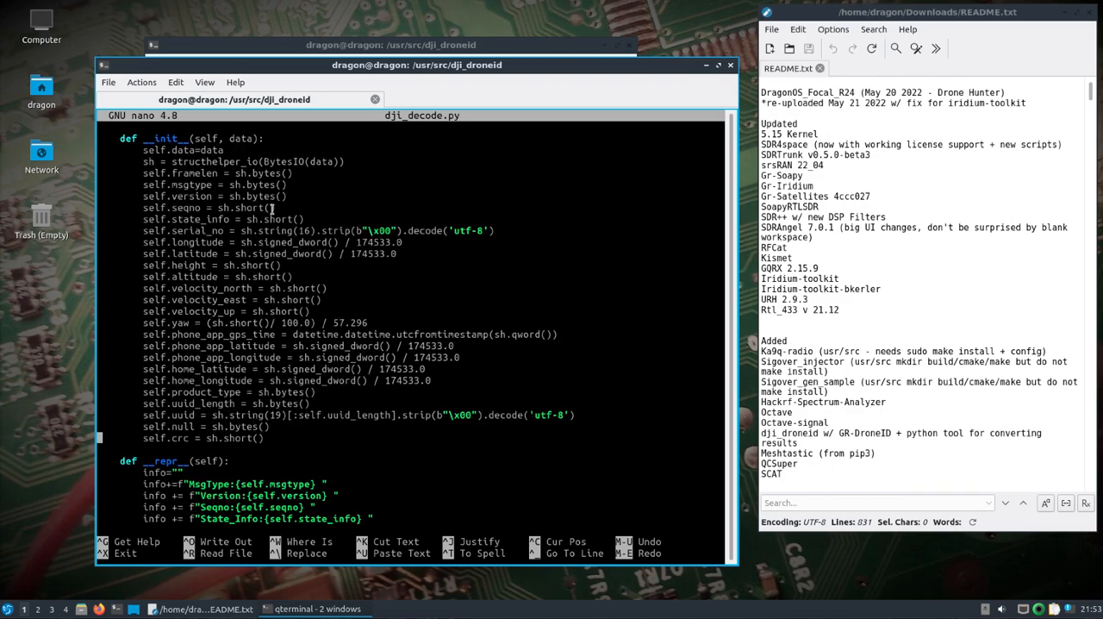
scroll(down, 3)
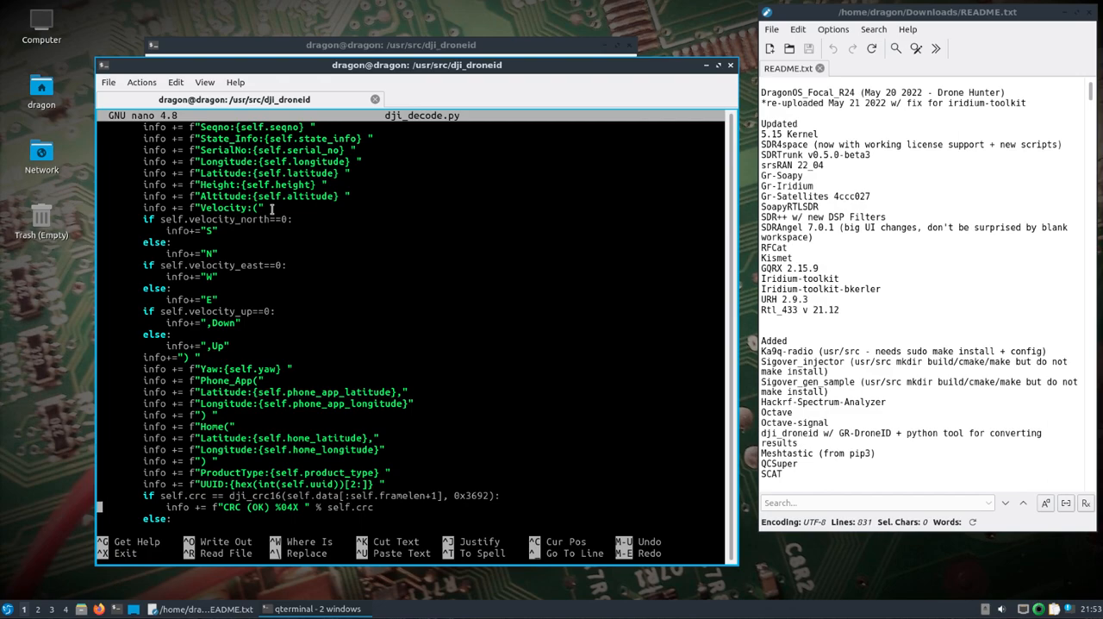
scroll(down, 3)
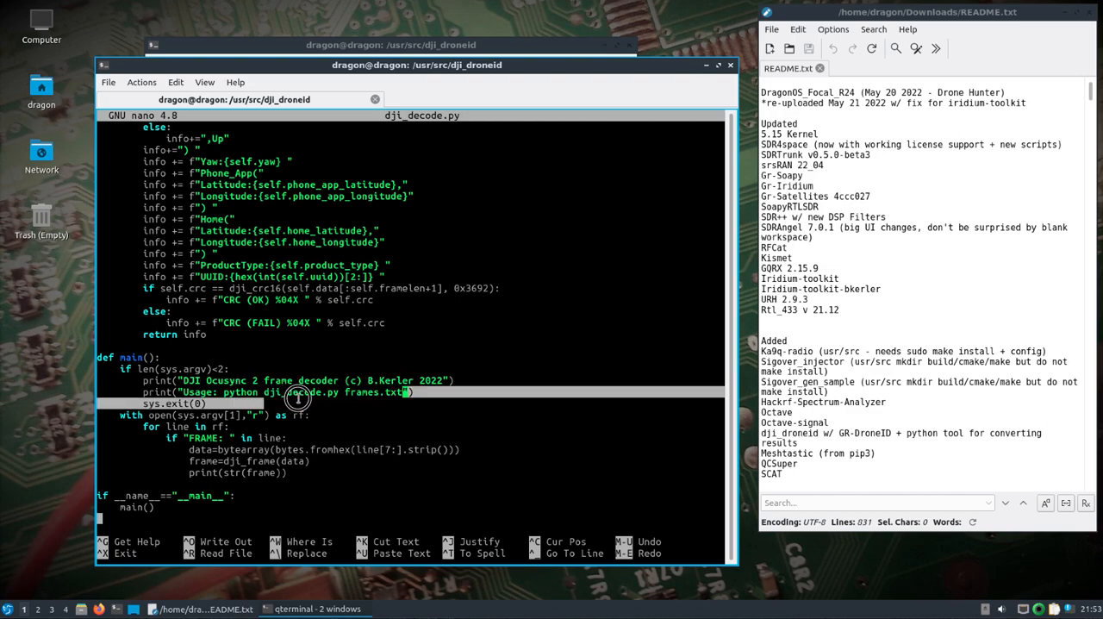
double_click(374, 392)
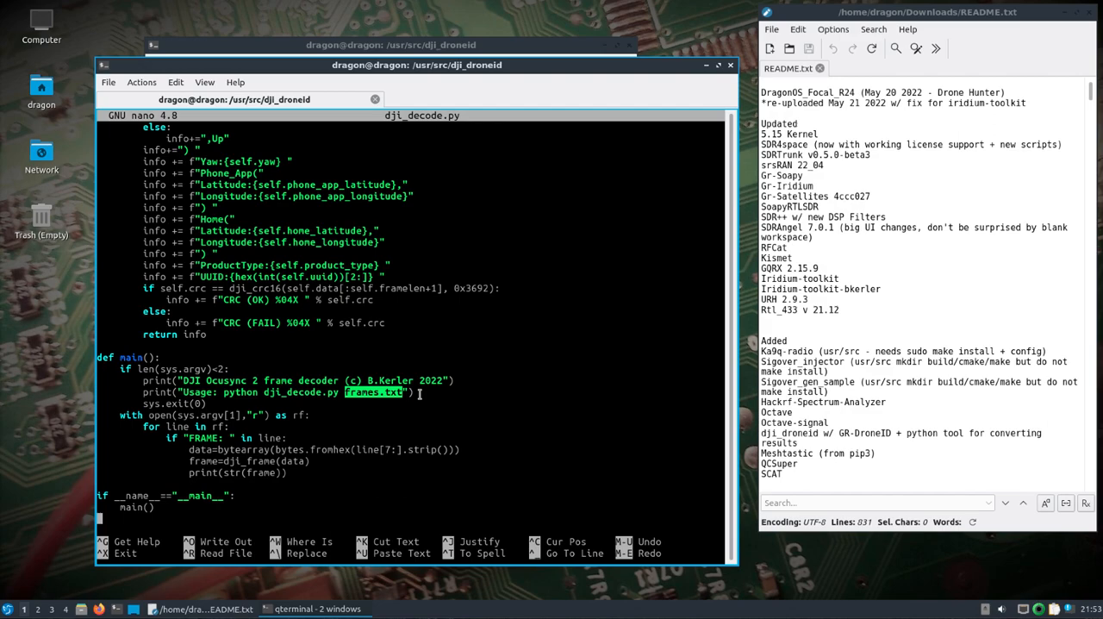
key(ctrl+x)
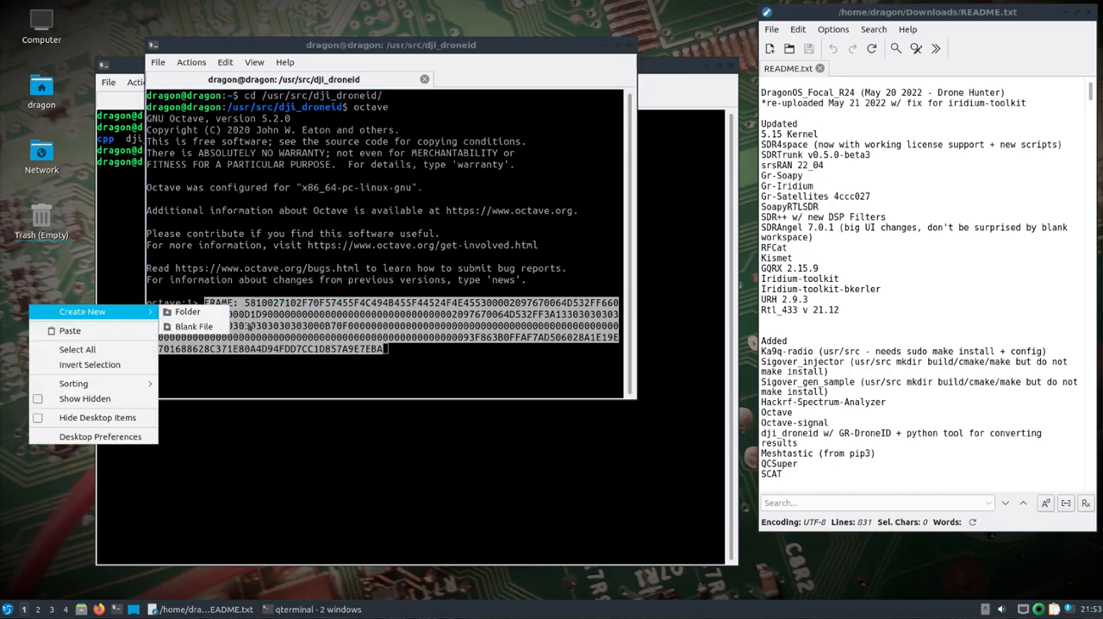
Create frames.txt on the desktop, paste the copied FRAME hex line into it and save.
click(193, 326)
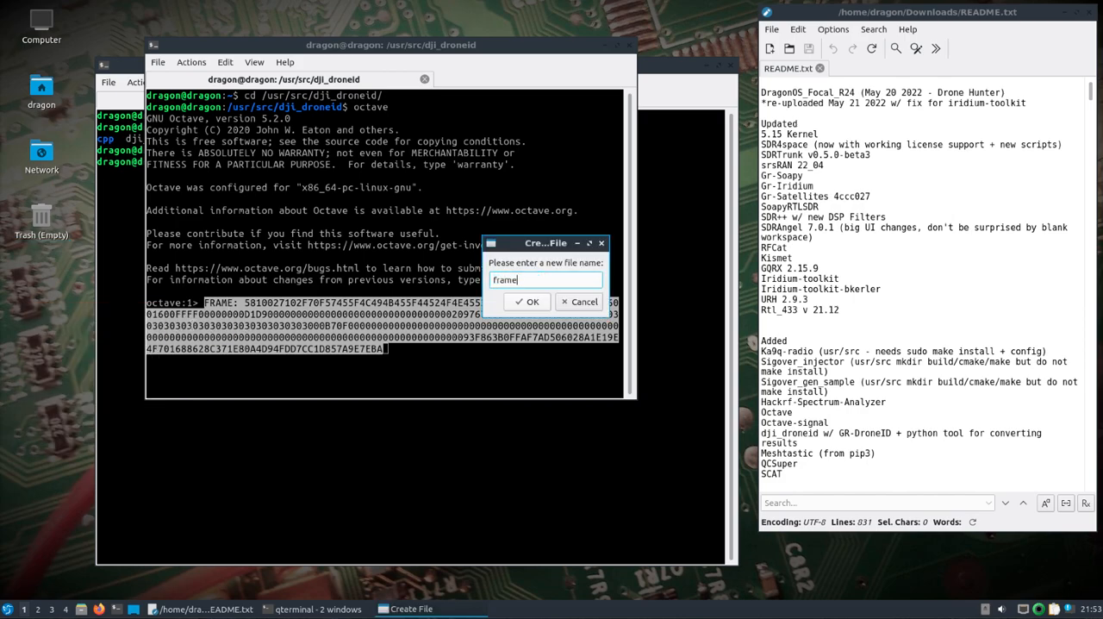
click(527, 301)
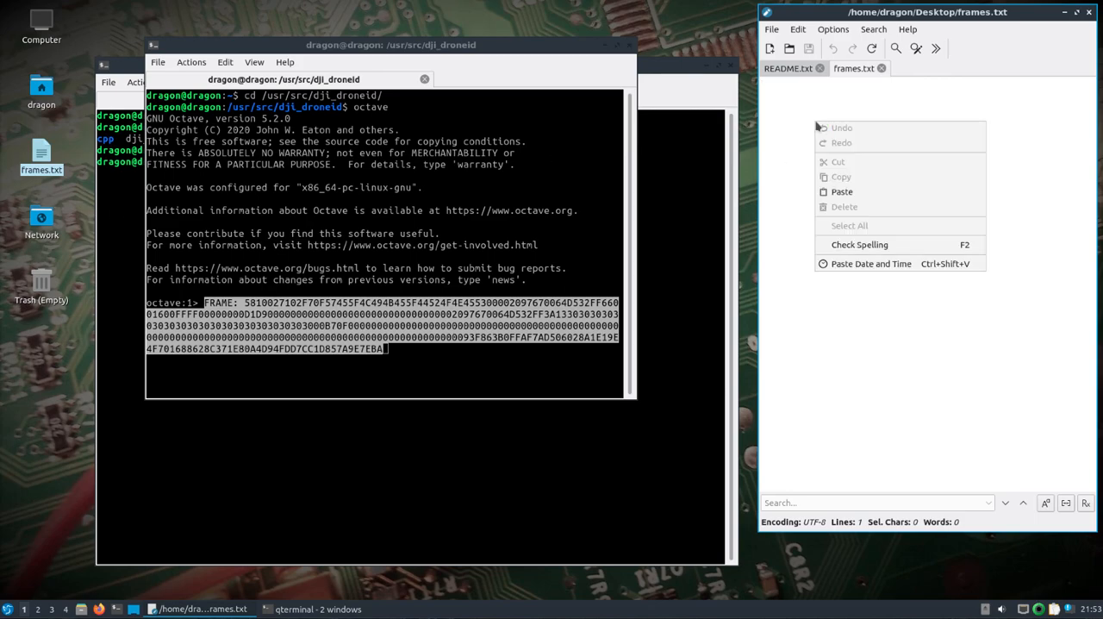
click(841, 191)
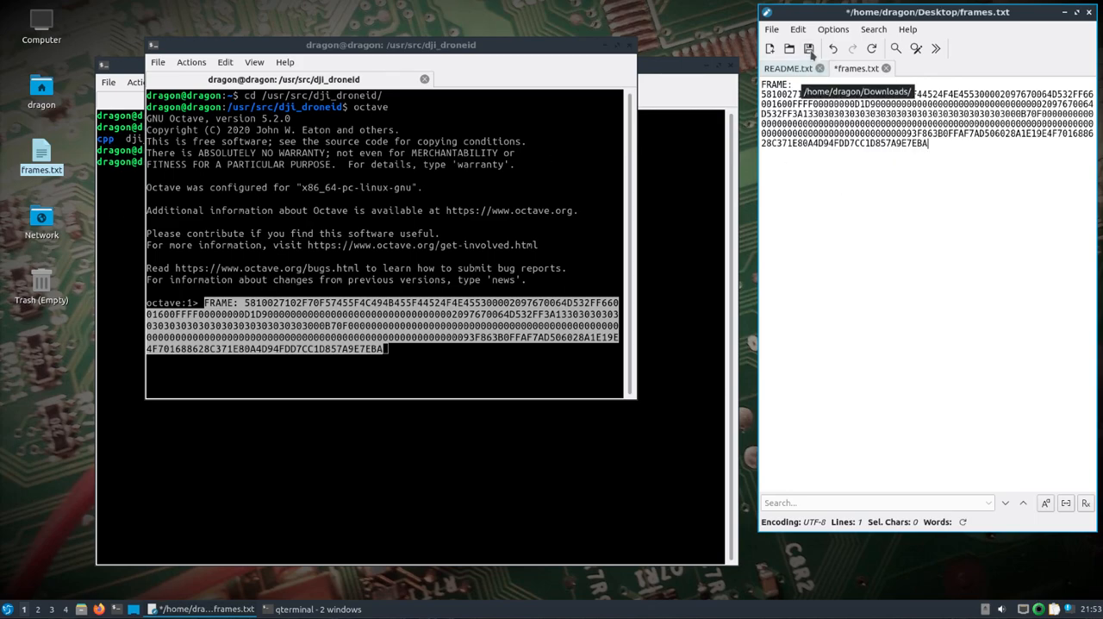
click(809, 48)
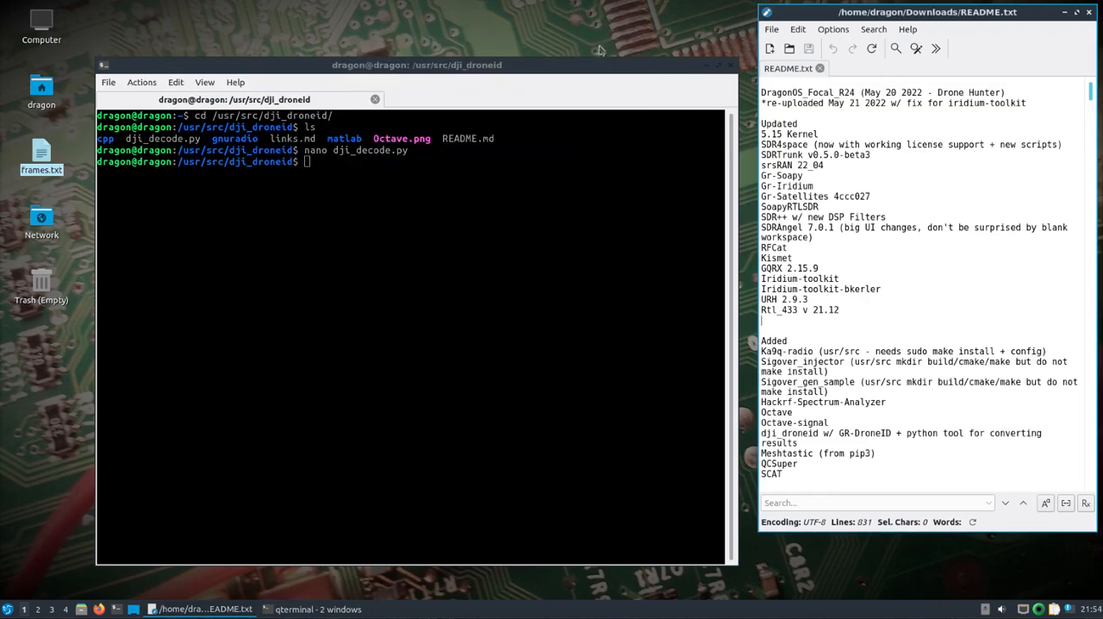
Run python3 dji_decode.py on /home/dragon/Desktop/frames.txt and mark the failed CRC result.
text(python3 dji_decode.py)
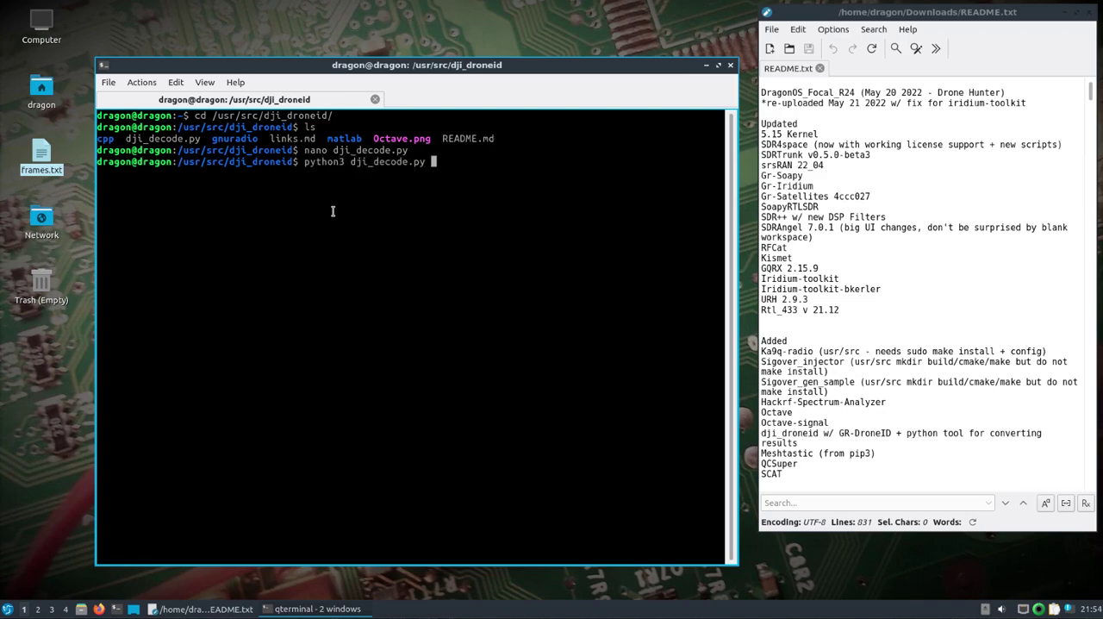
text(/home/dragon/Desktop/)
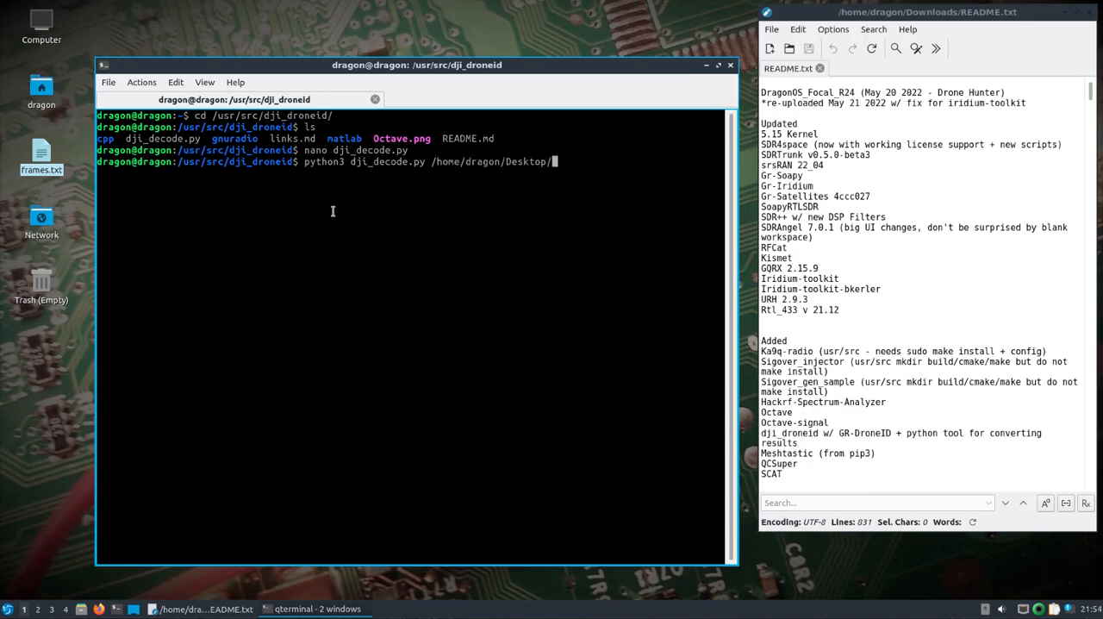
text(frames.txt)
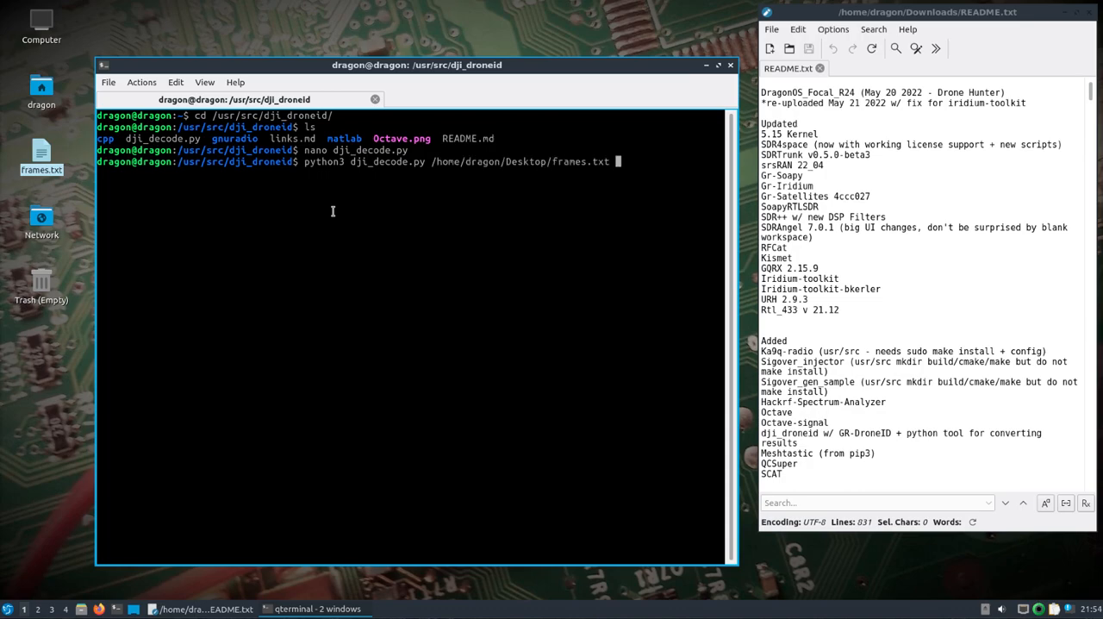
key(Return)
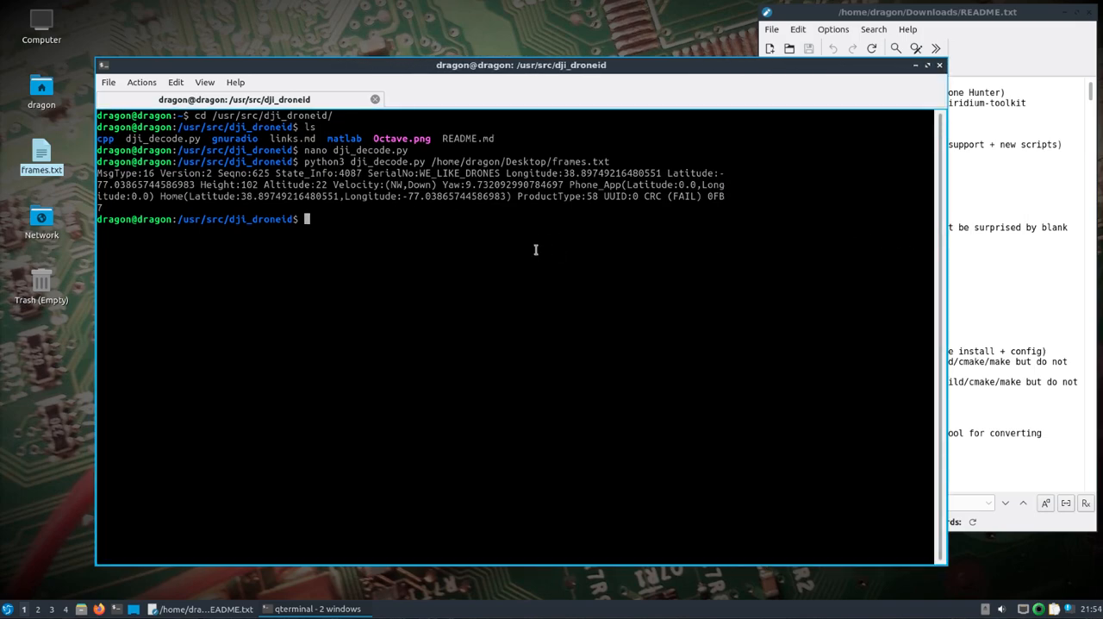
mouse_move(288, 172)
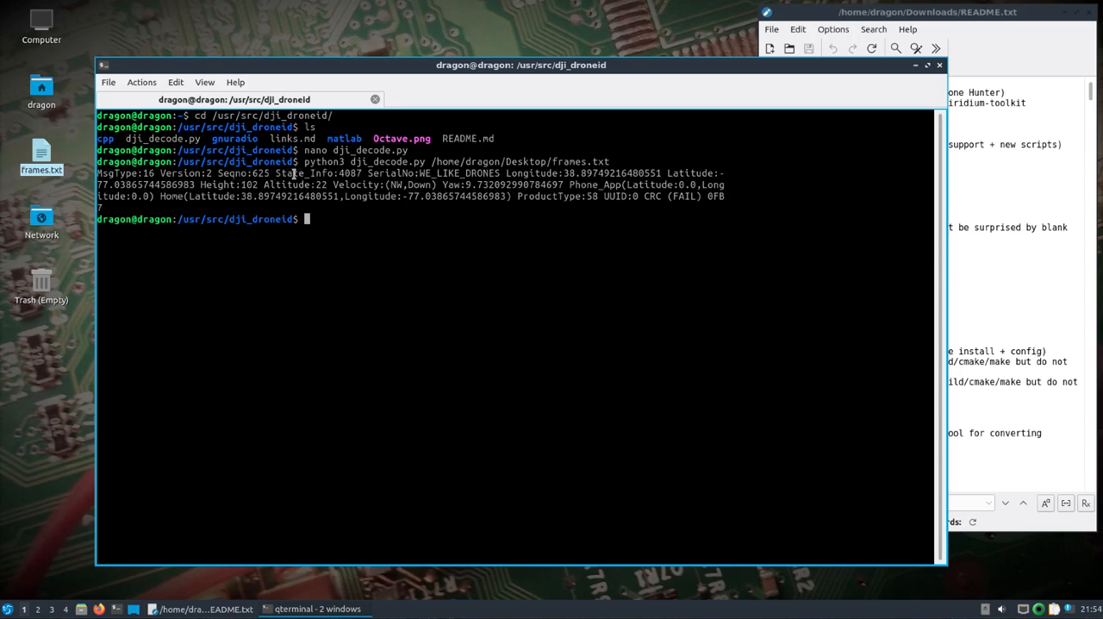
mouse_move(526, 173)
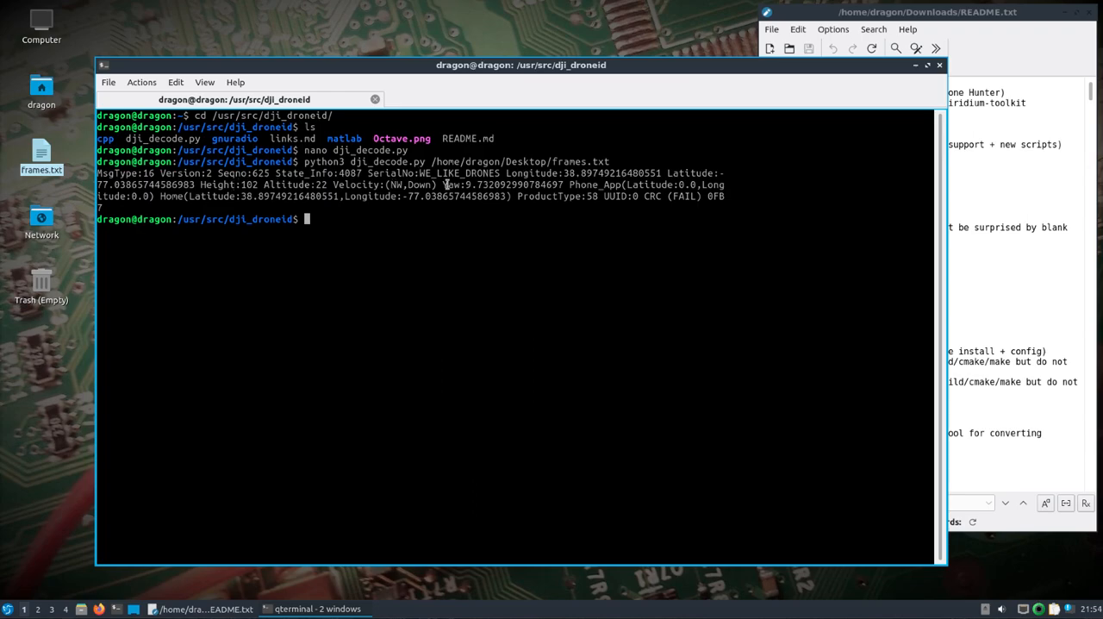
mouse_move(530, 210)
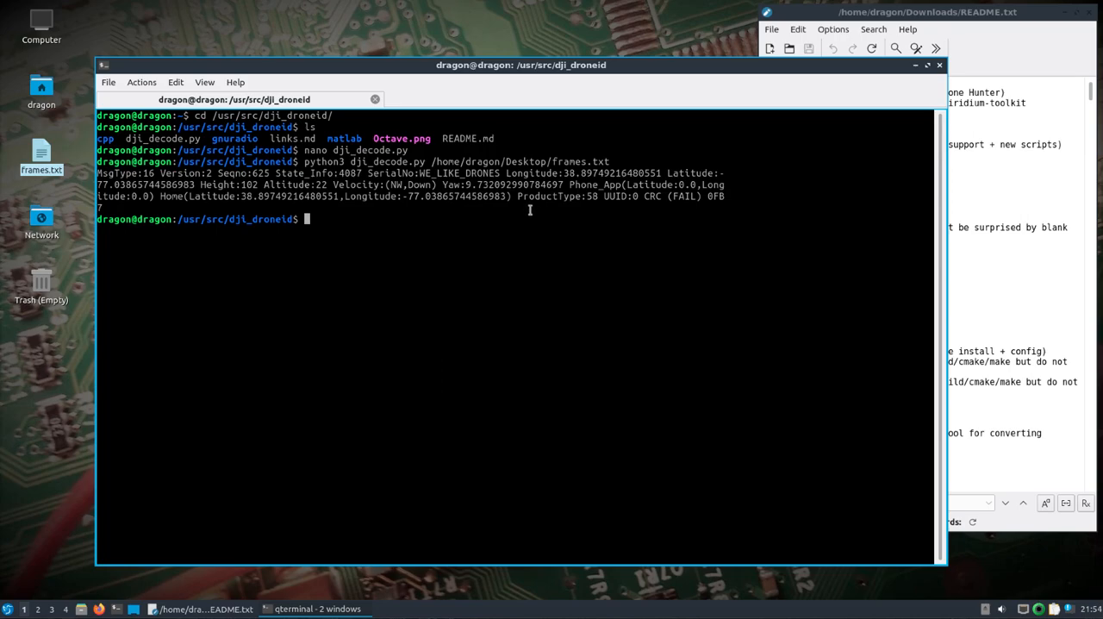
mouse_move(642, 195)
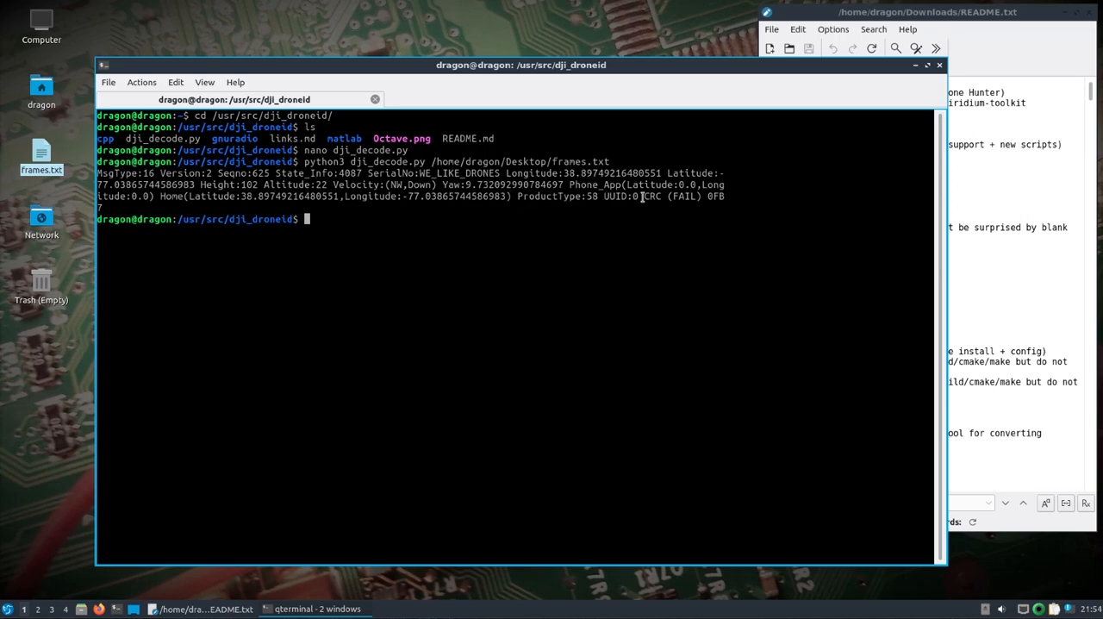
double_click(672, 195)
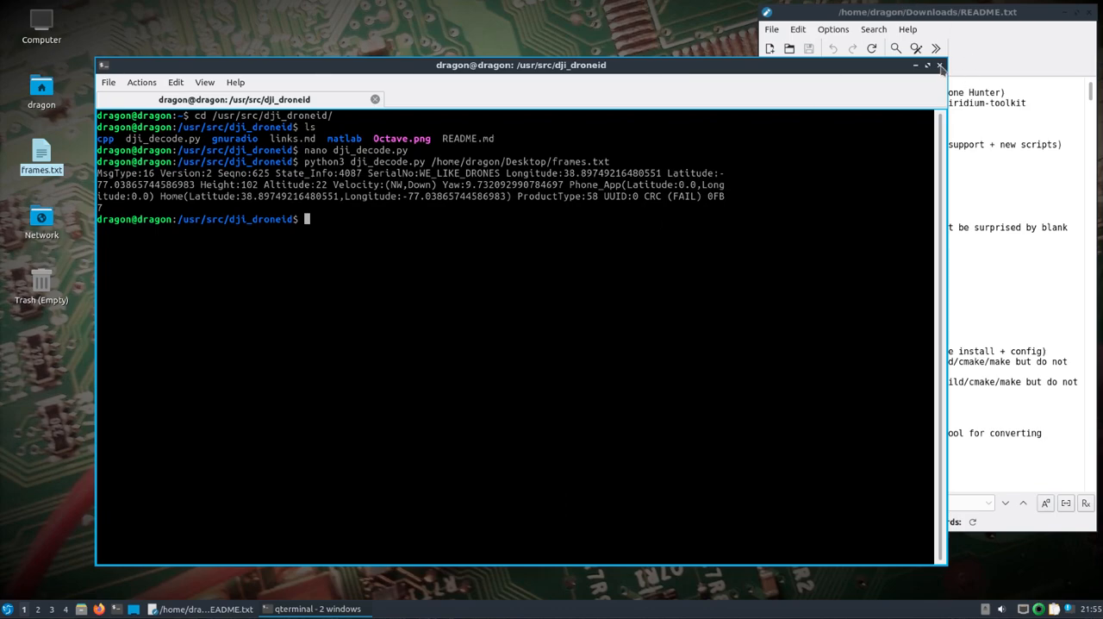
Delete the .config/f4exb/ settings folder with rm -r from a fresh home shell.
click(939, 66)
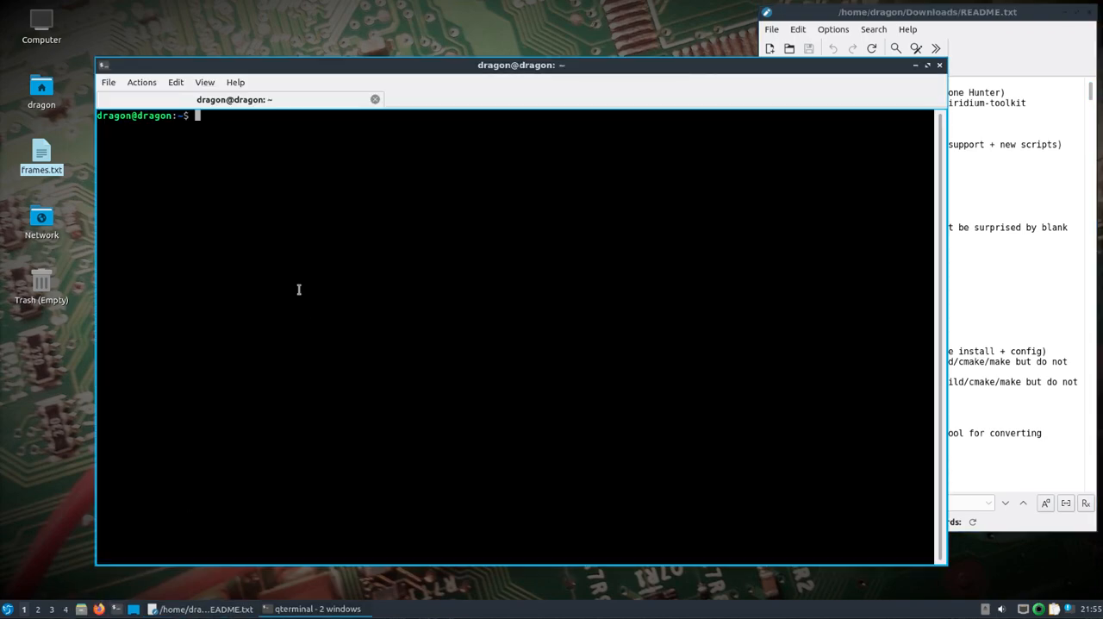
text(sudo rm -r)
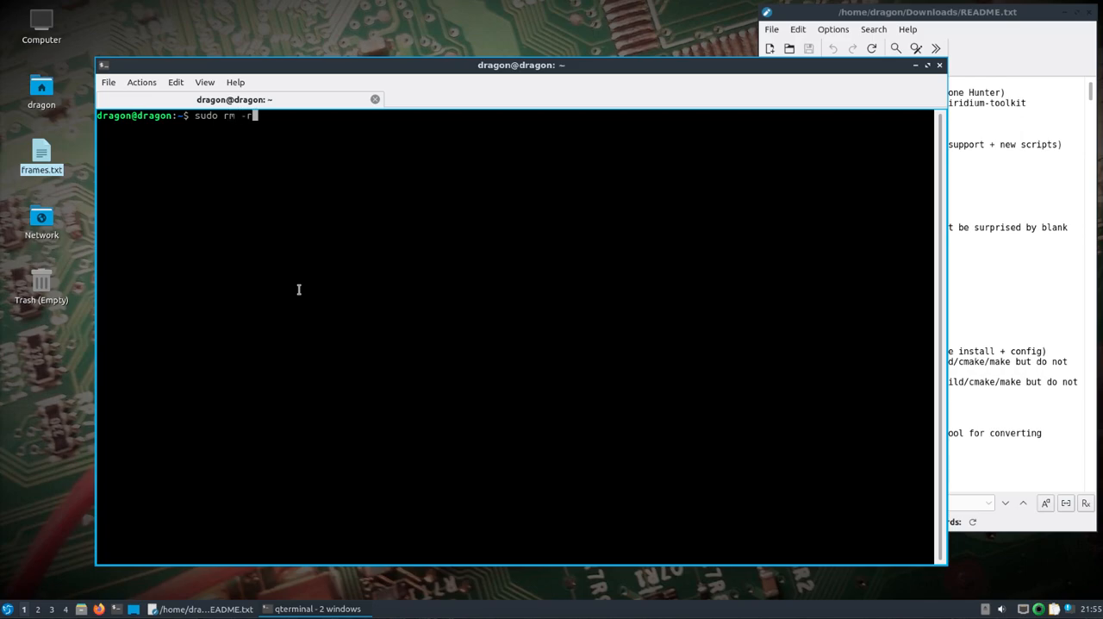
key(BackSpace)
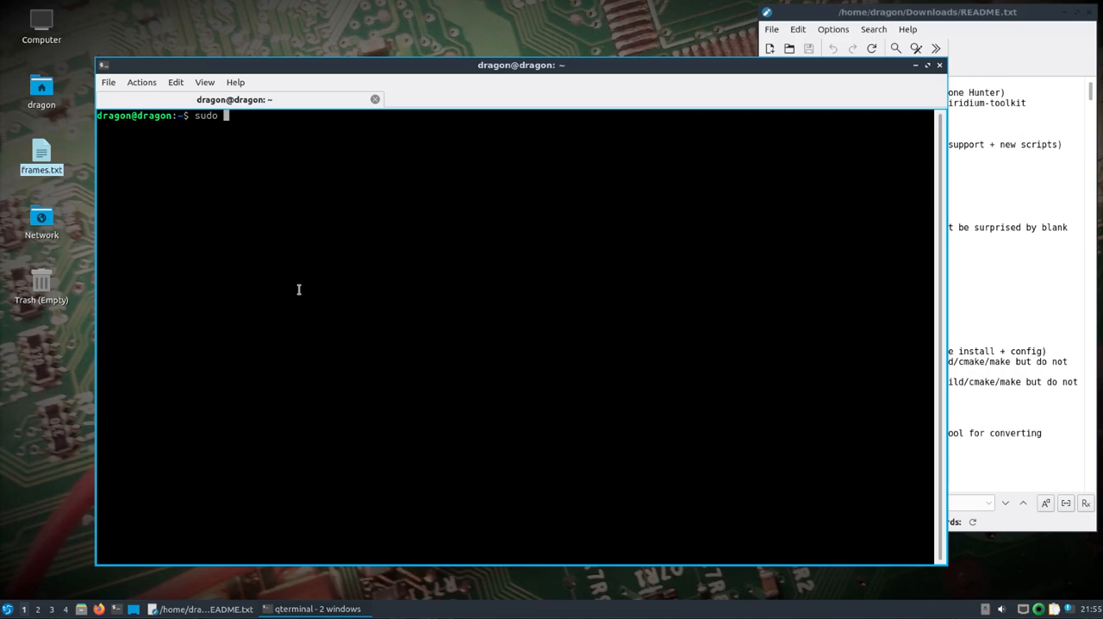
text(rm -r .config/f)
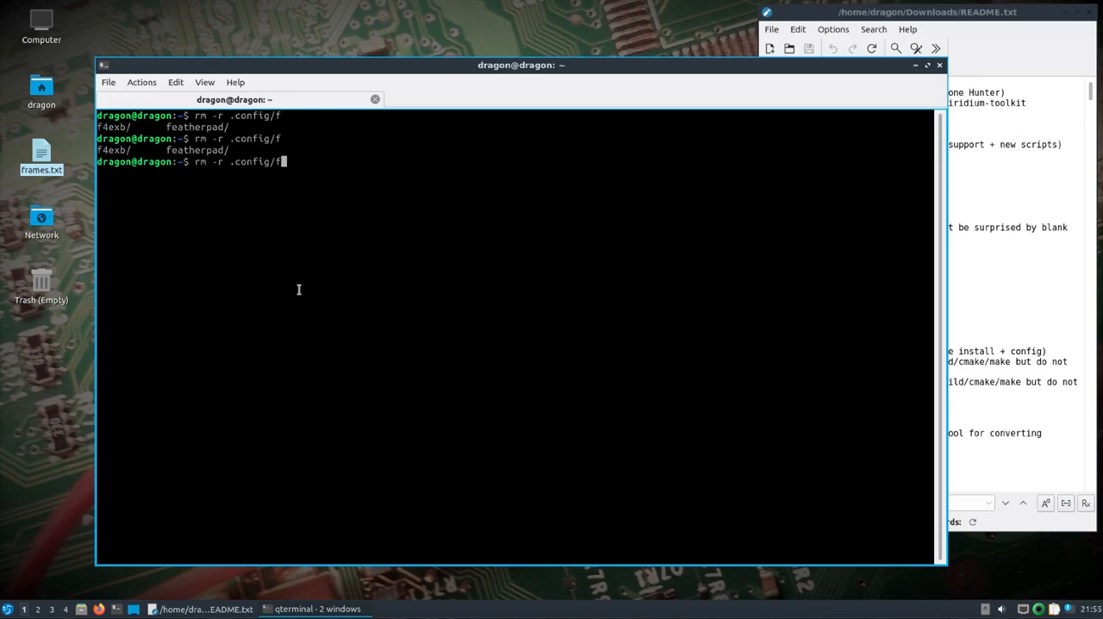
key(Tab)
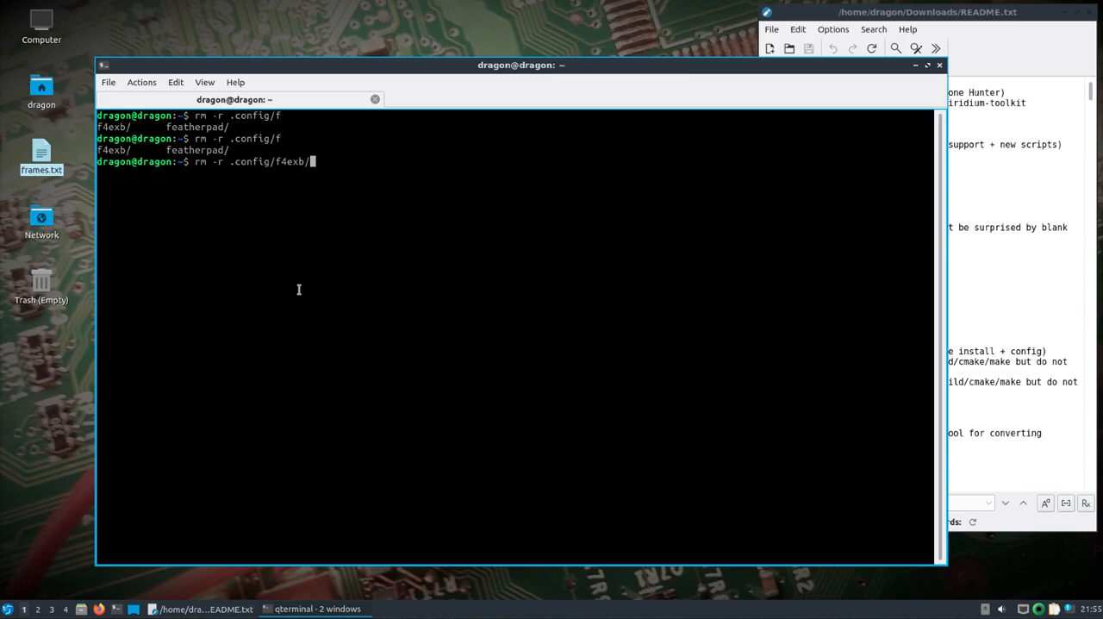
key(Return)
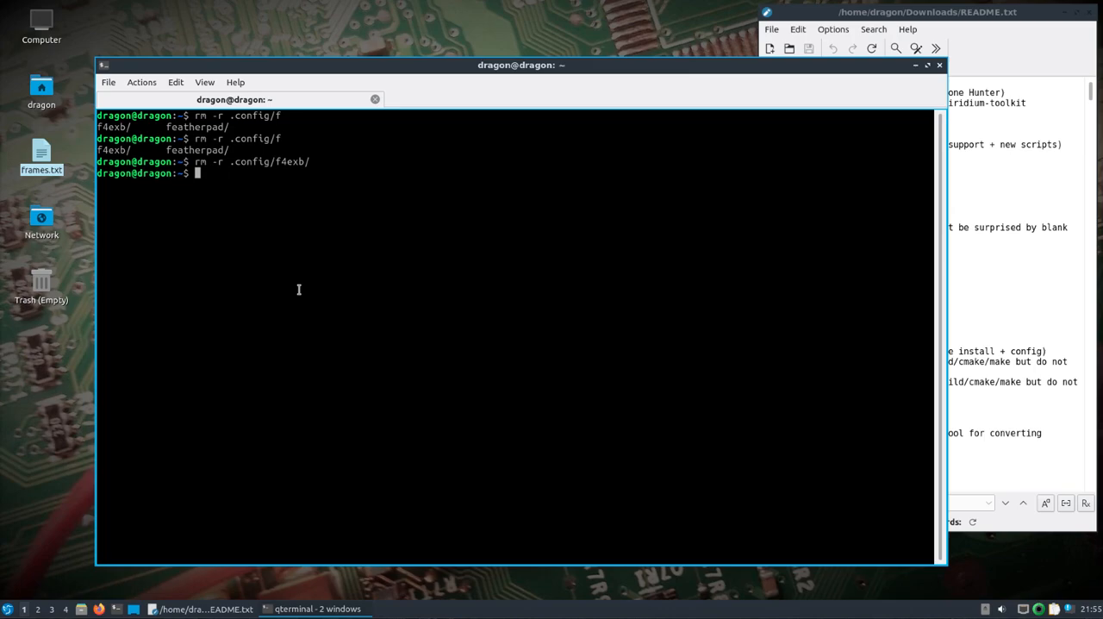
Launch SDRangel from the shell with a clean configuration.
text(sdrangel)
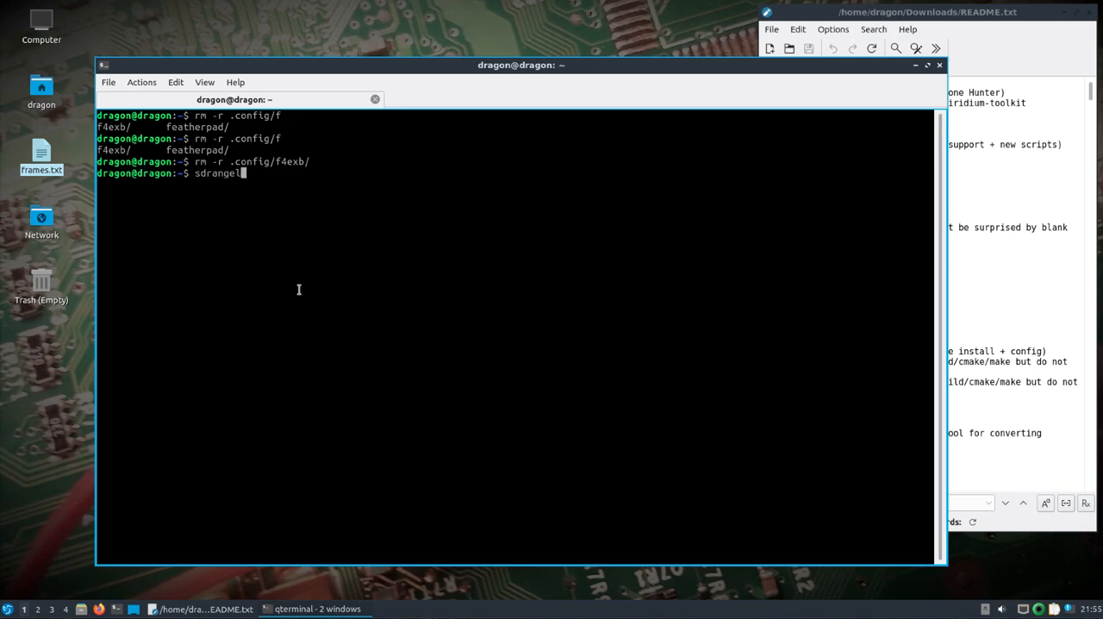
key(Return)
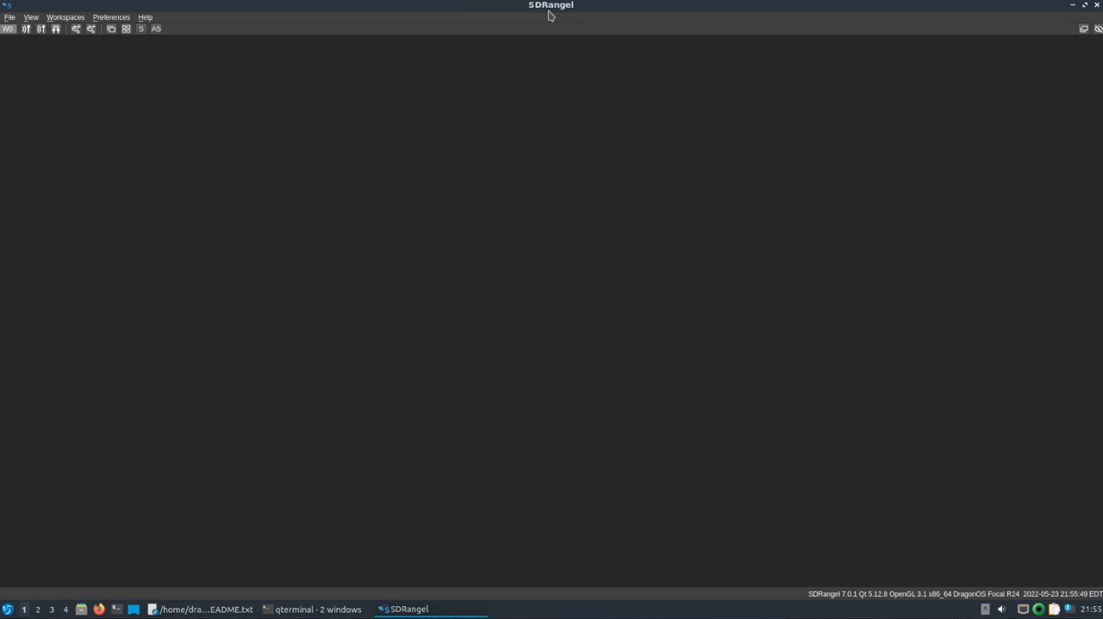
Glance at the Workspaces menu, then start adding a receive device.
click(64, 16)
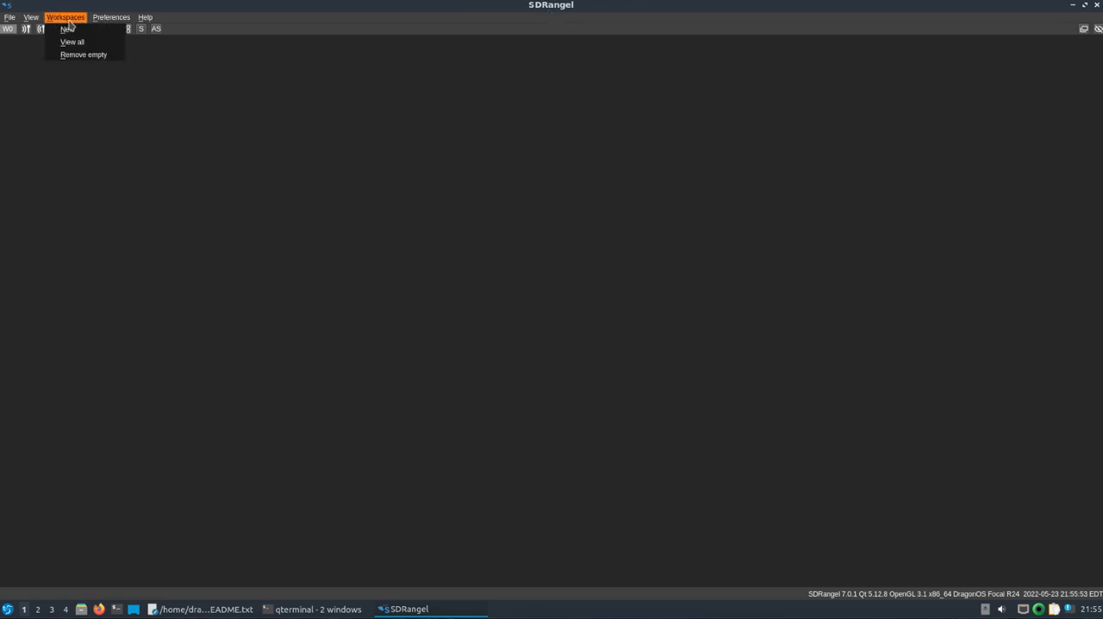
mouse_move(183, 92)
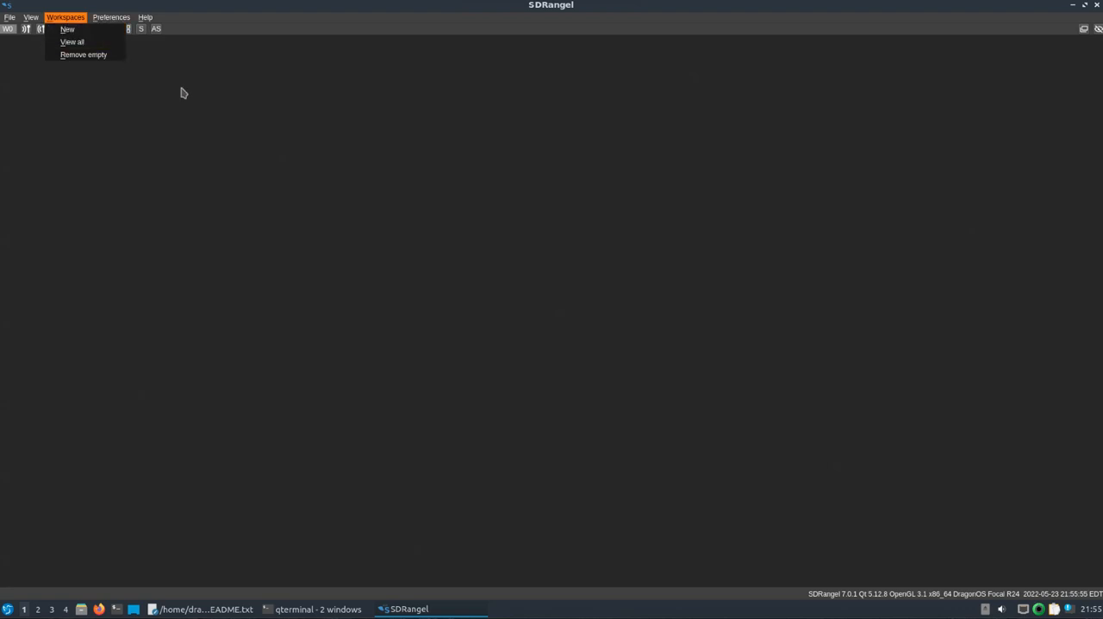
click(68, 29)
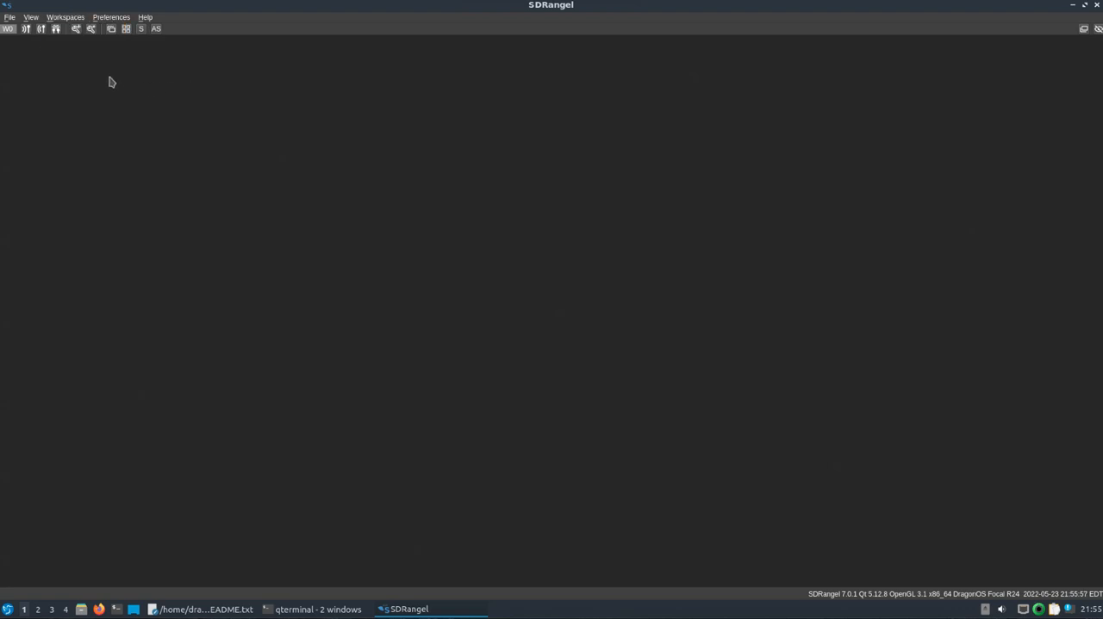
mouse_move(26, 28)
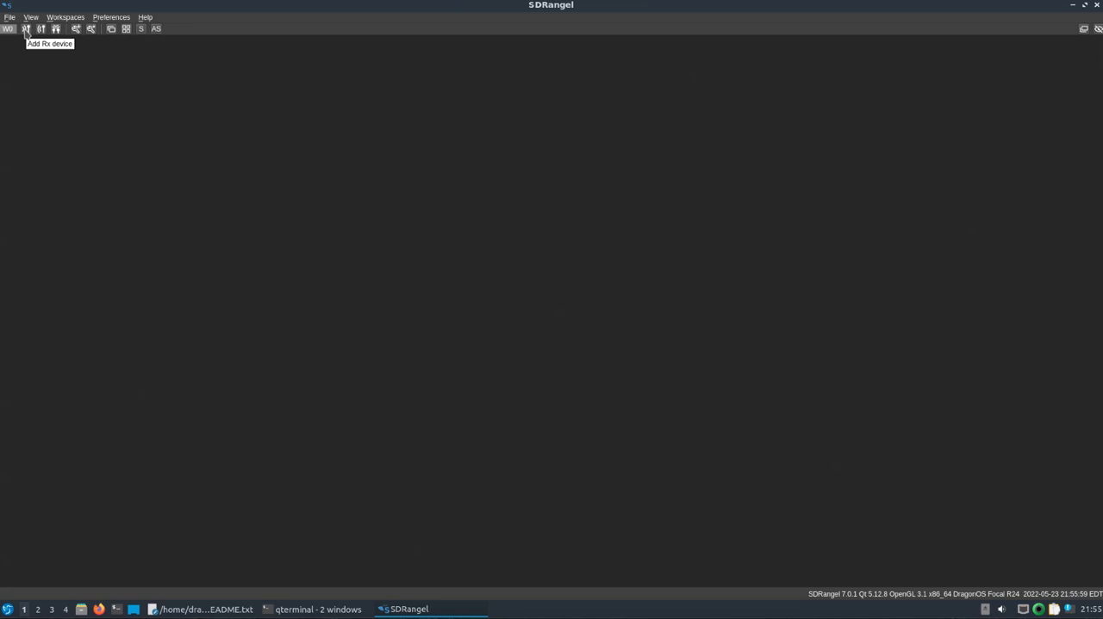
click(26, 29)
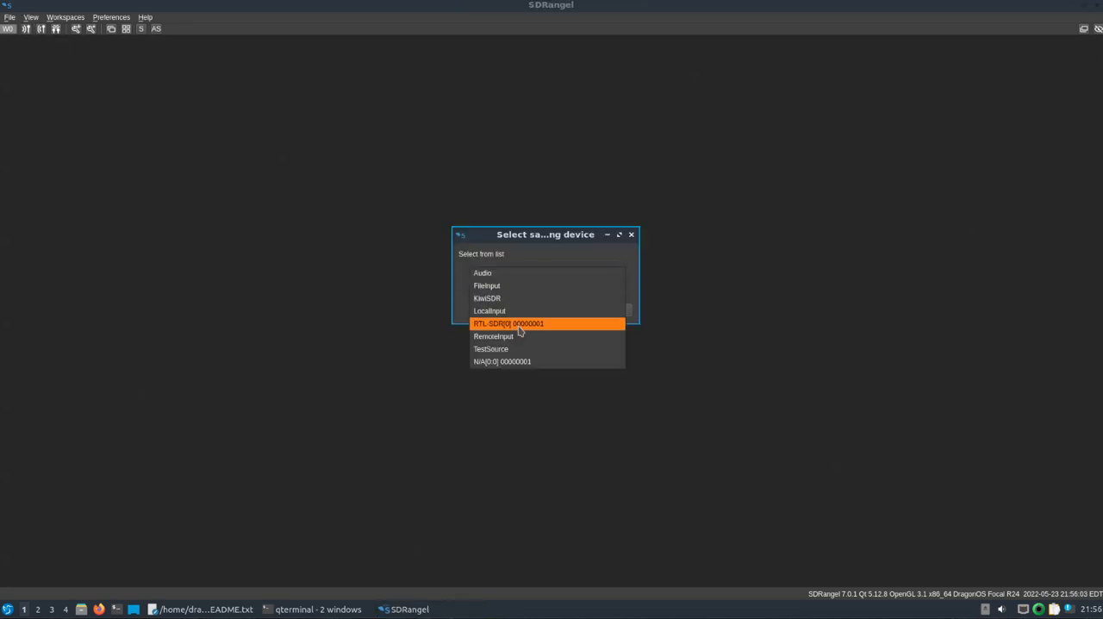
Choose RTL-SDR[0] 00000001 as the sampling device and confirm.
click(509, 324)
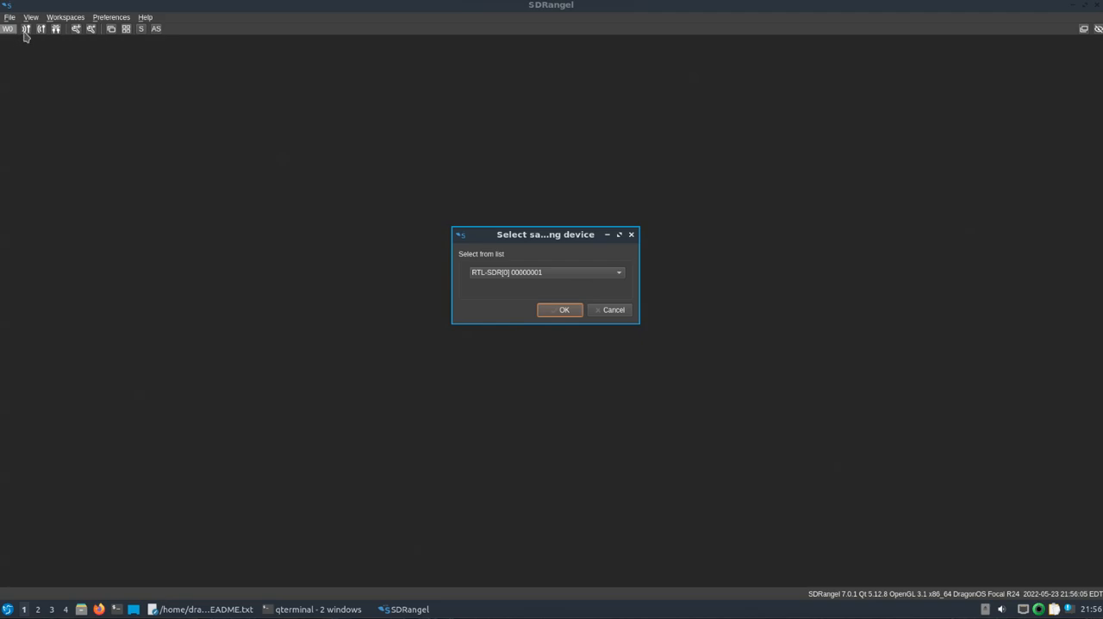
mouse_move(42, 33)
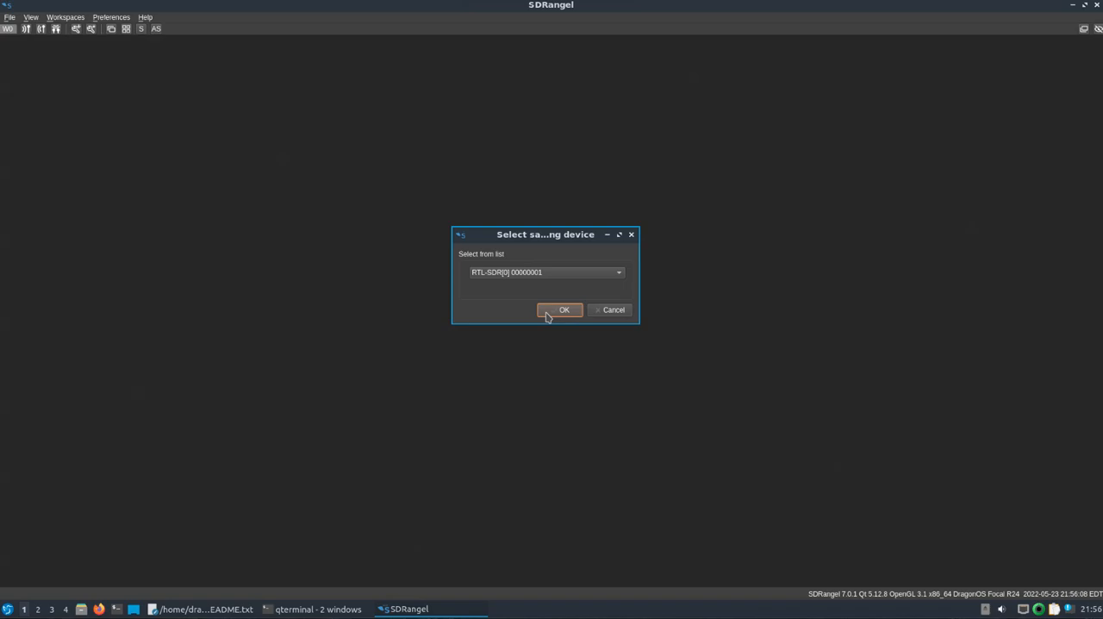
click(564, 310)
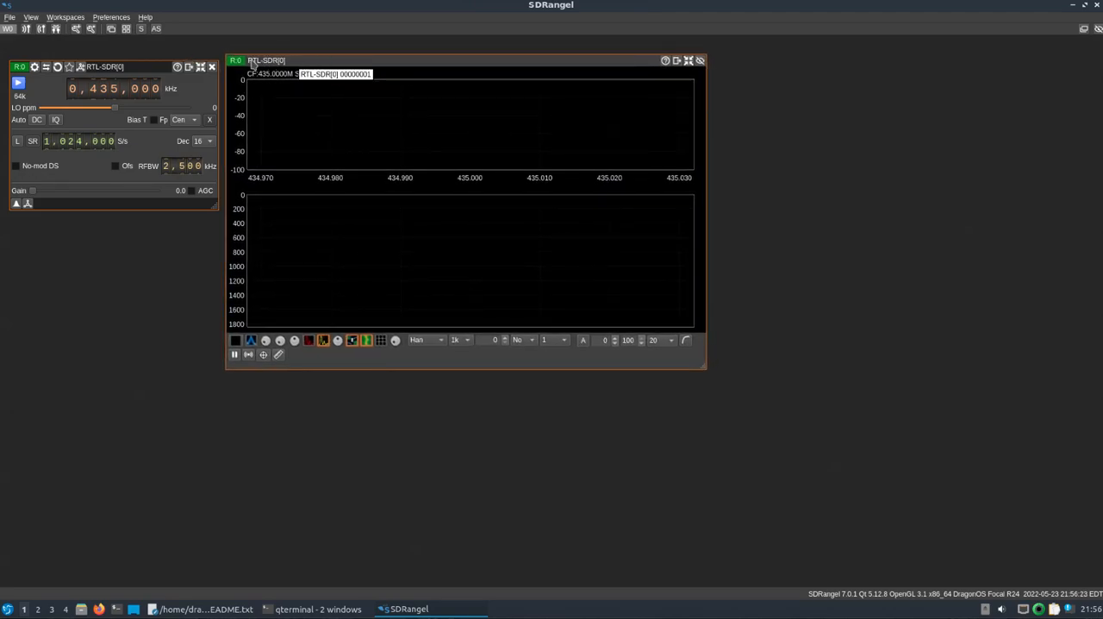
mouse_move(81, 67)
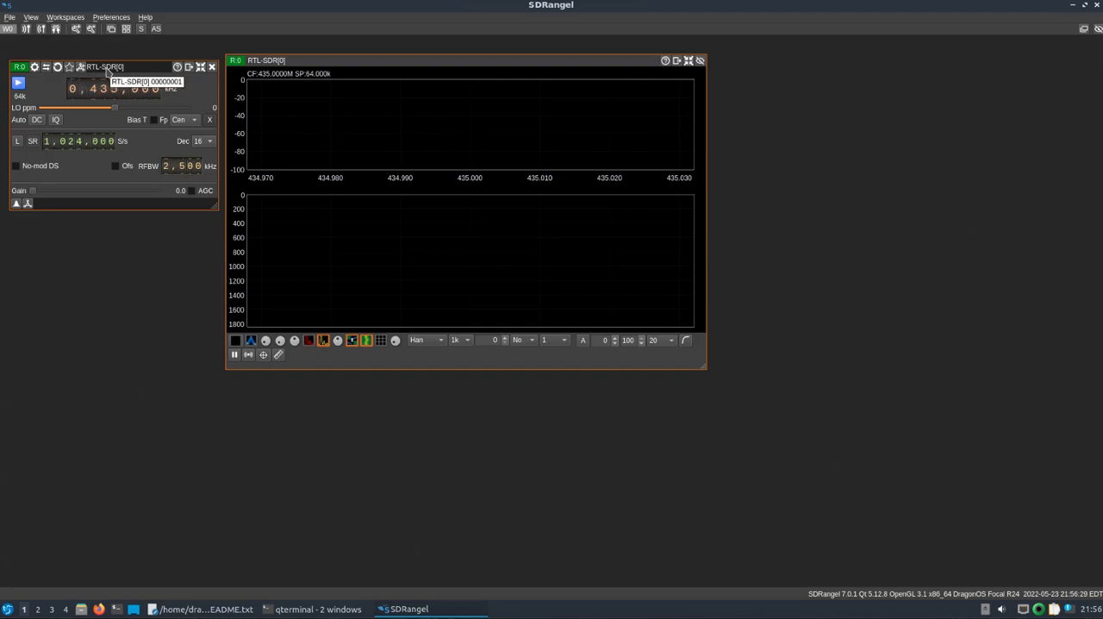
mouse_move(80, 67)
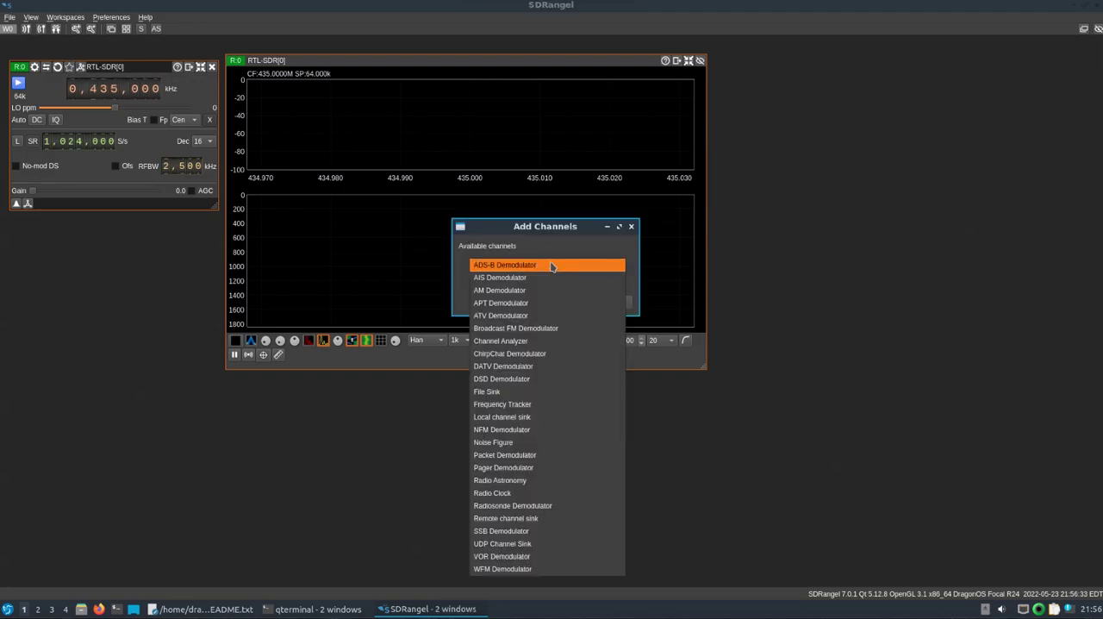
Add a Broadcast FM Demodulator channel to the RTL-SDR and close the dialog.
click(516, 328)
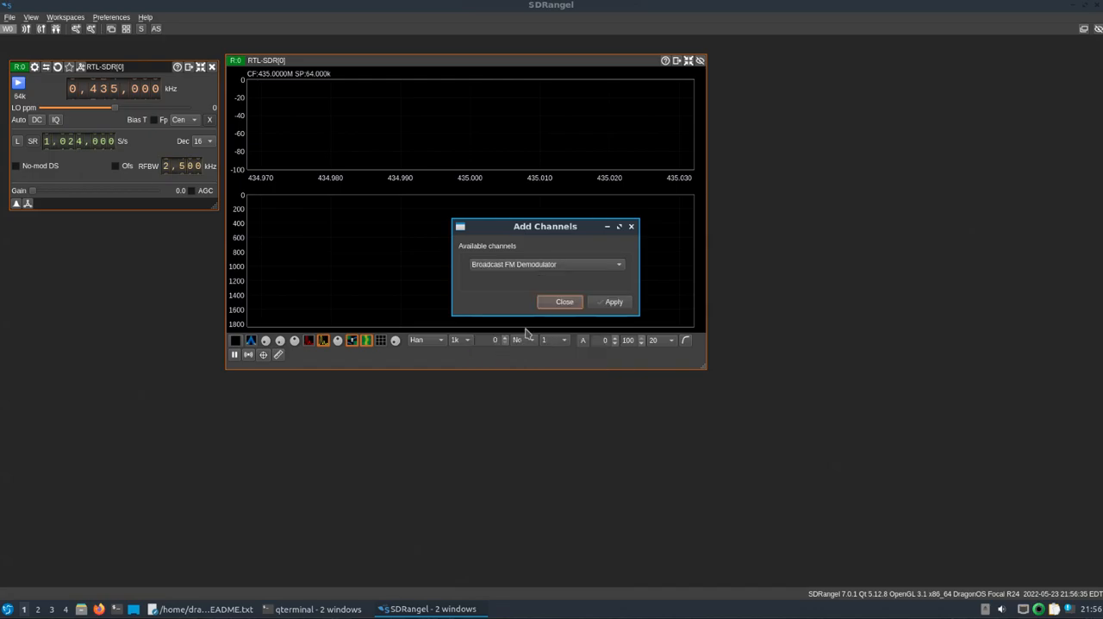
click(613, 302)
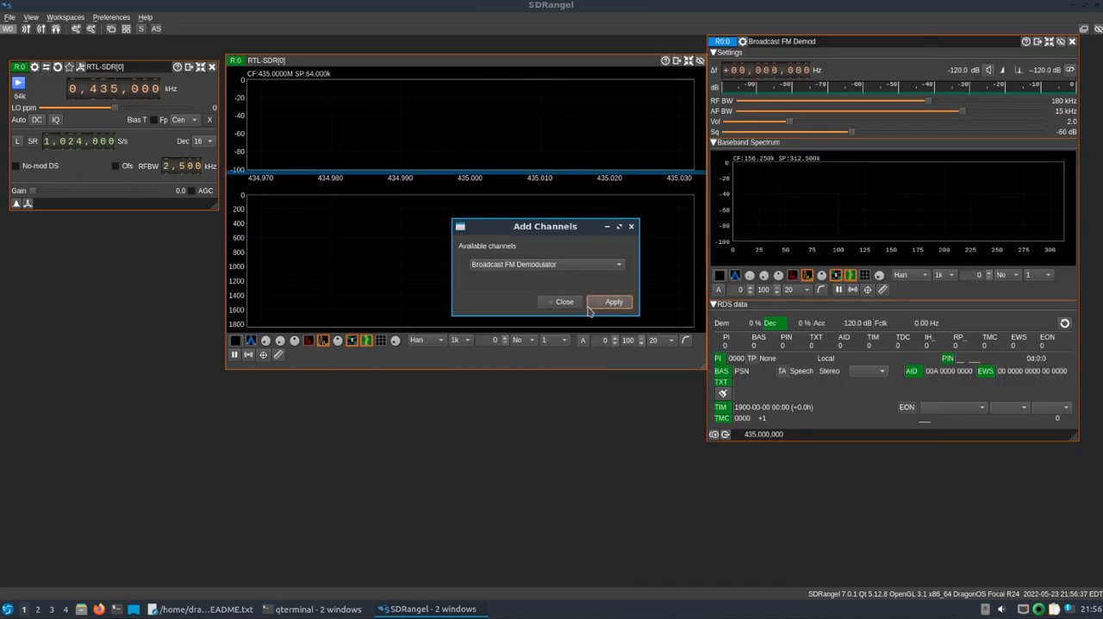
click(564, 302)
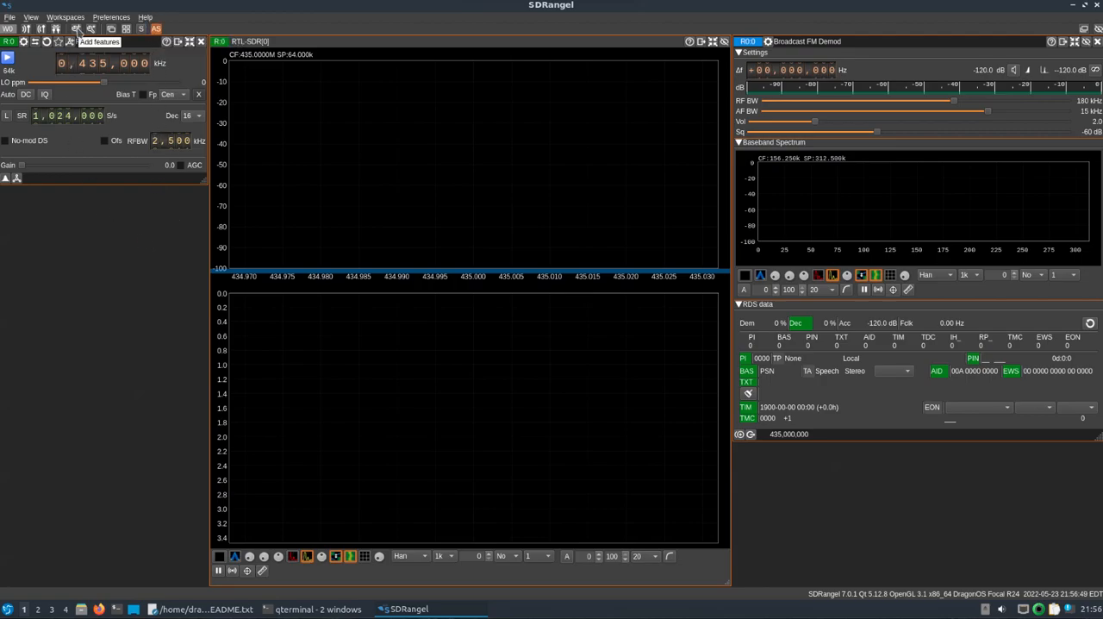
Add a Map feature panel, then create a second empty workspace.
click(76, 29)
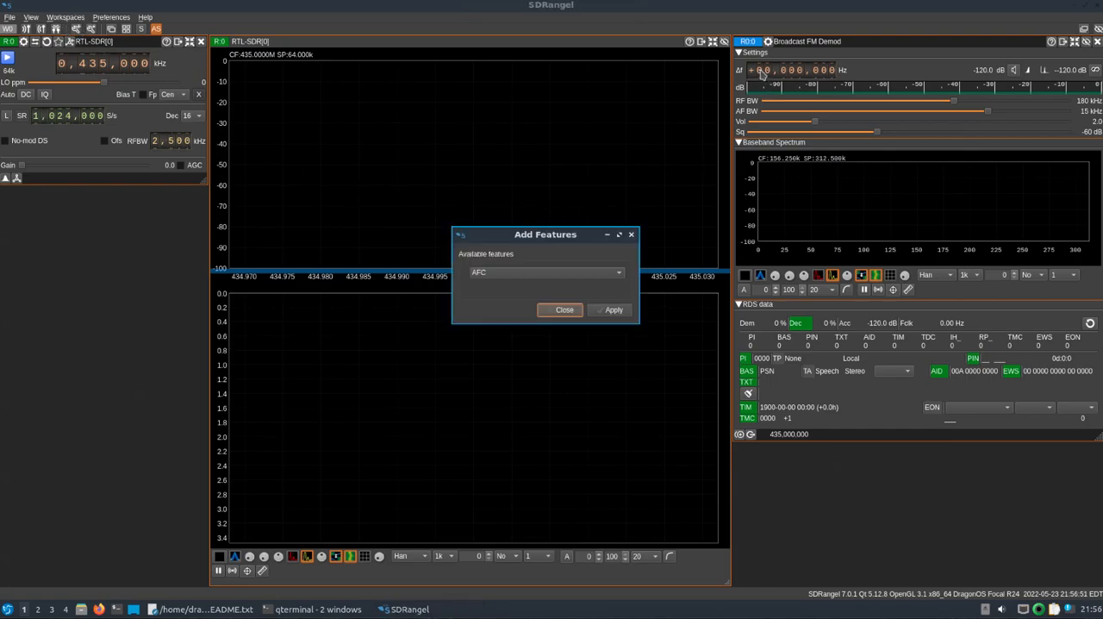
mouse_move(786, 103)
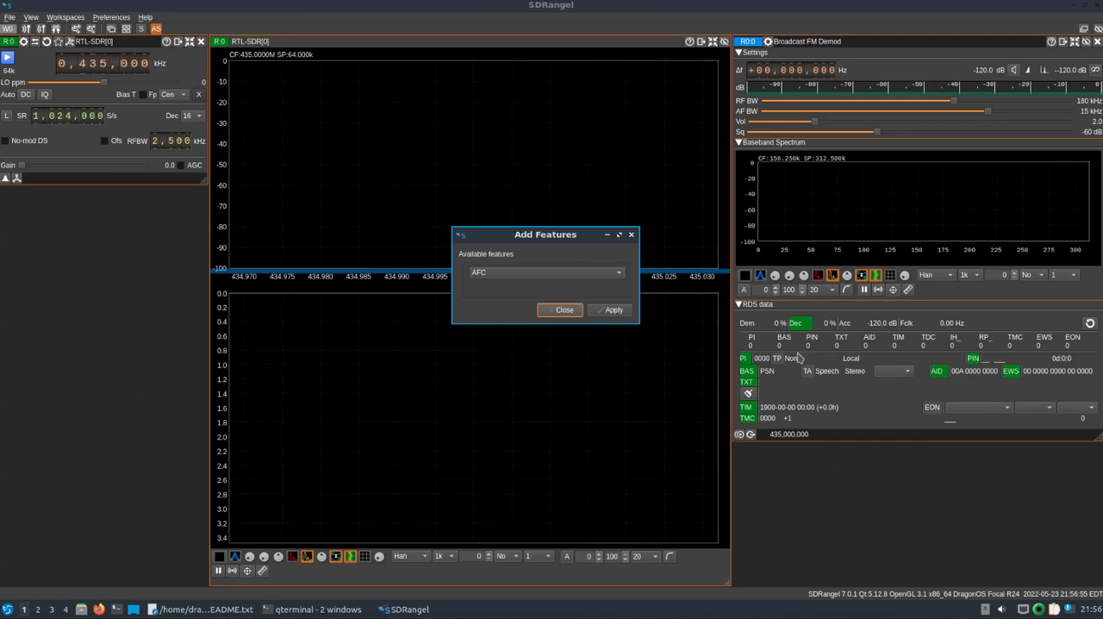
mouse_move(582, 363)
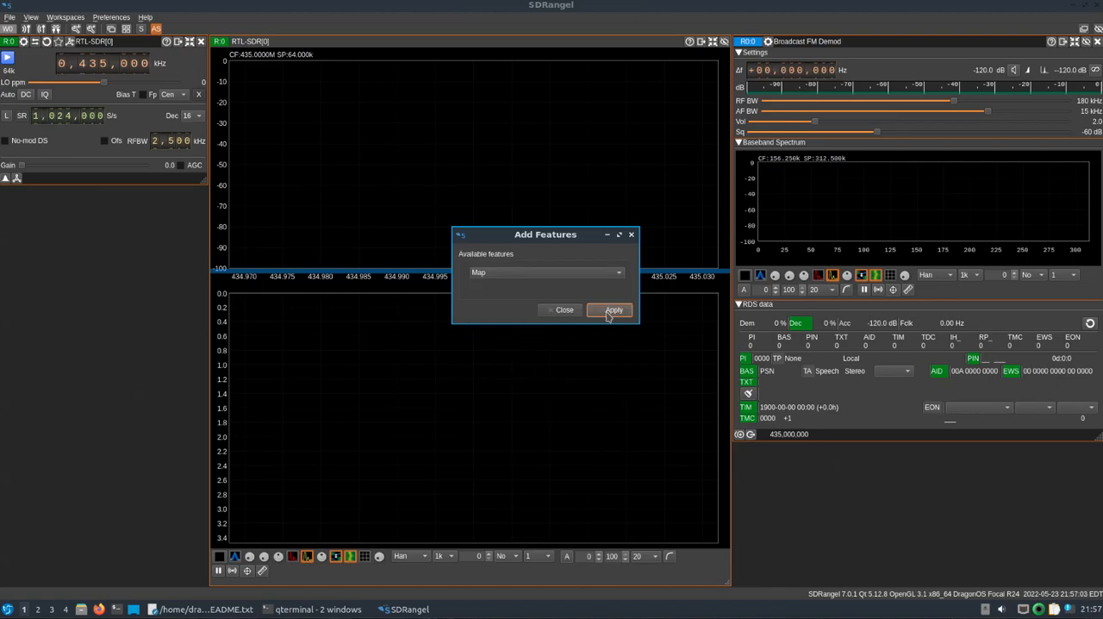
click(613, 309)
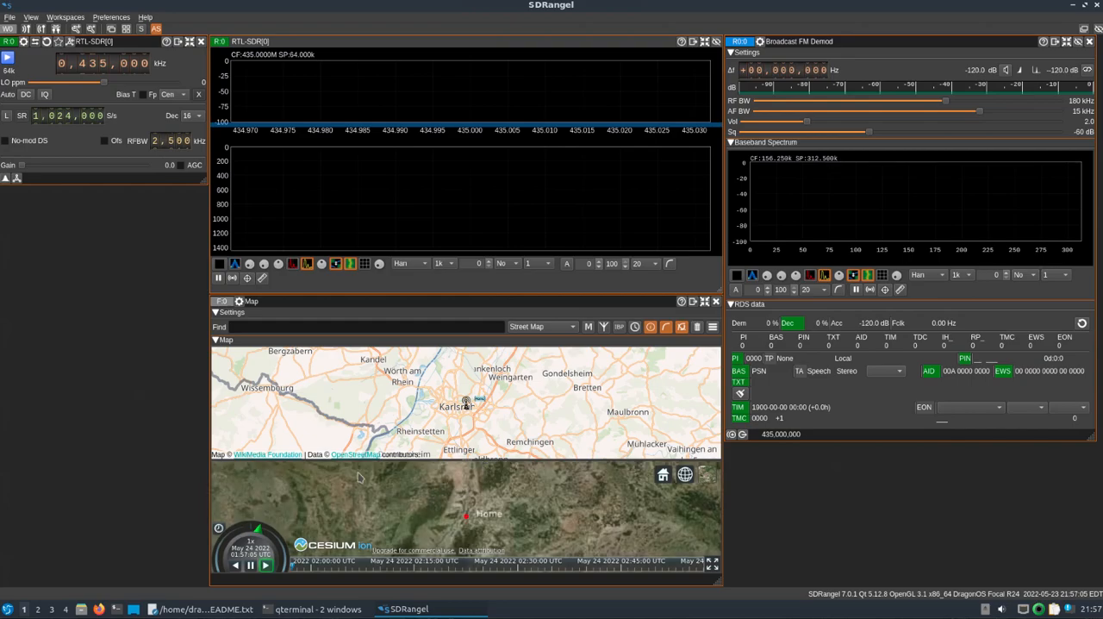
mouse_move(723, 472)
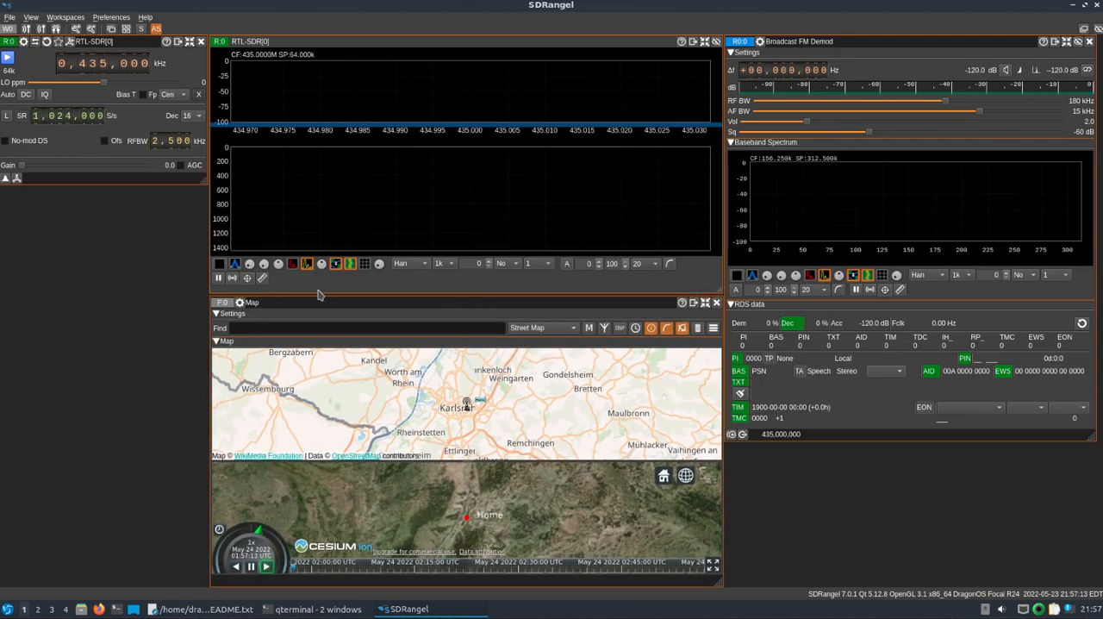
click(66, 16)
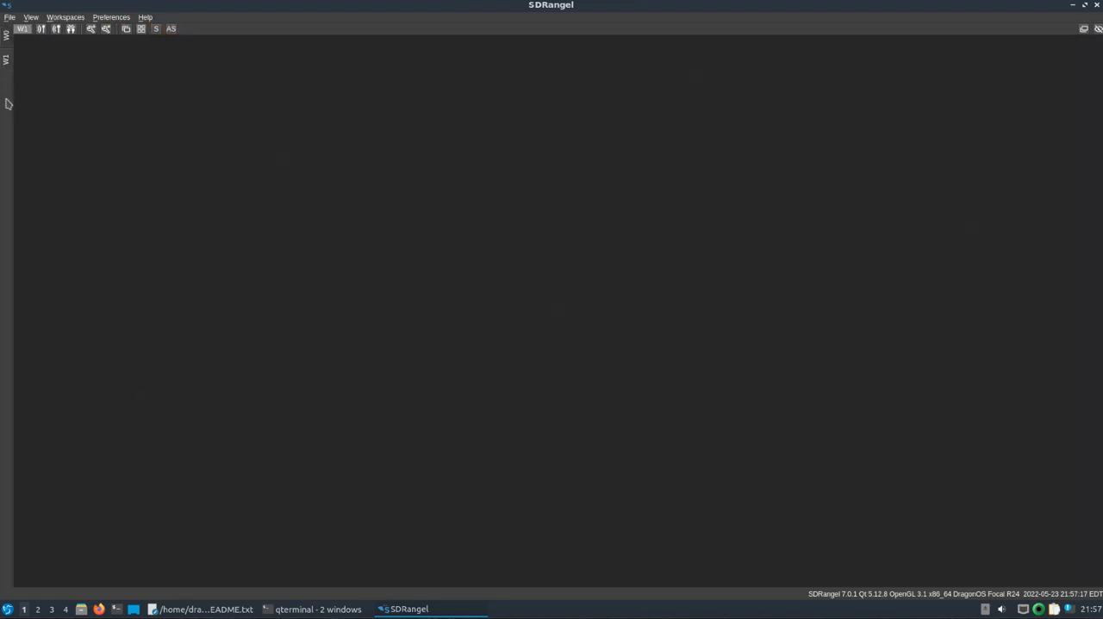
mouse_move(25, 141)
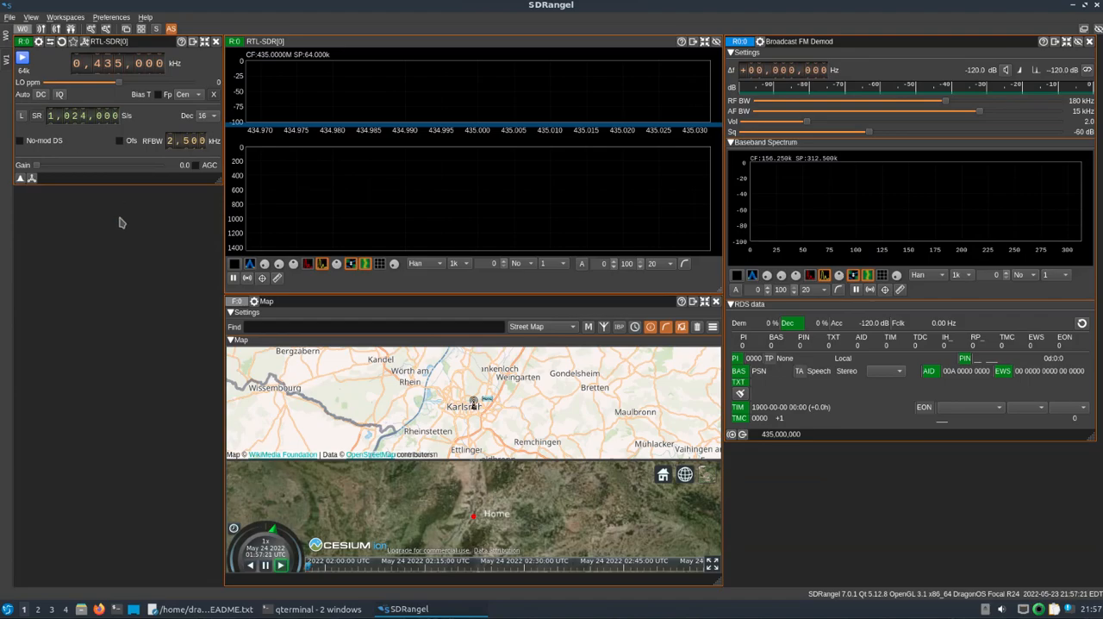
mouse_move(422, 247)
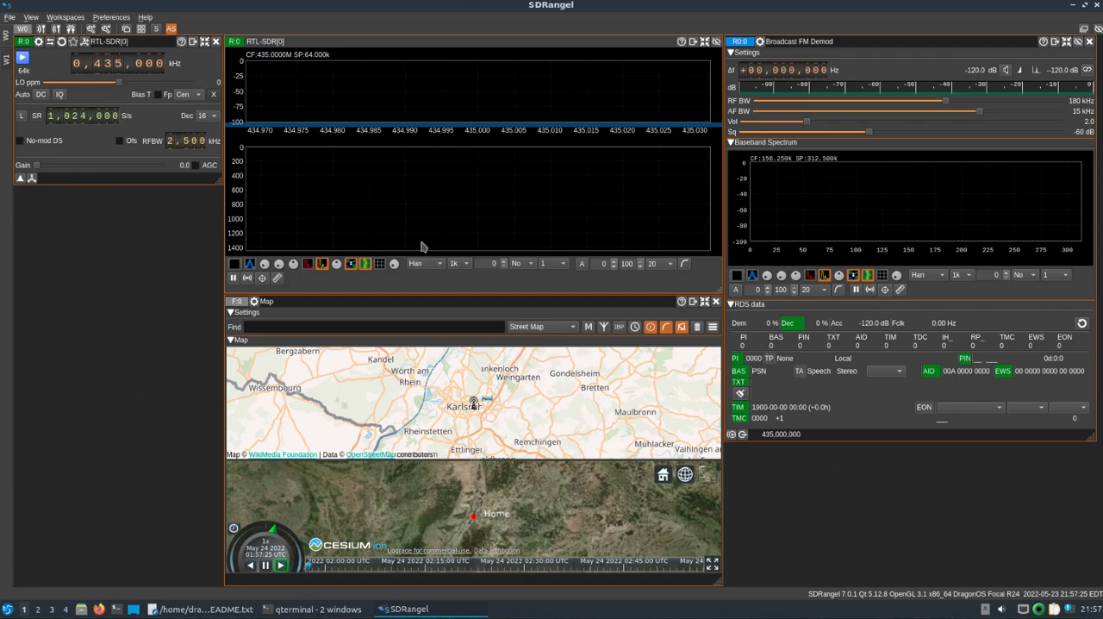
mouse_move(765, 447)
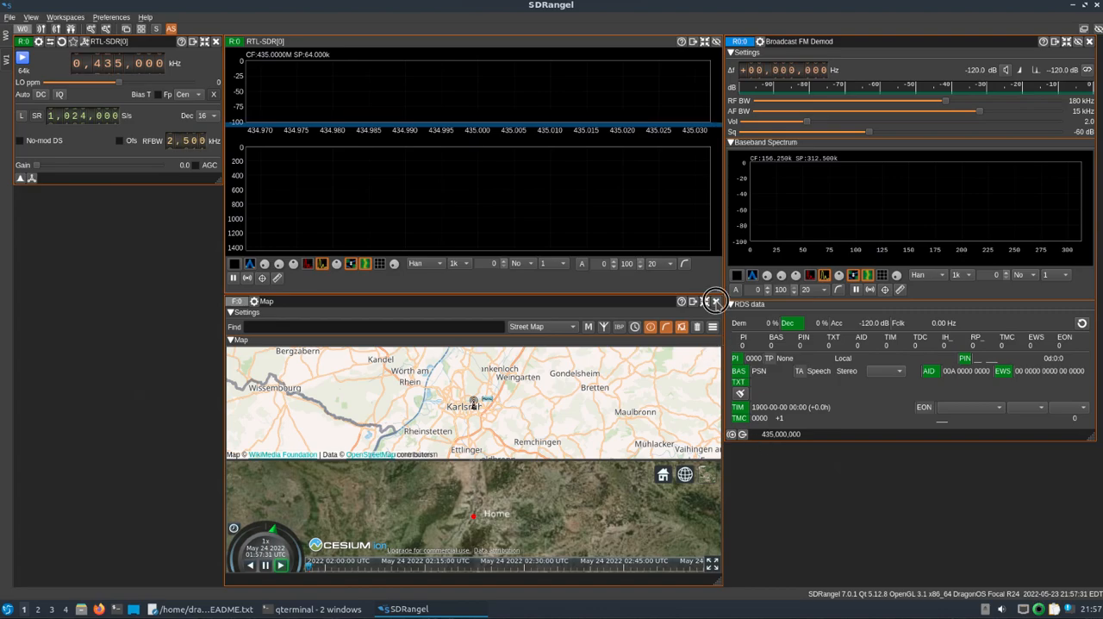
Remove the Map feature panel and add a Channel Analyzer channel to the RTL-SDR.
click(715, 301)
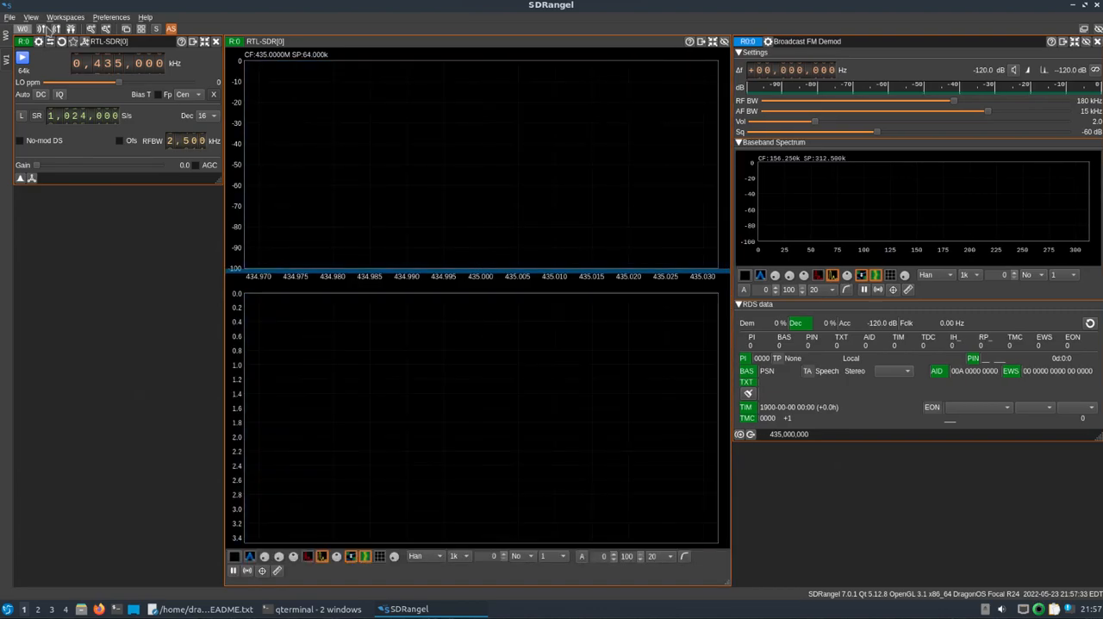
click(90, 29)
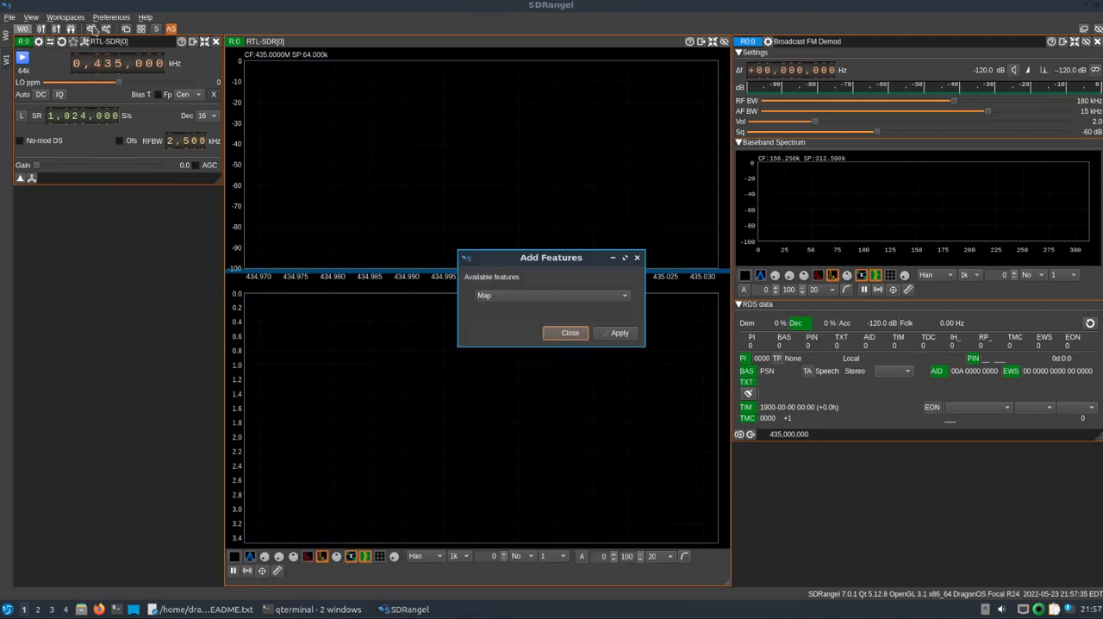
click(569, 333)
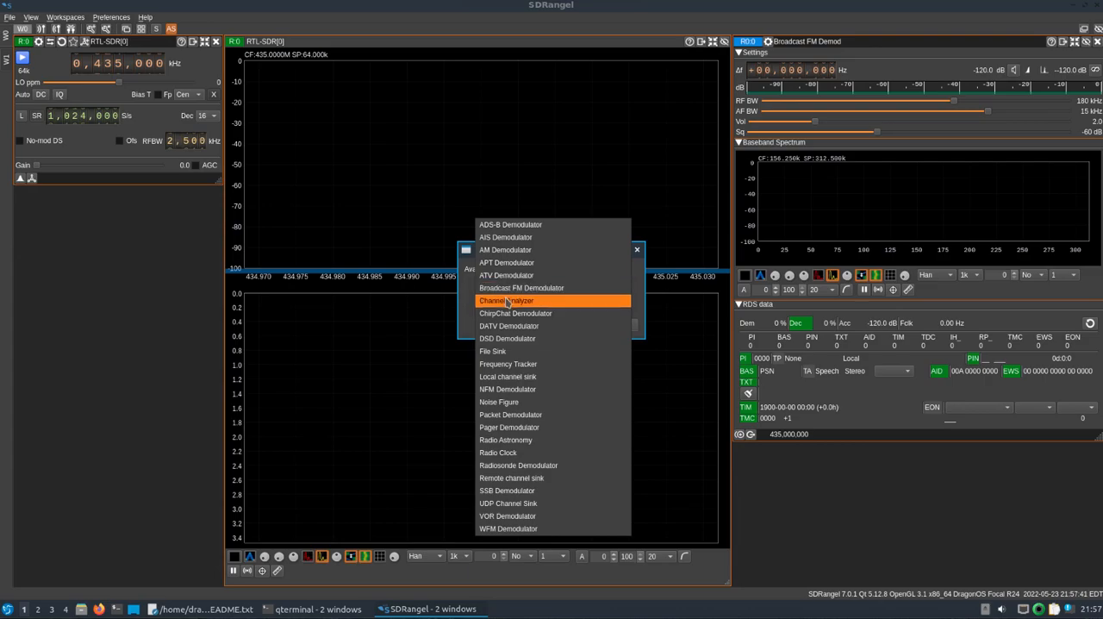
click(506, 300)
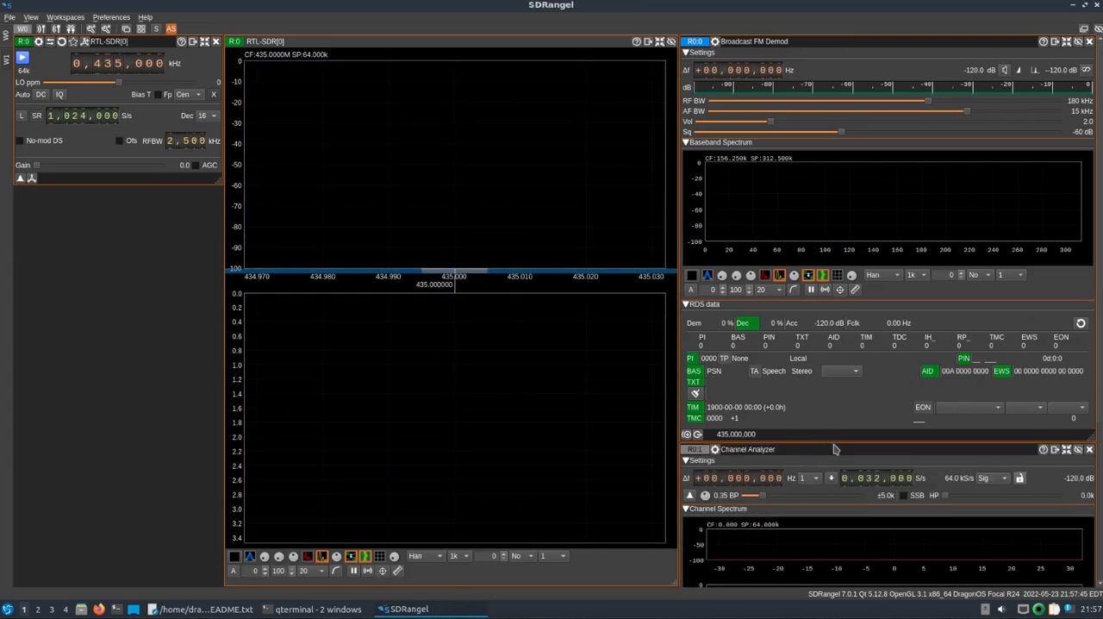
mouse_move(845, 449)
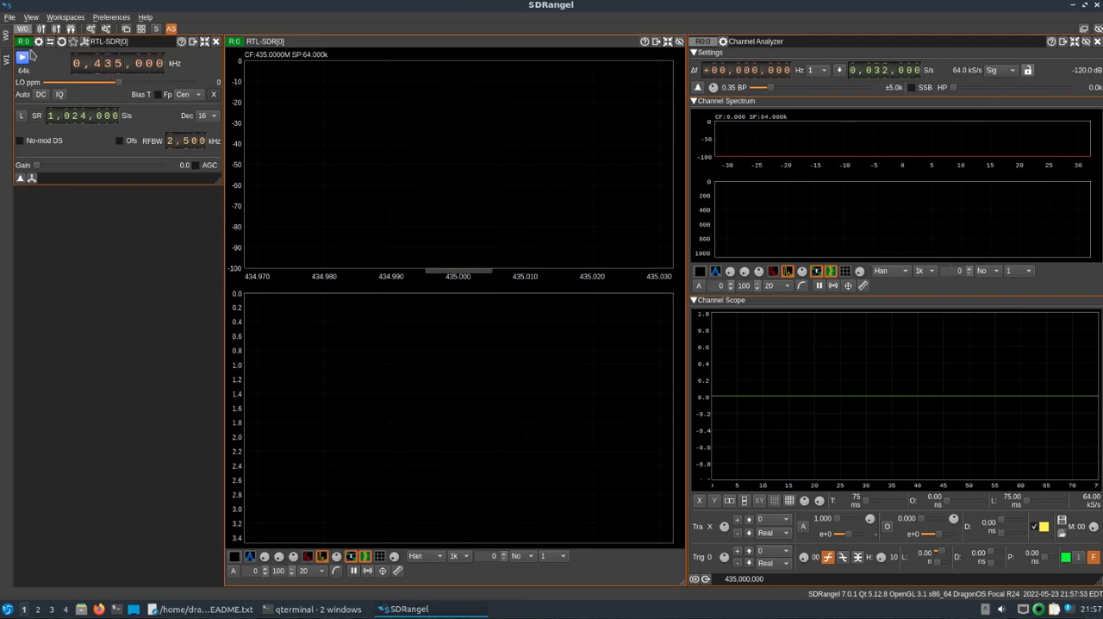
Start the RTL-SDR at 95,000 kHz with 2,024,000 S/s sample rate and gain 33.8.
click(23, 57)
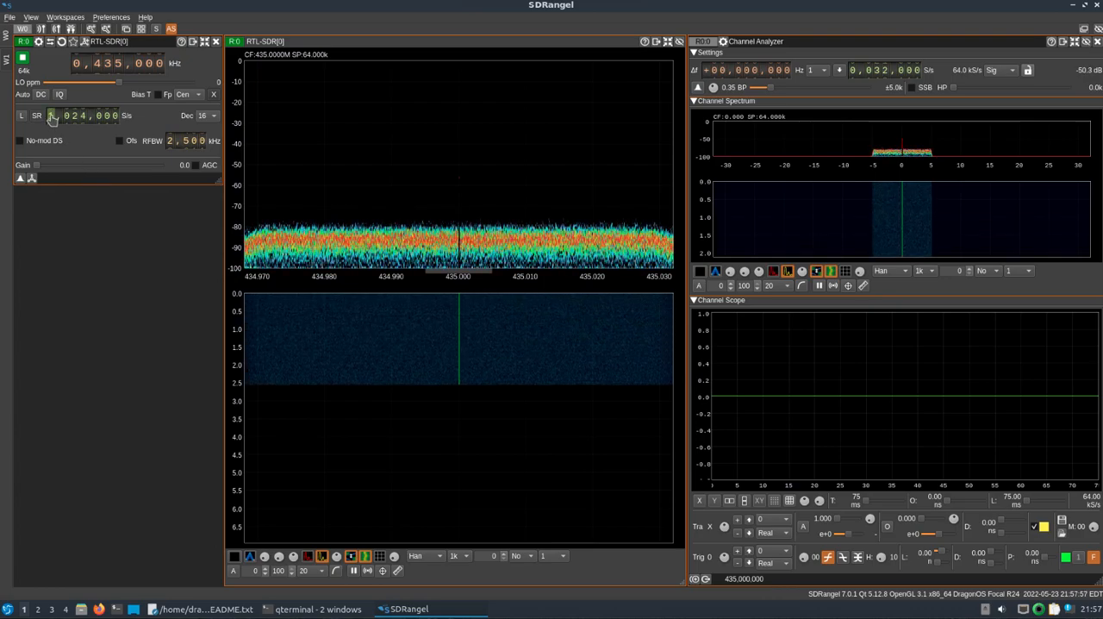
click(52, 115)
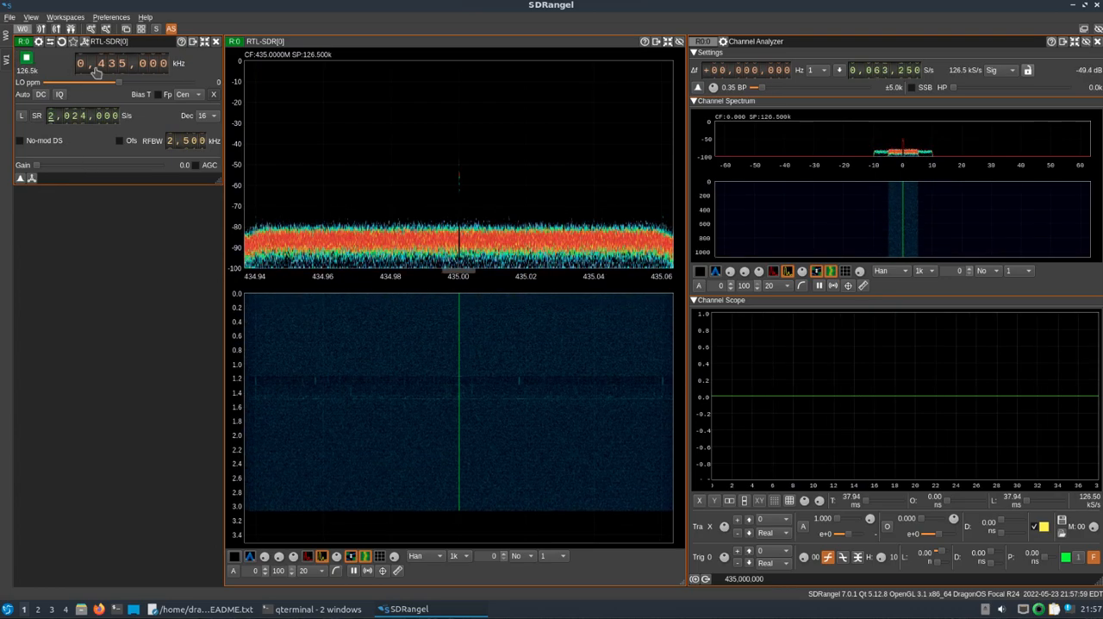
click(100, 63)
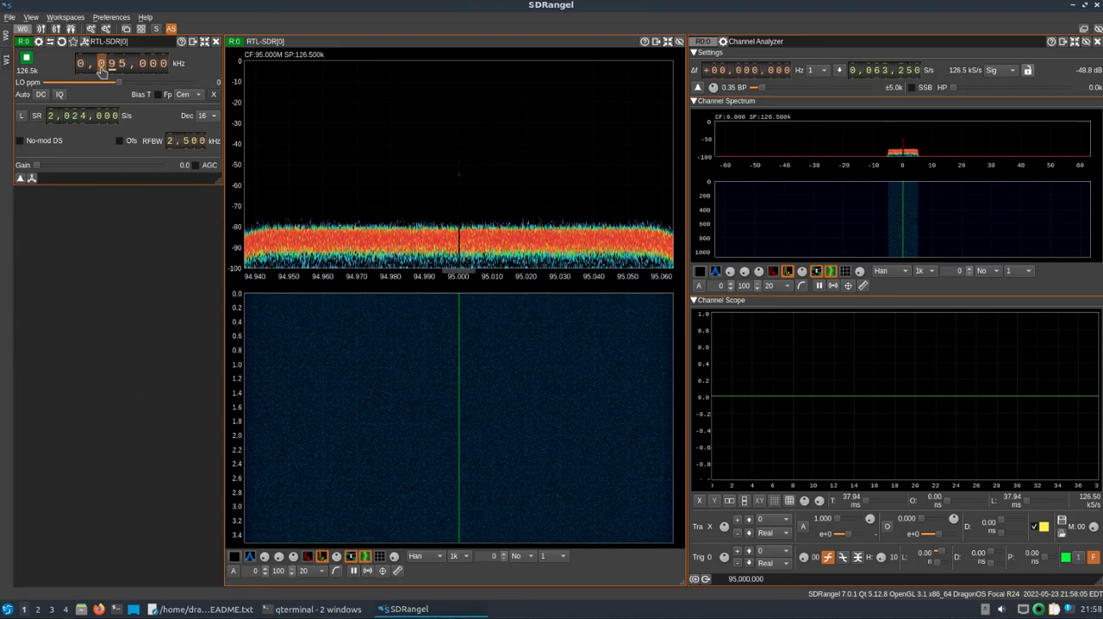
drag(39, 165, 113, 164)
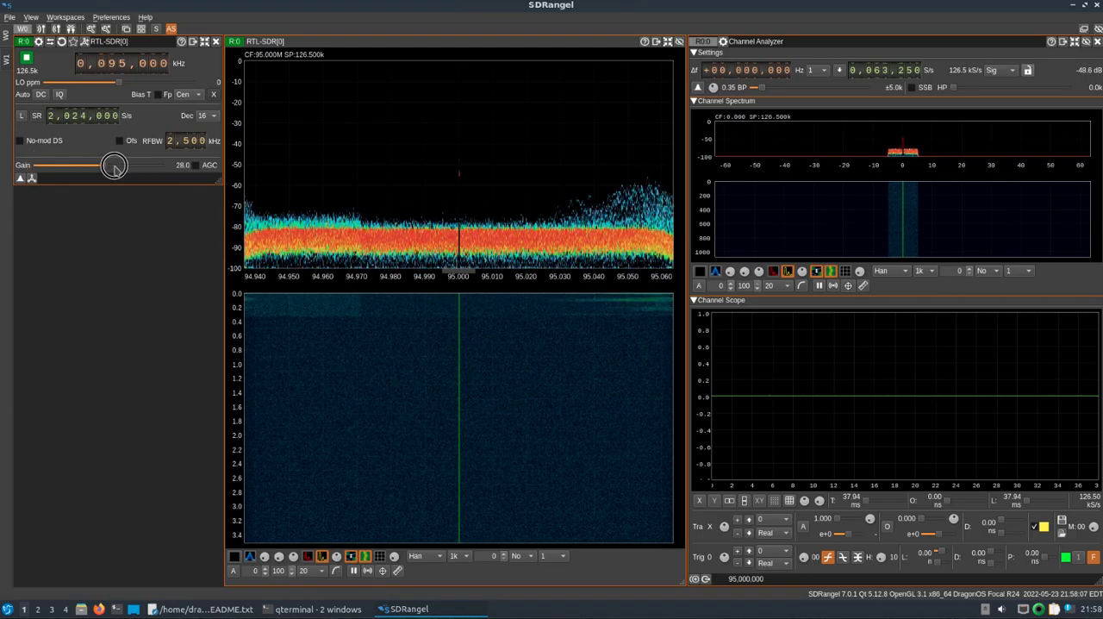
drag(114, 164, 138, 165)
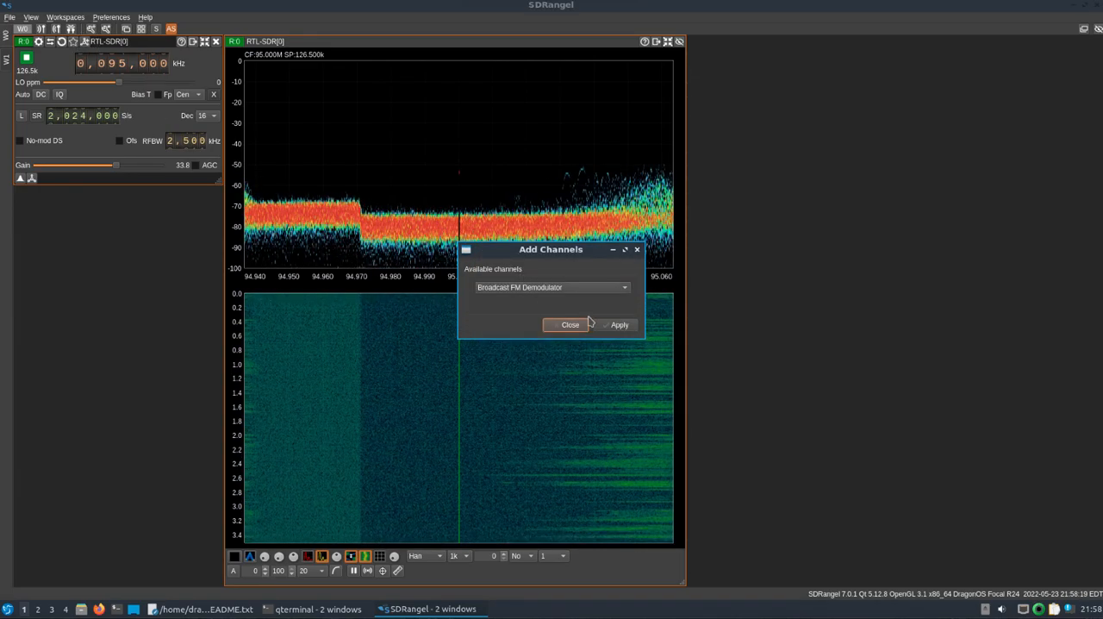
Add the Broadcast FM Demodulator, tune to 95,100 kHz to listen, then close SDRangel.
click(619, 325)
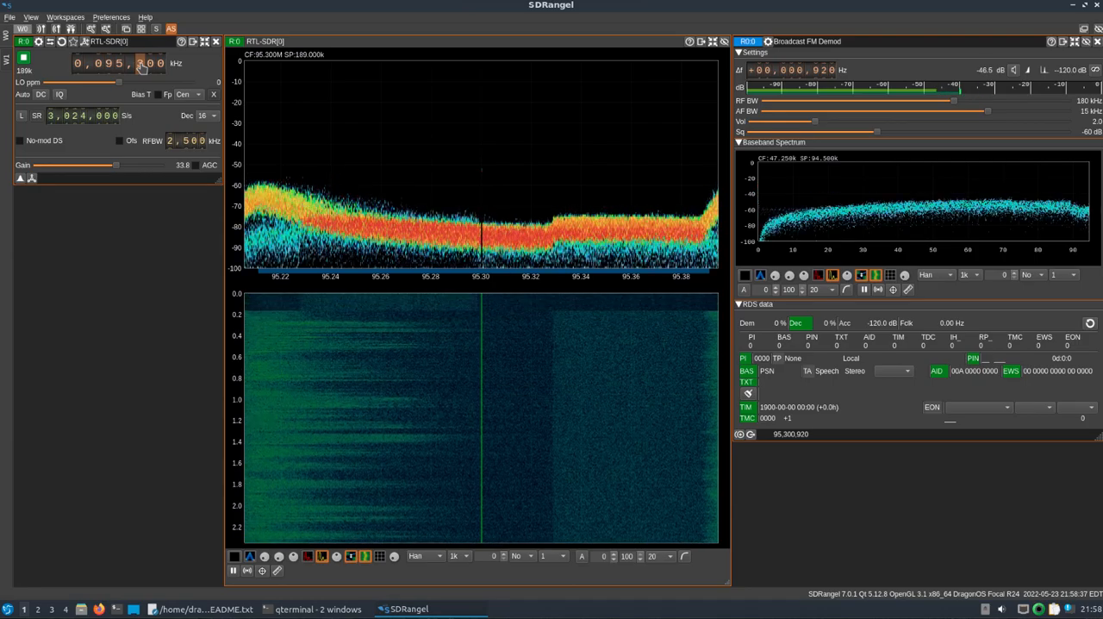
click(119, 64)
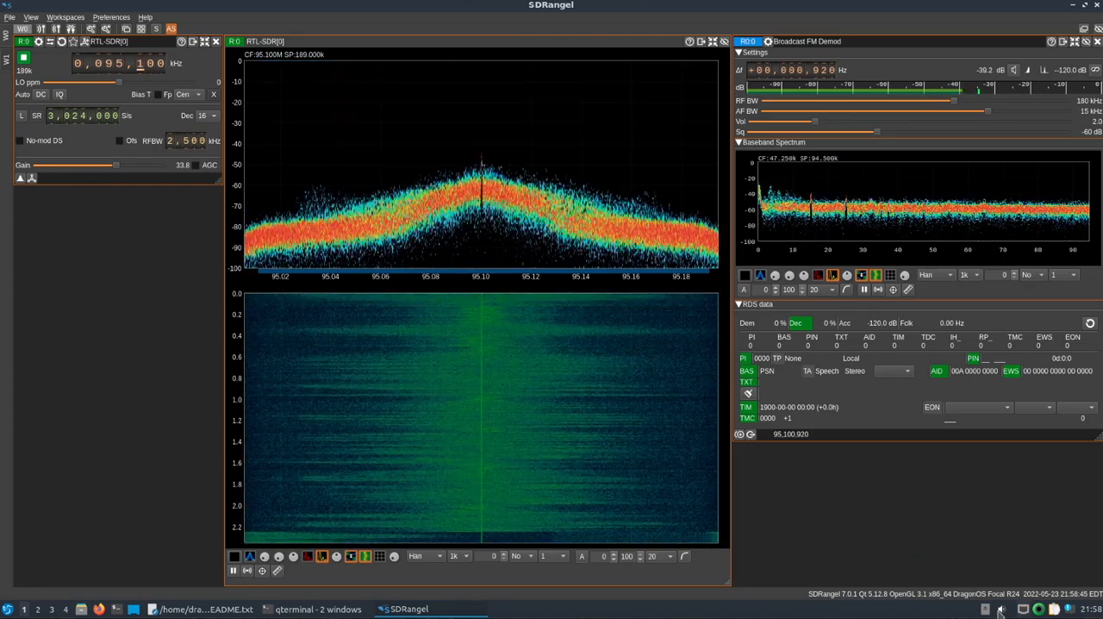
click(1013, 609)
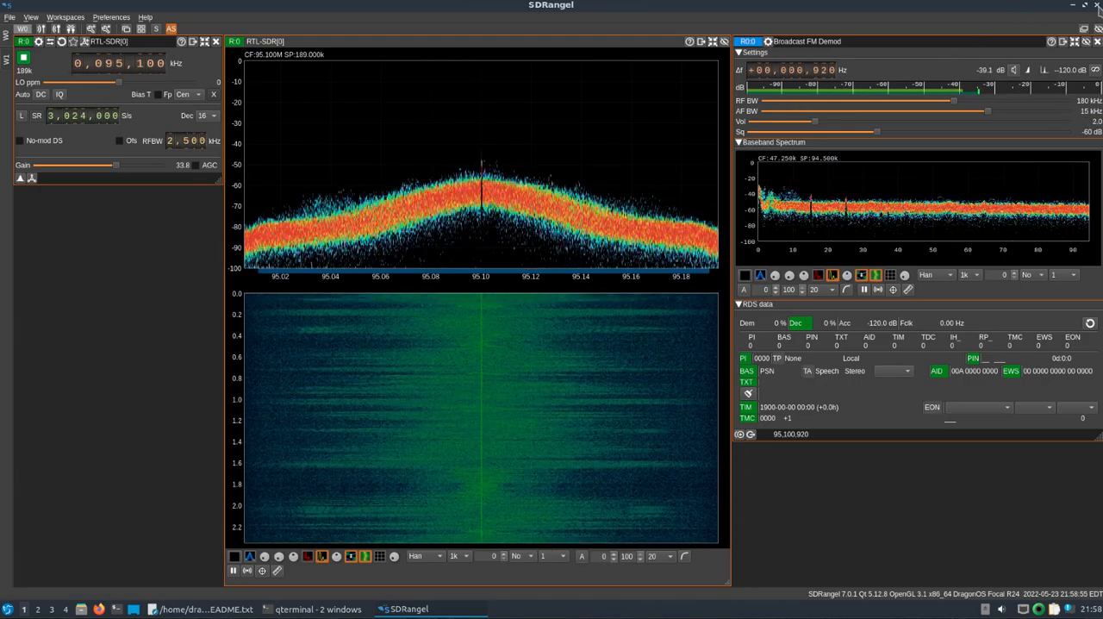
click(10, 17)
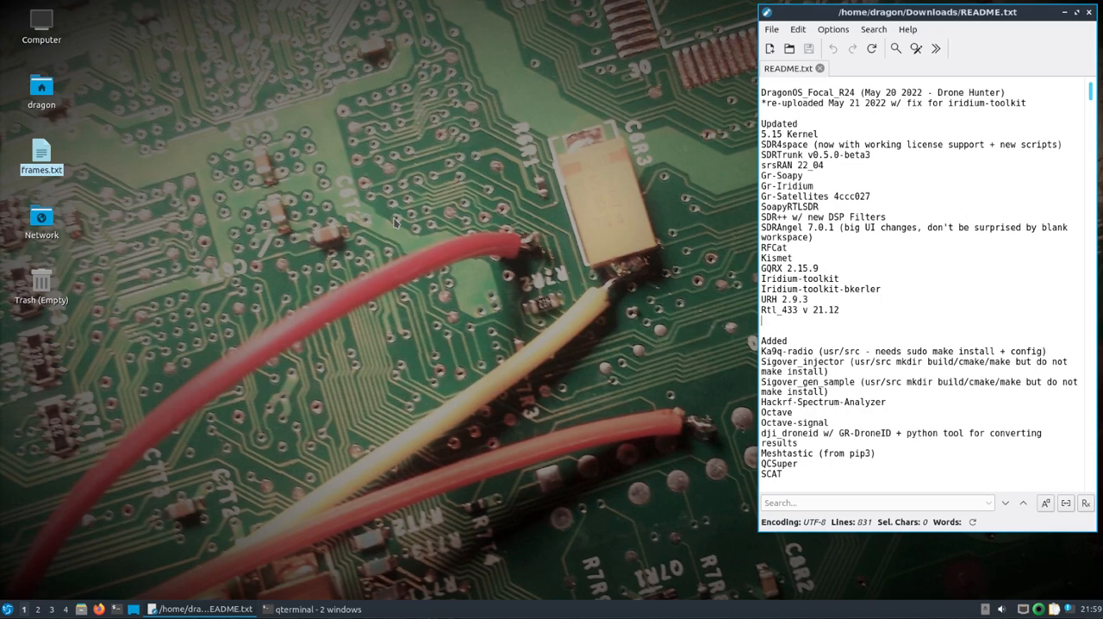
mouse_move(710, 322)
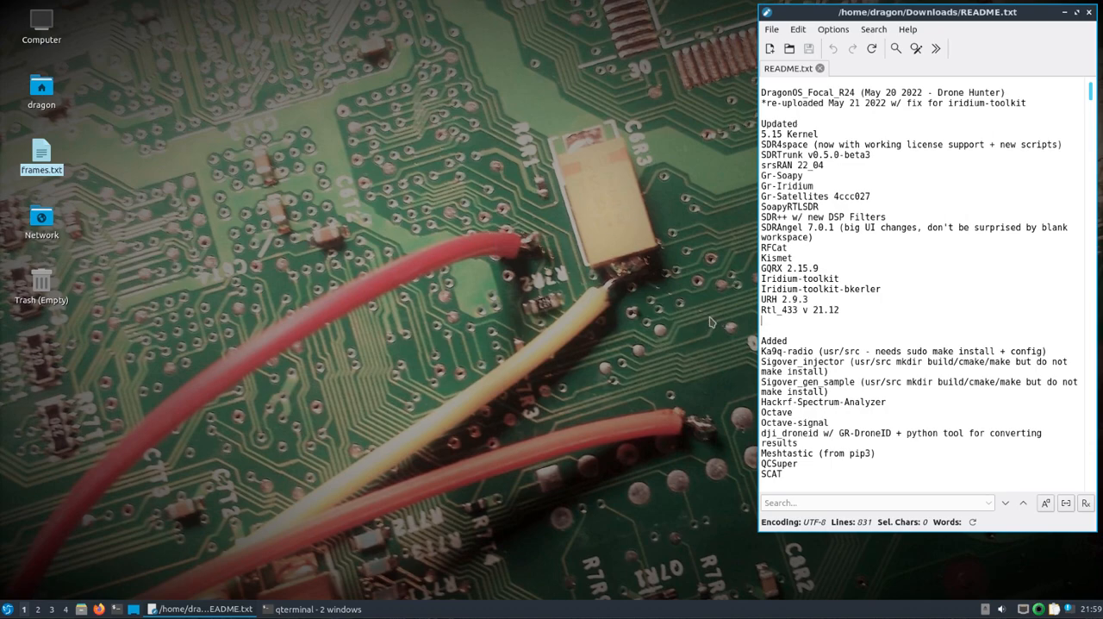
mouse_move(744, 405)
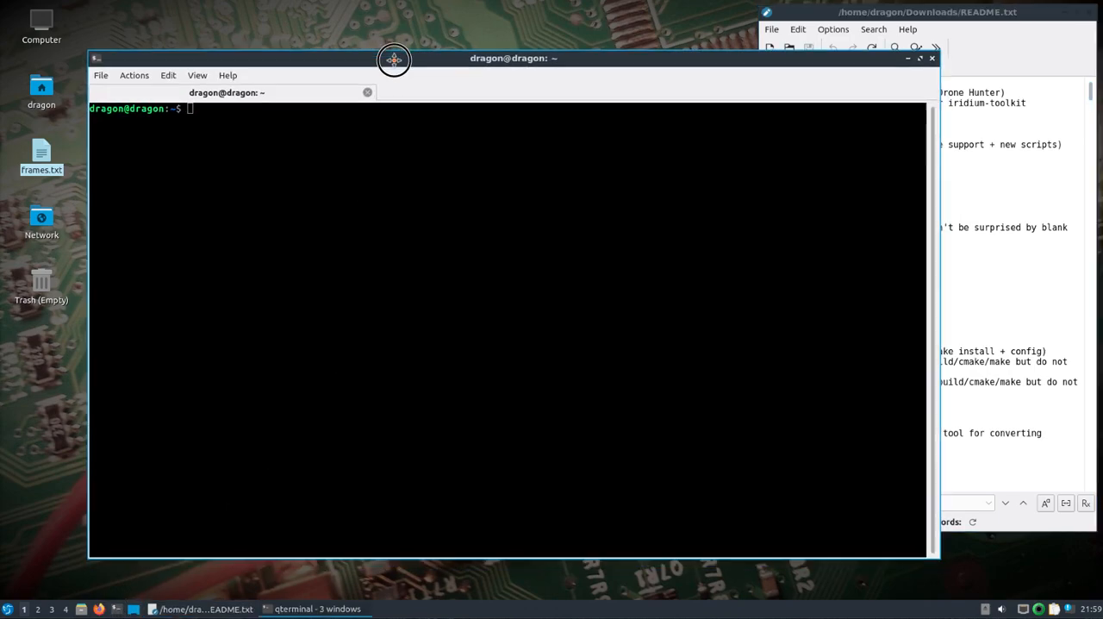
Go to /usr/src/SDR4space and show the contents of settings.sh.
text(cd /u)
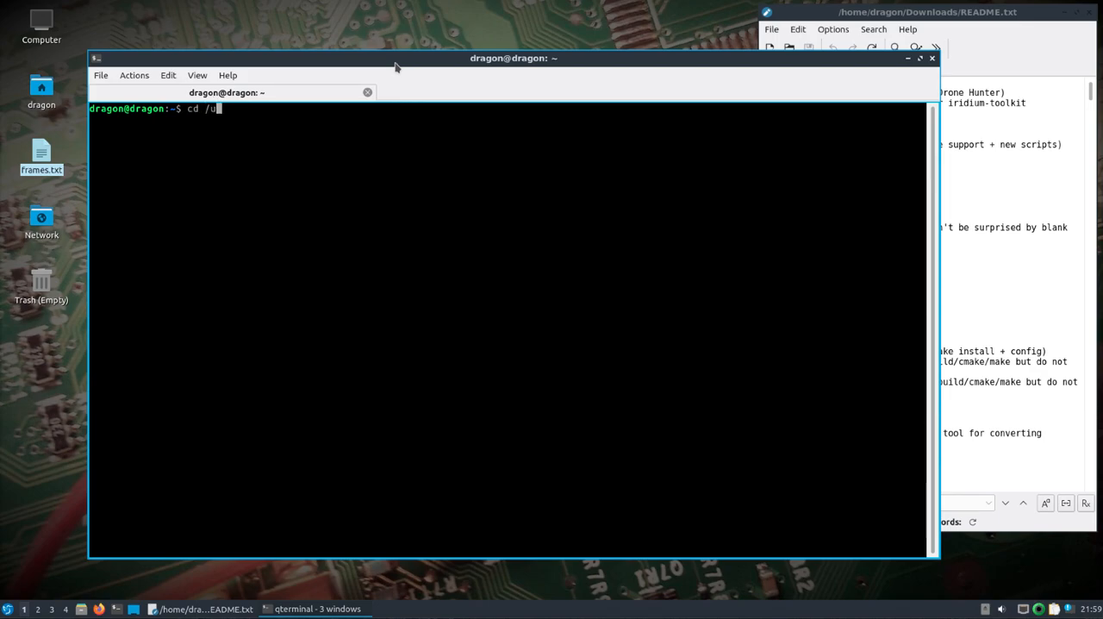
text(sr/src/SDR)
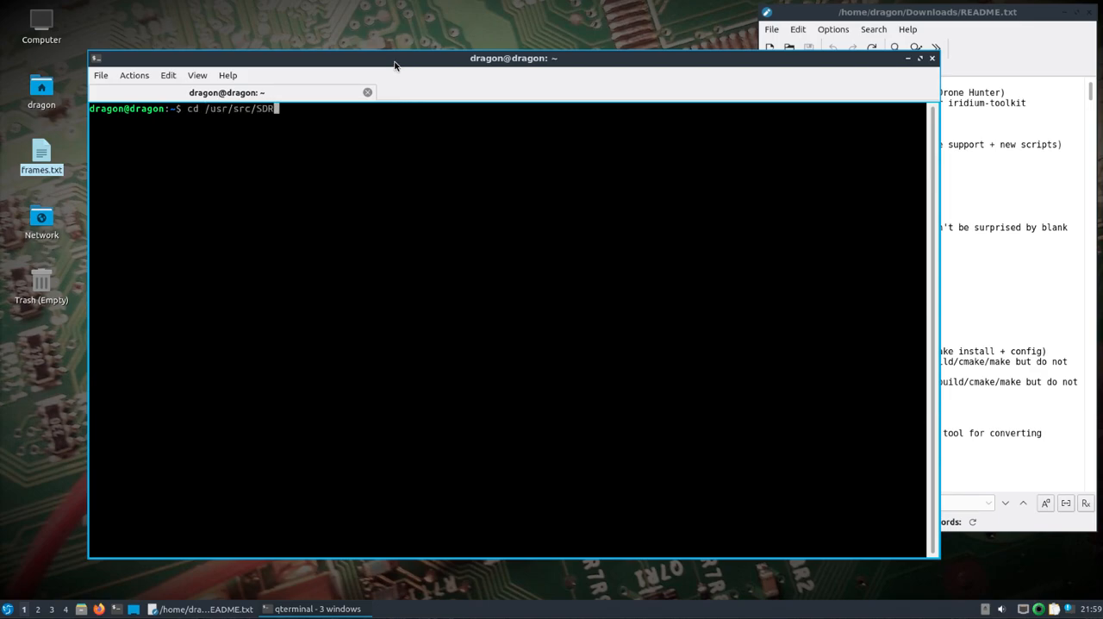
key(Return)
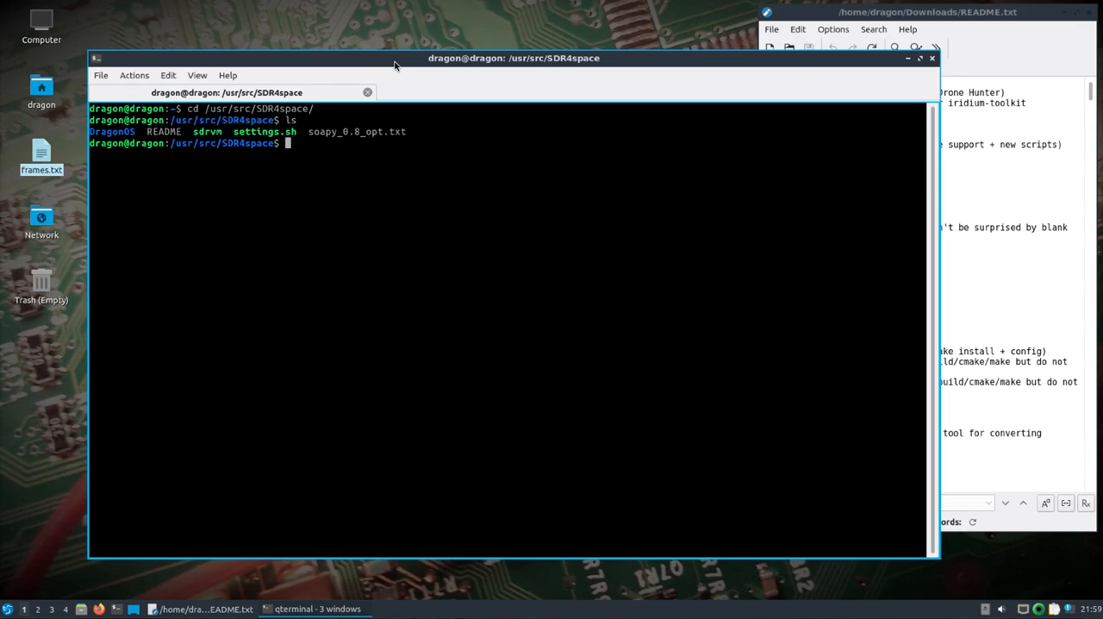
text(sour)
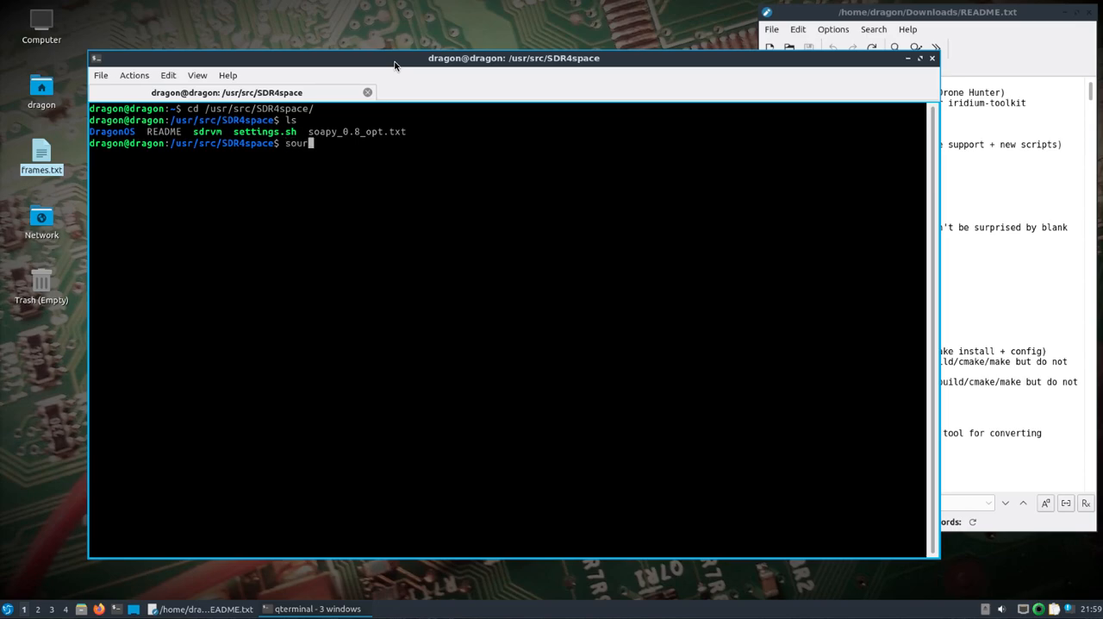
text(ce settings.sh)
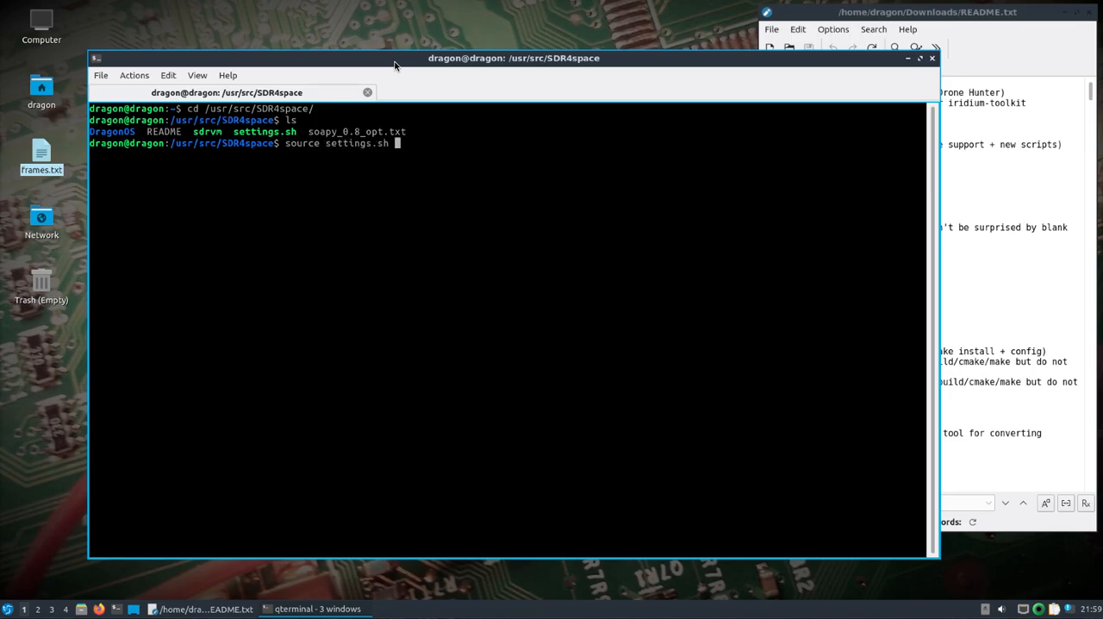
text(ca)
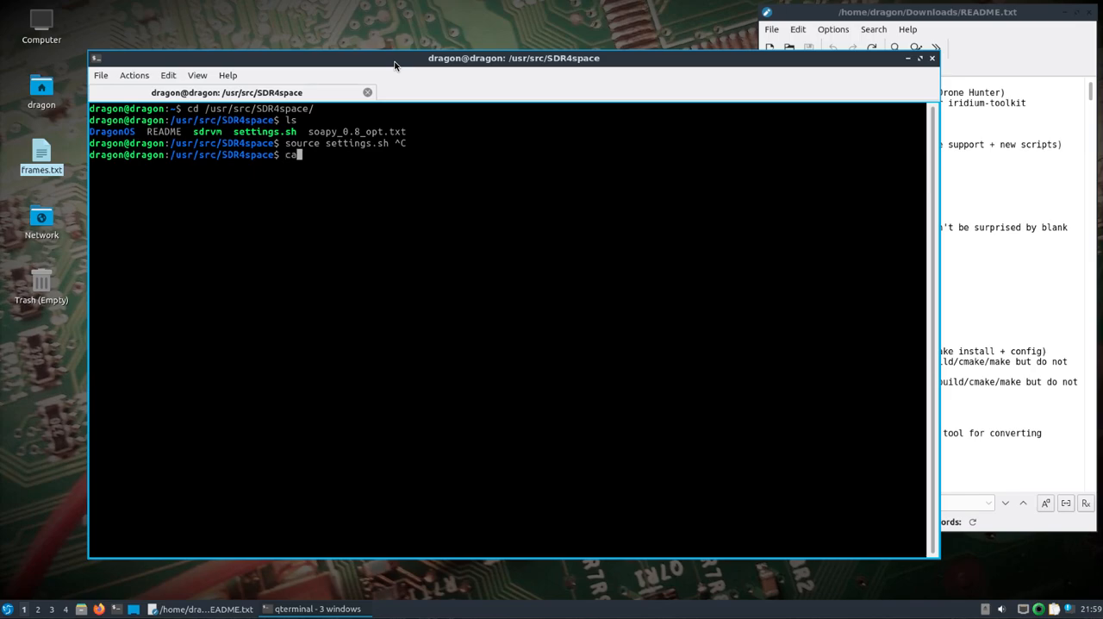
key(Return)
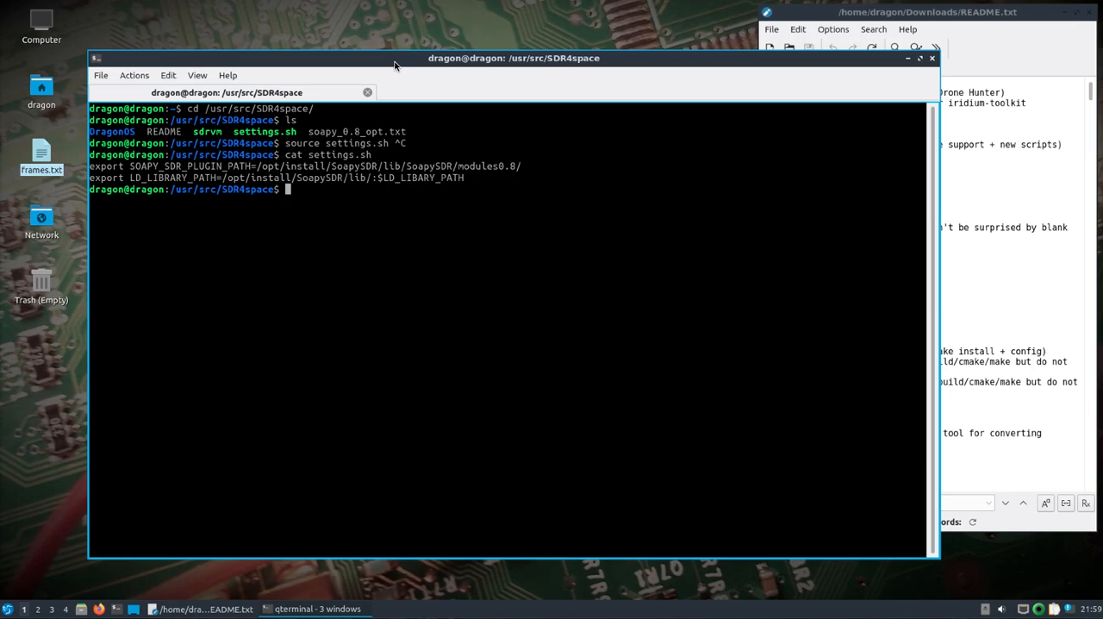
Source settings.sh for the SoapySDR environment and run ./sdrvm, which reports boot.js not found.
text(source)
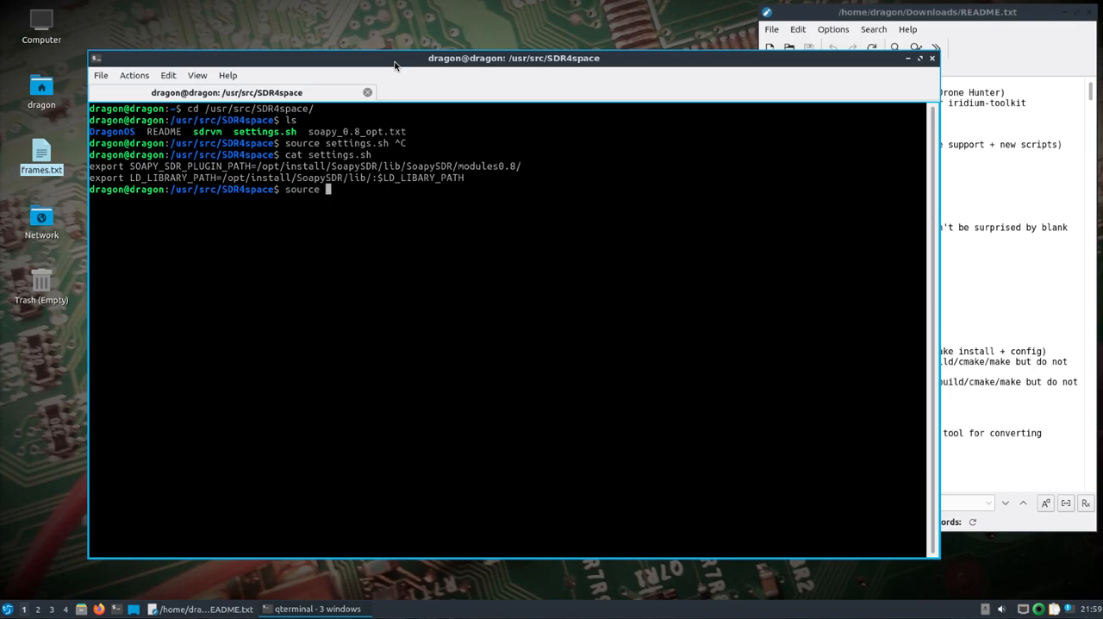
text(settings.sh)
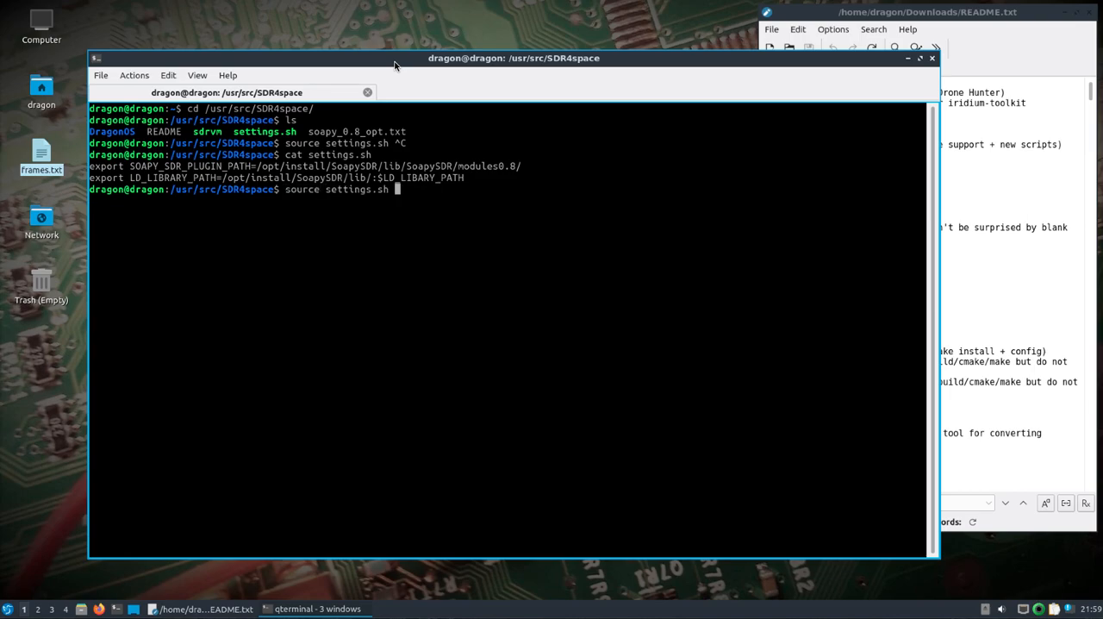
key(Return)
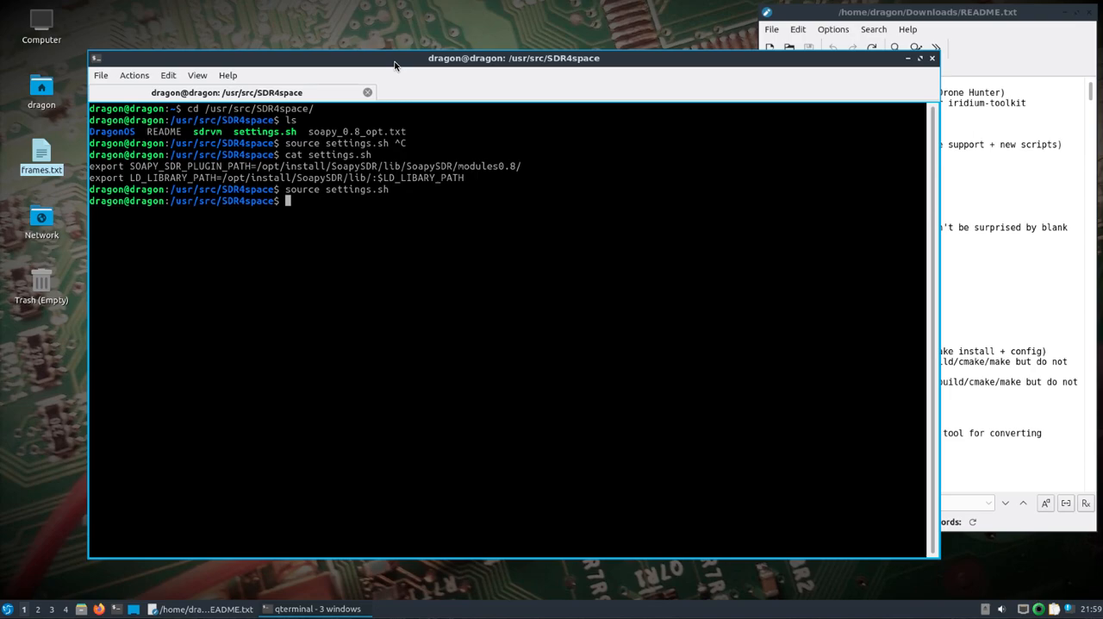
text(license.data)
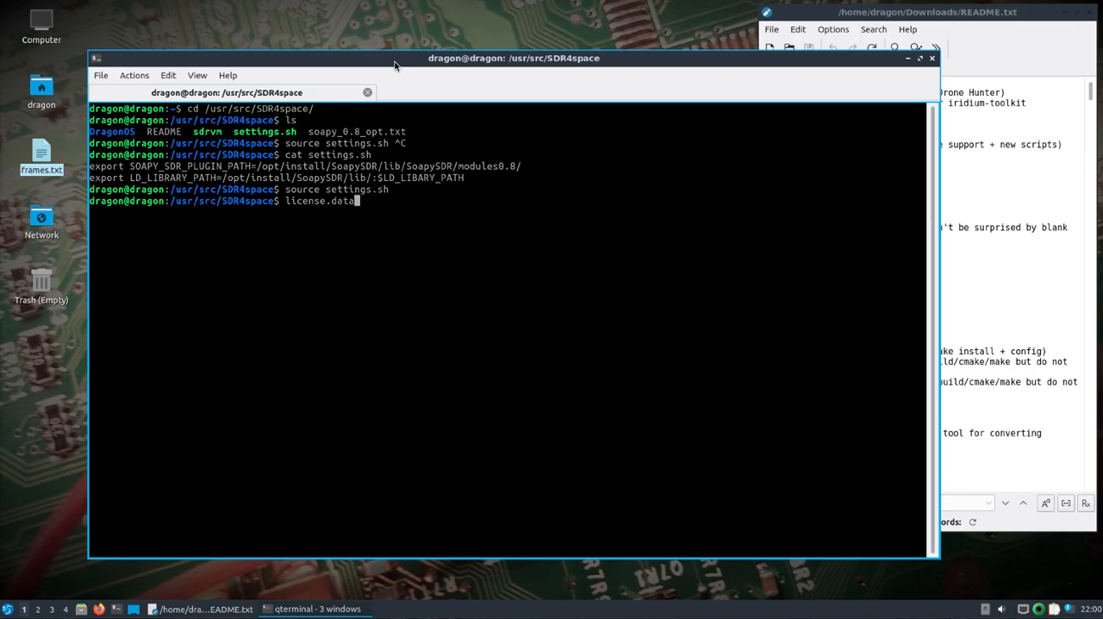
key(BackSpace)
text(./sdrvm)
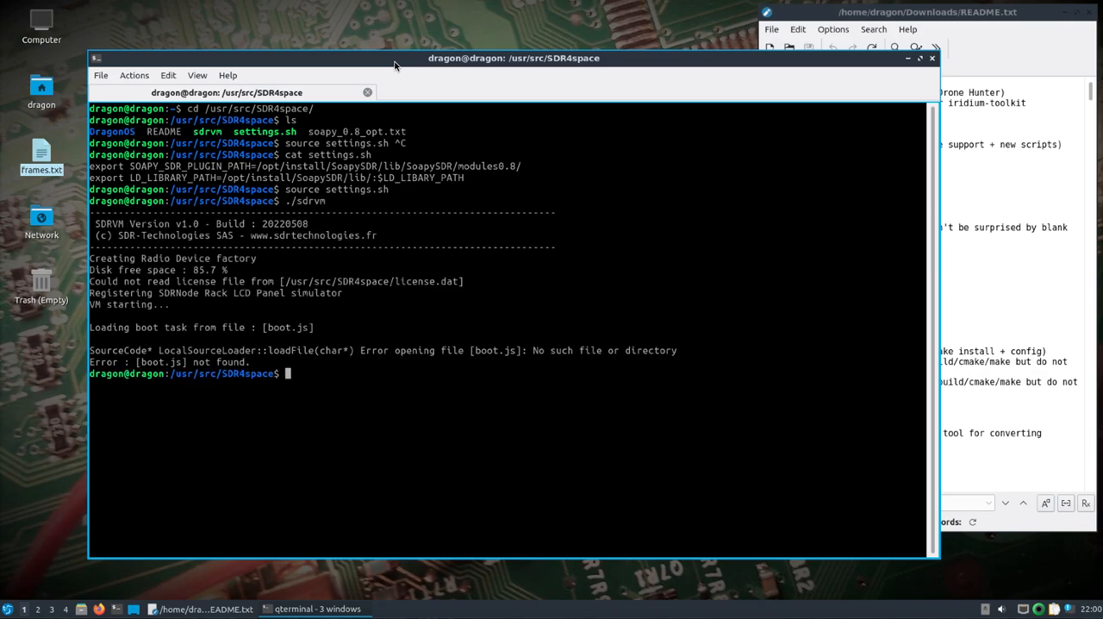
Enter the DragonOS subfolder, review its settings.js in sudo nano, then list the folder.
double_click(375, 281)
text(cd DragonOS/)
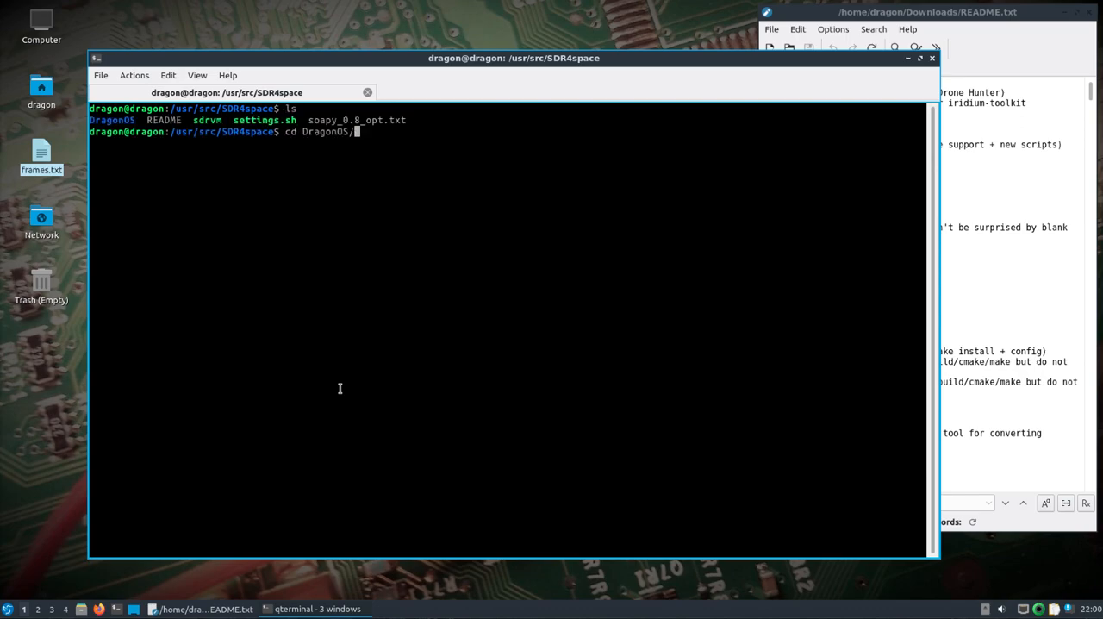
key(Return)
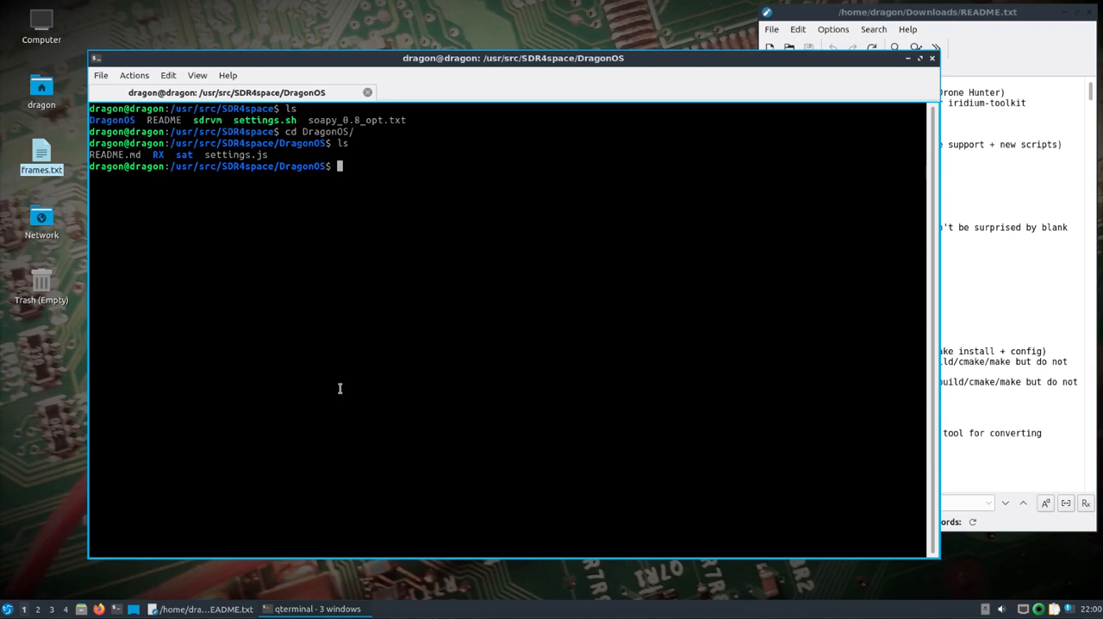
text(sudo a)
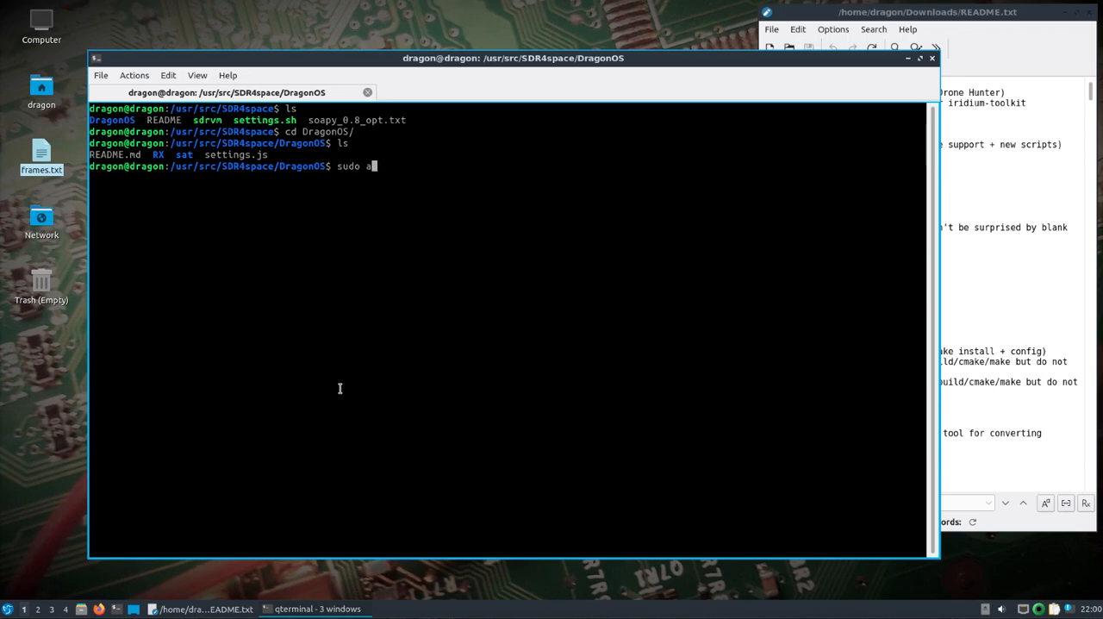
key(Return)
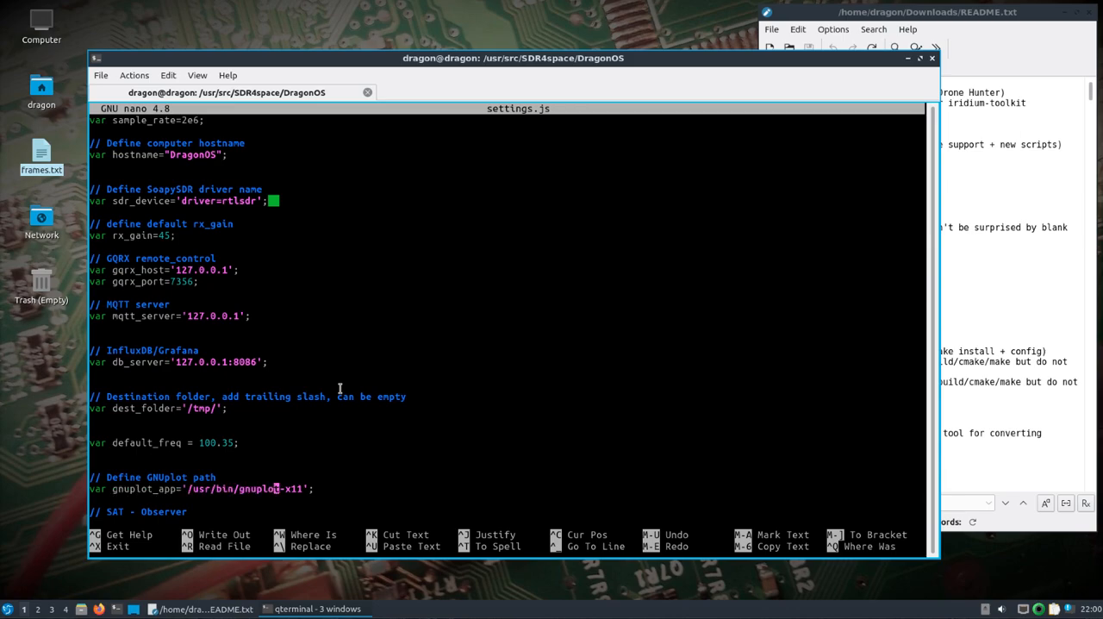
scroll(down, 3)
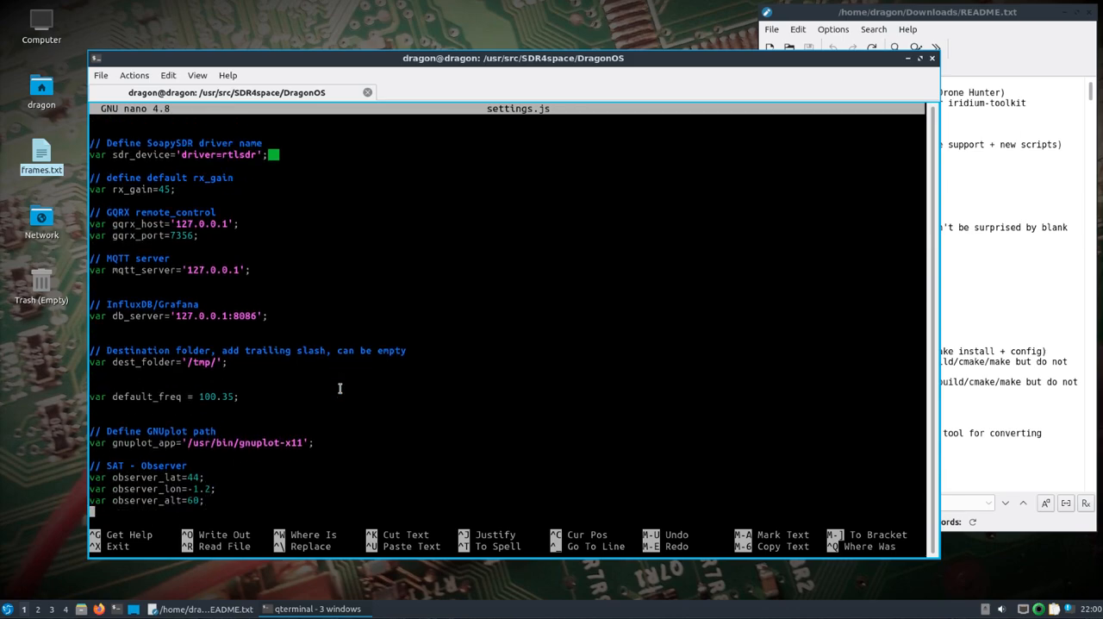
key(ctrl+o)
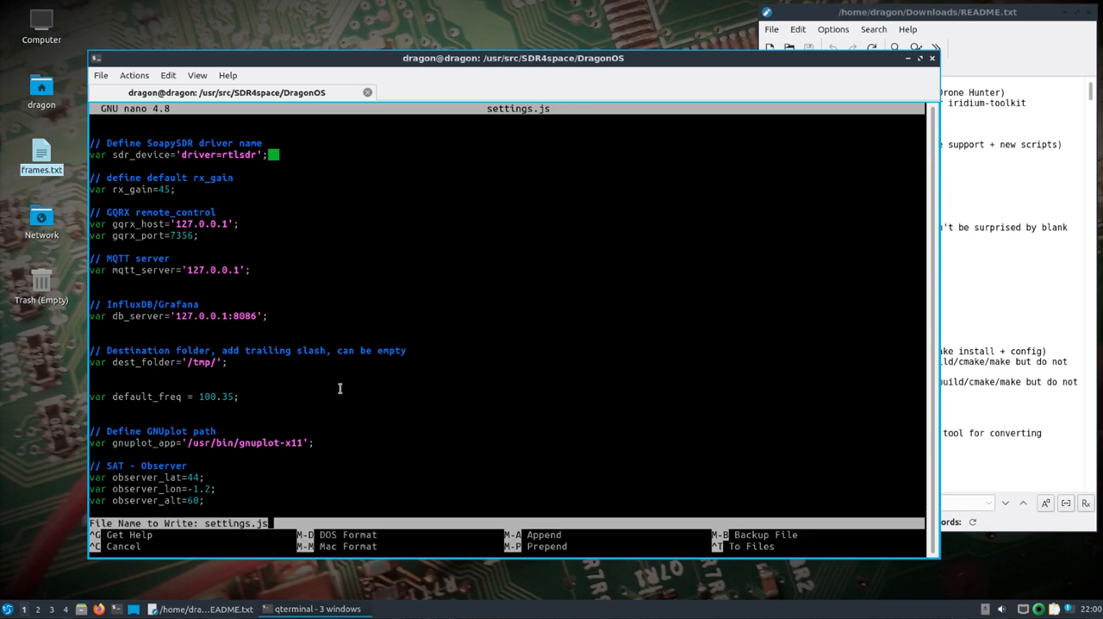
key(Return)
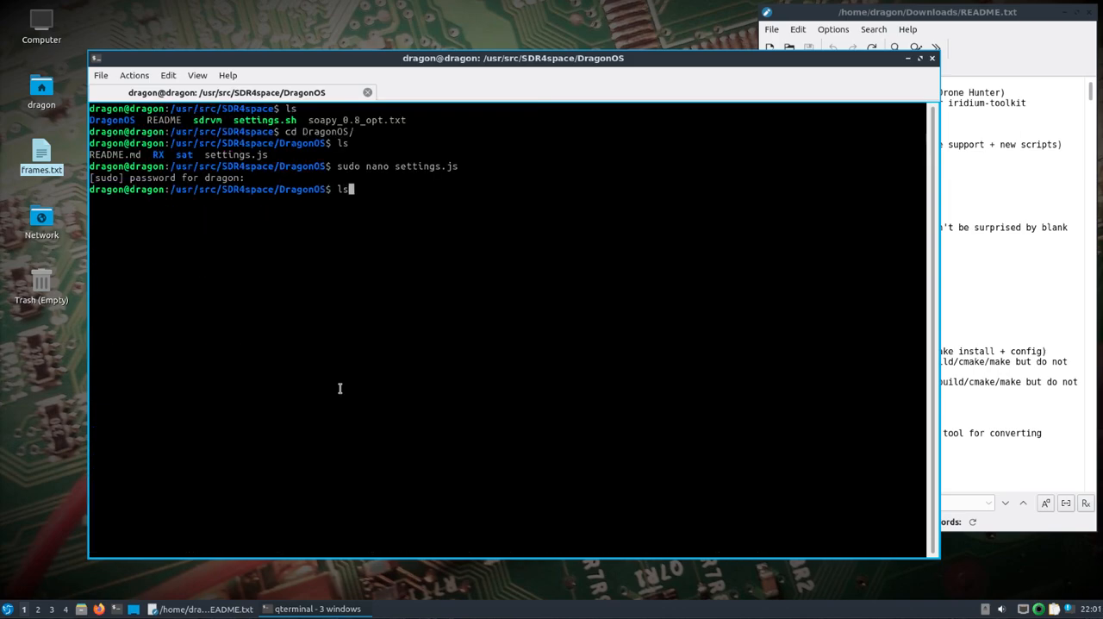
Enter the RX folder and review its settings.js in sudo nano.
text(cd R)
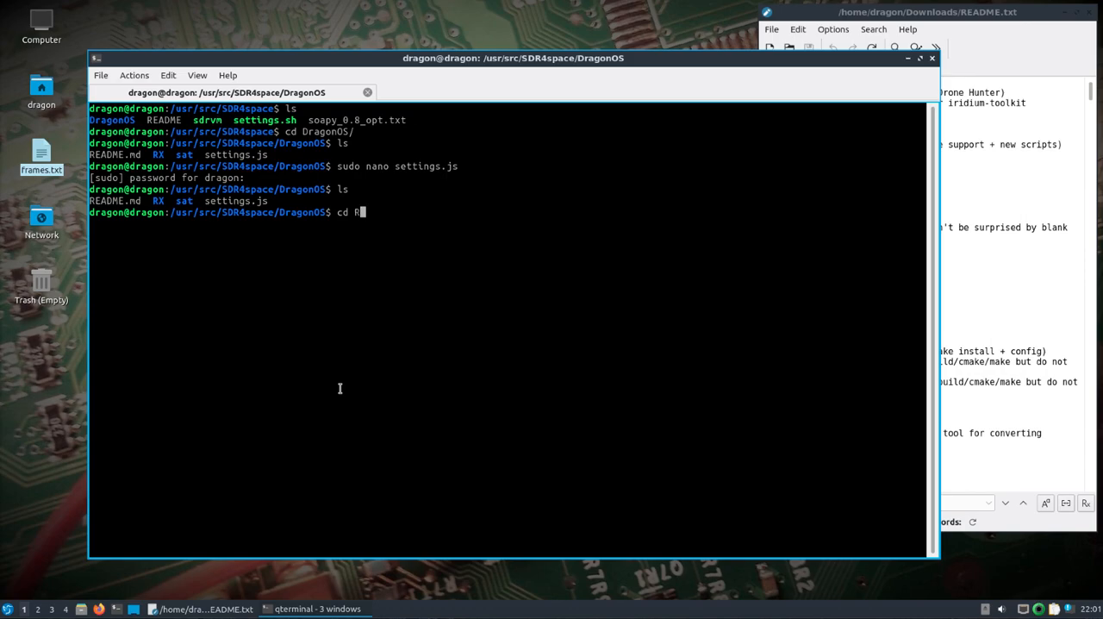
key(Return)
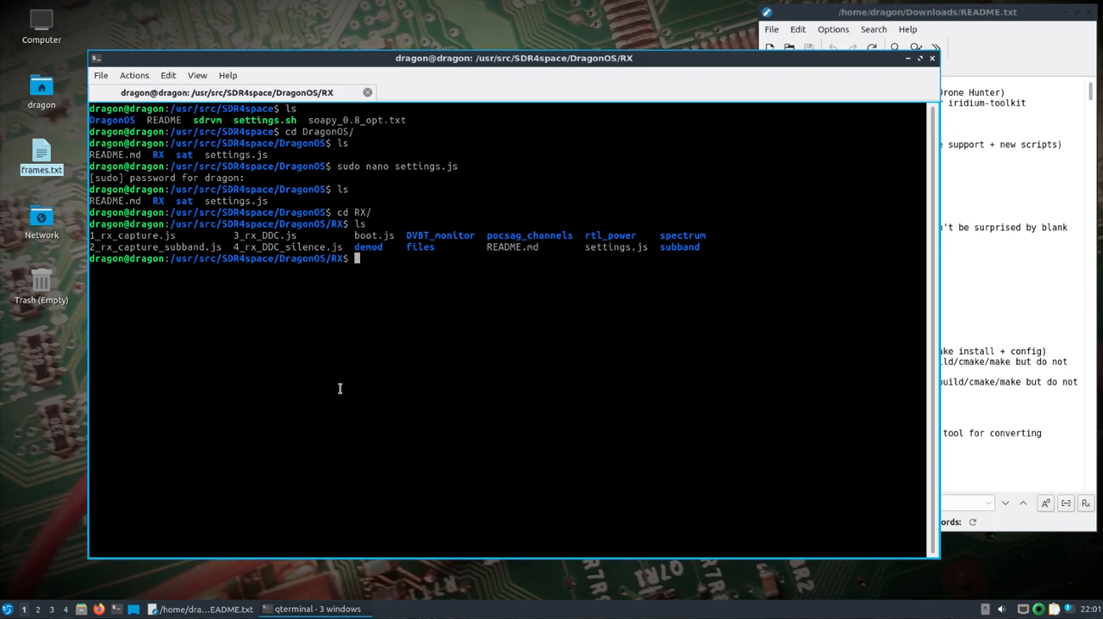
text(sudo anno)
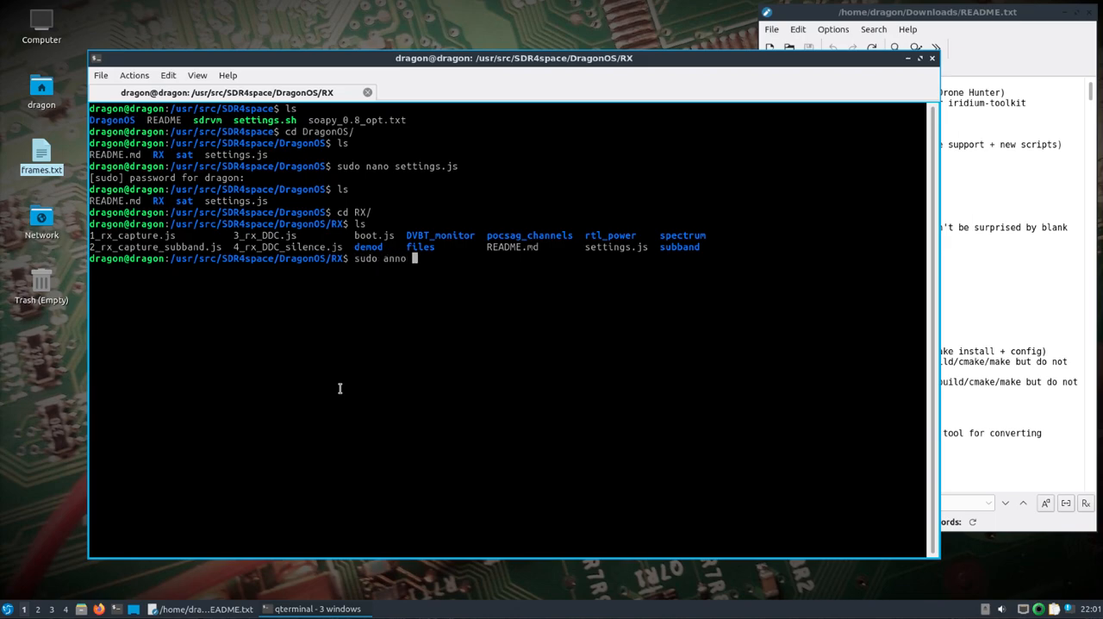
text(nano settings.js)
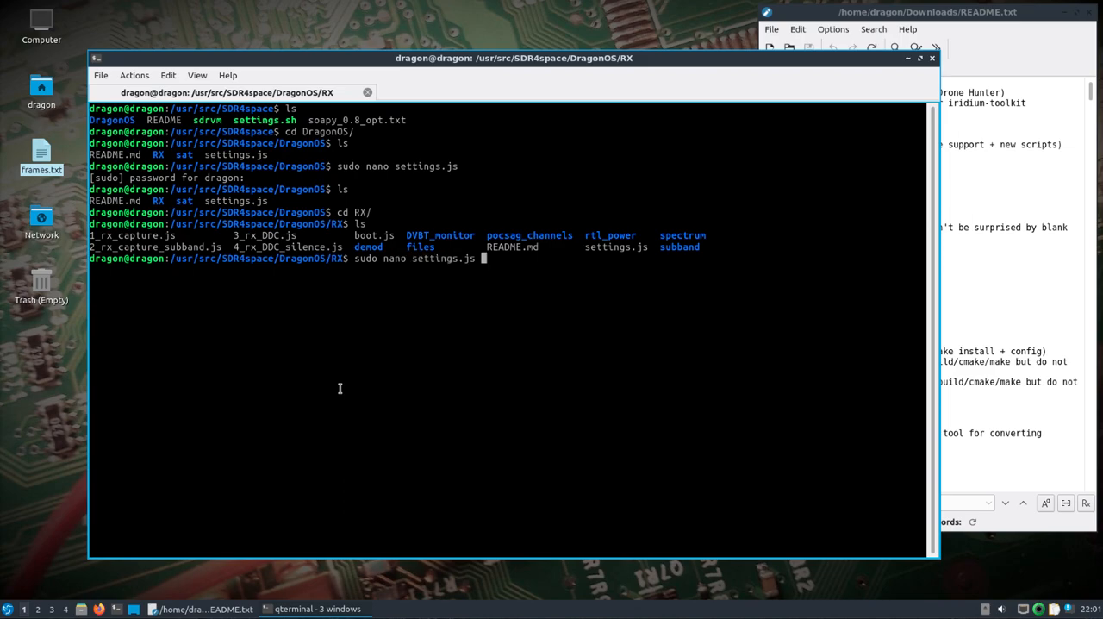
key(Return)
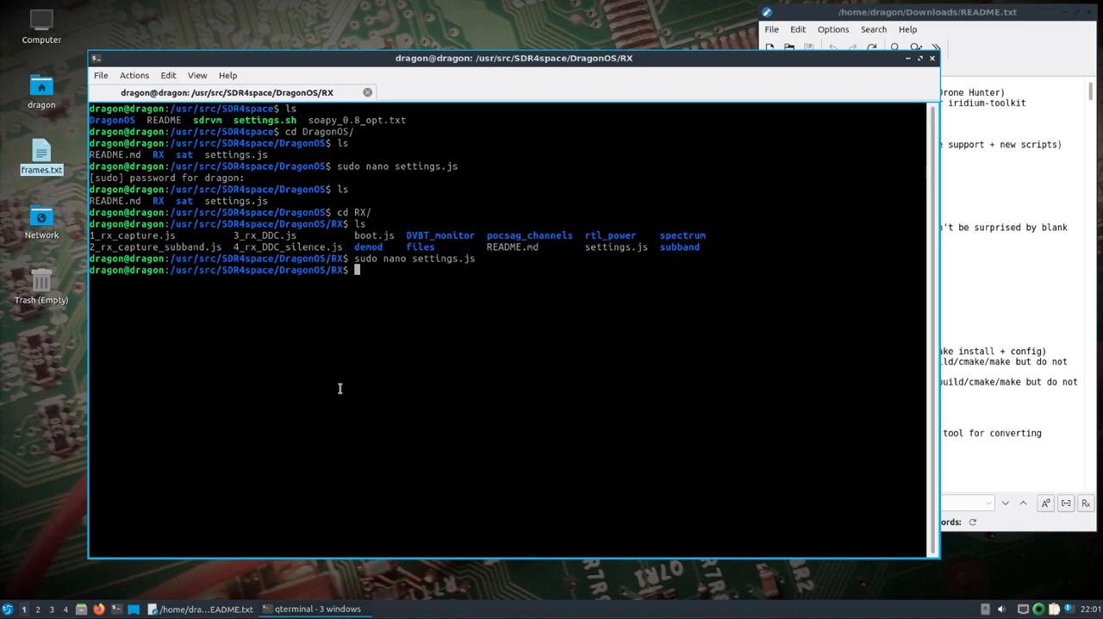
Review spectrum/1_wide_spectrum's settings.js (rtlsdr driver, MQTT) in nano, close it and go up to spectrum.
text(cd s)
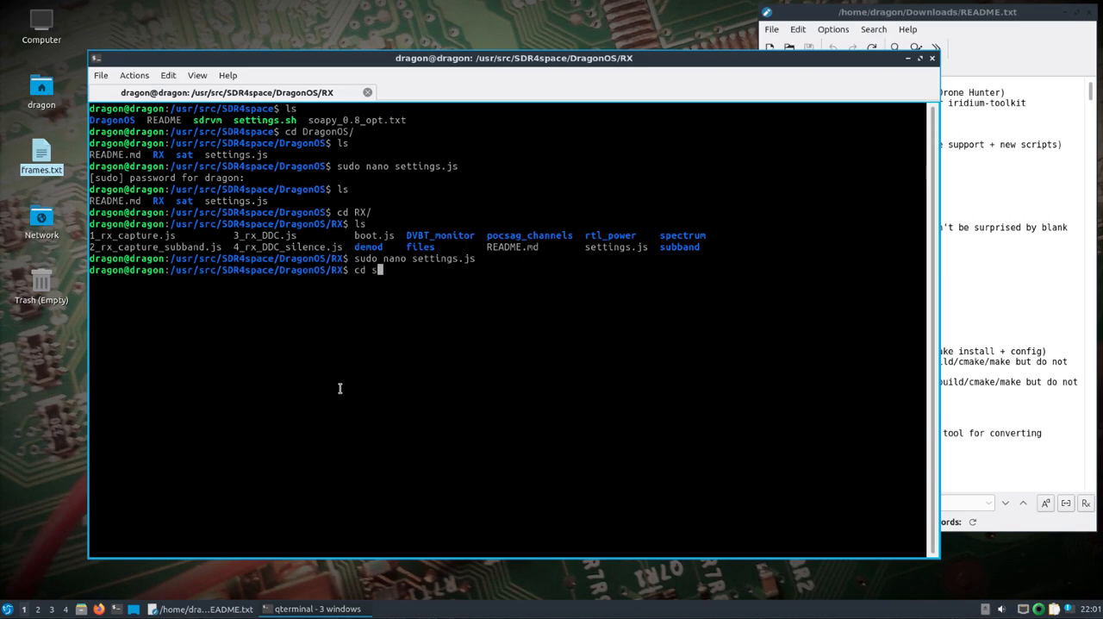
key(Return)
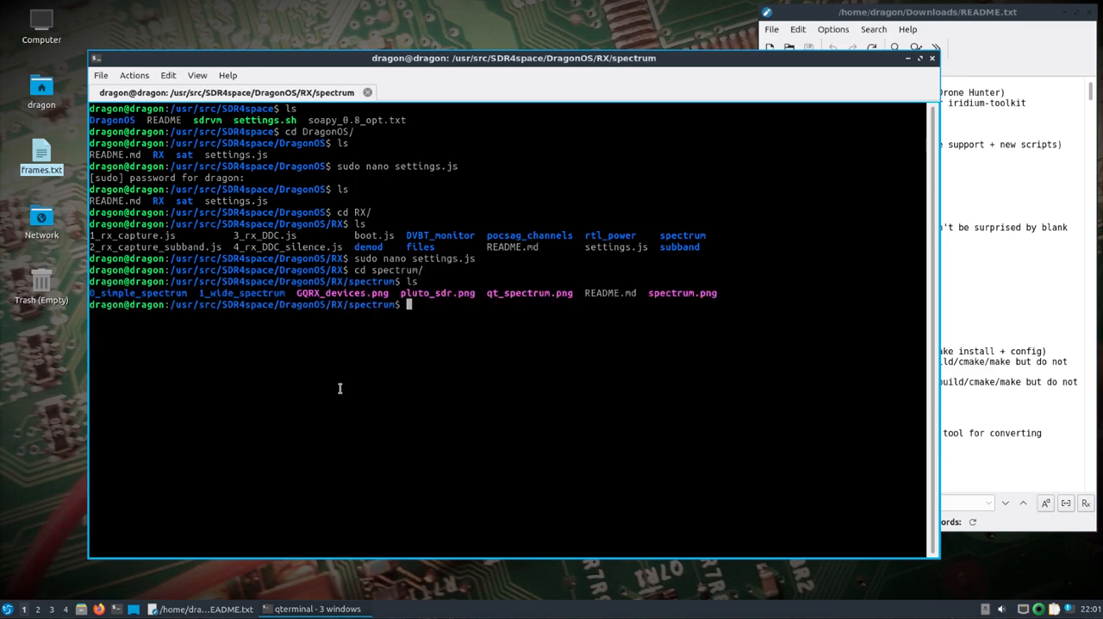
text(cd 1_wide_spectrum/)
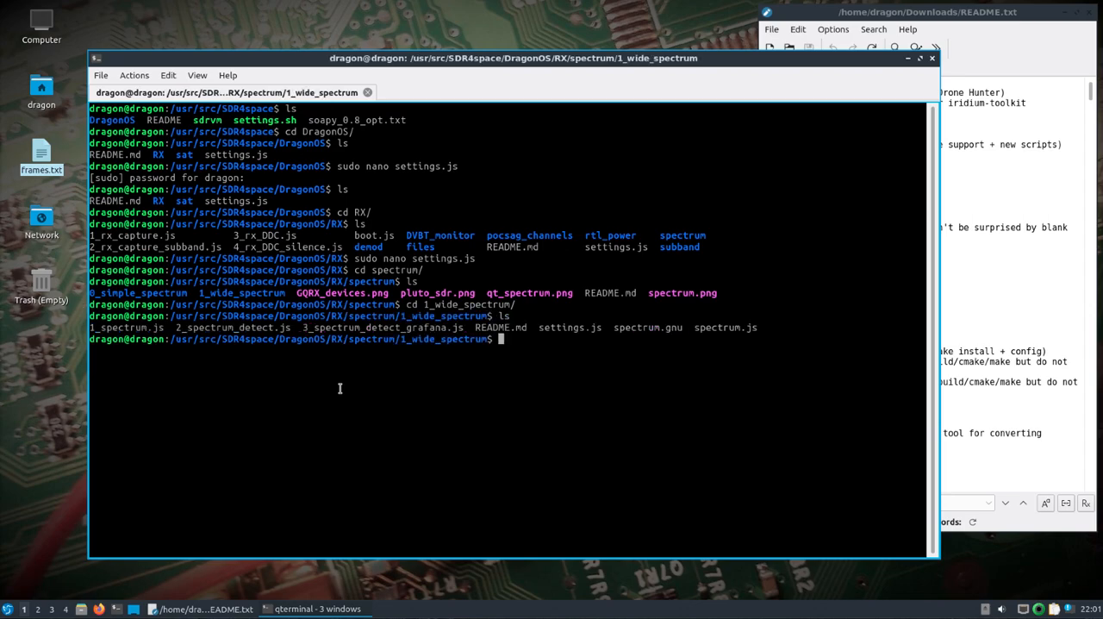
text(sudo a)
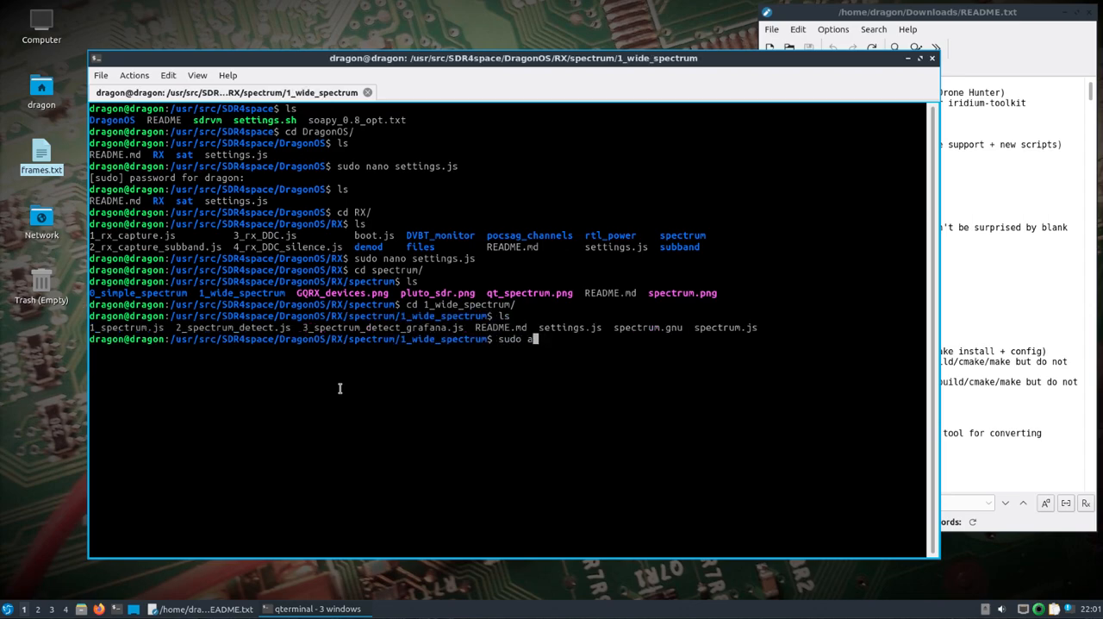
text(nano settings.js)
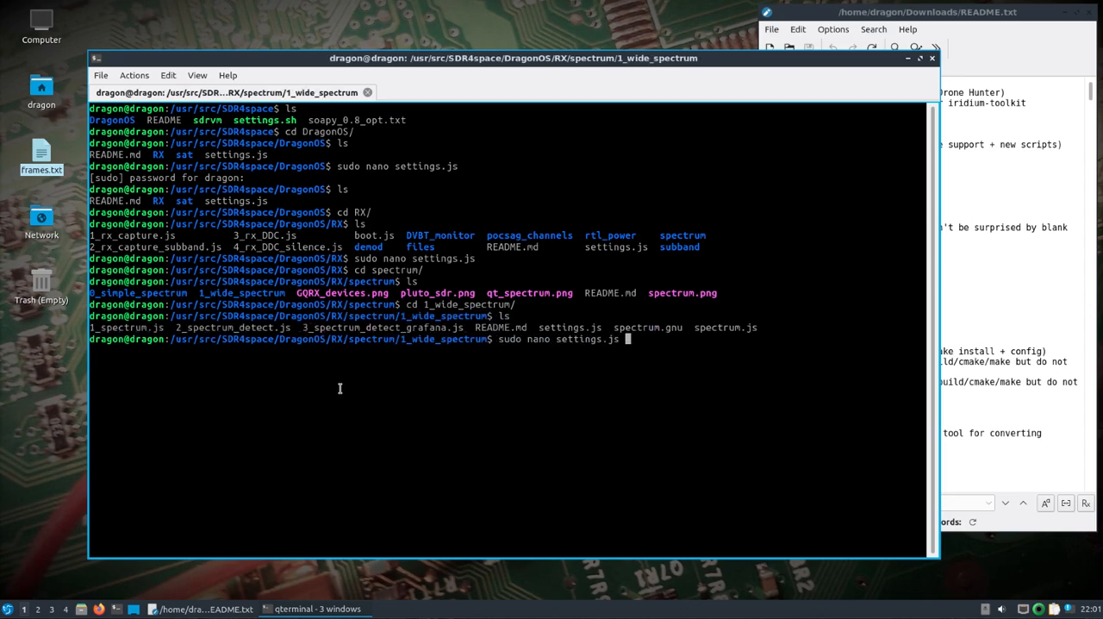
key(Return)
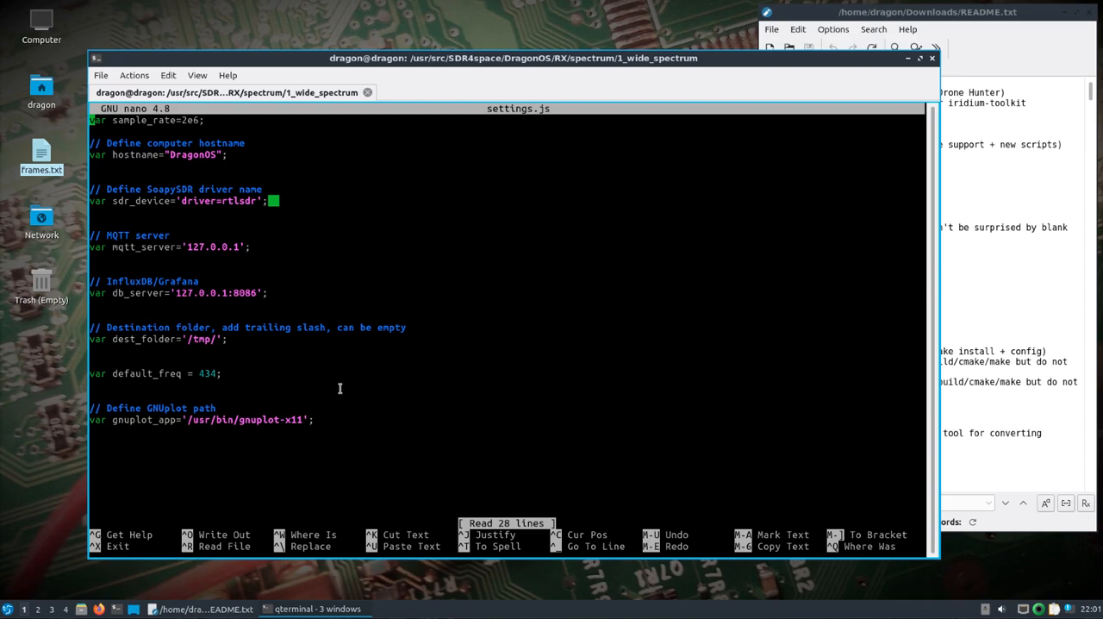
key(ctrl+x)
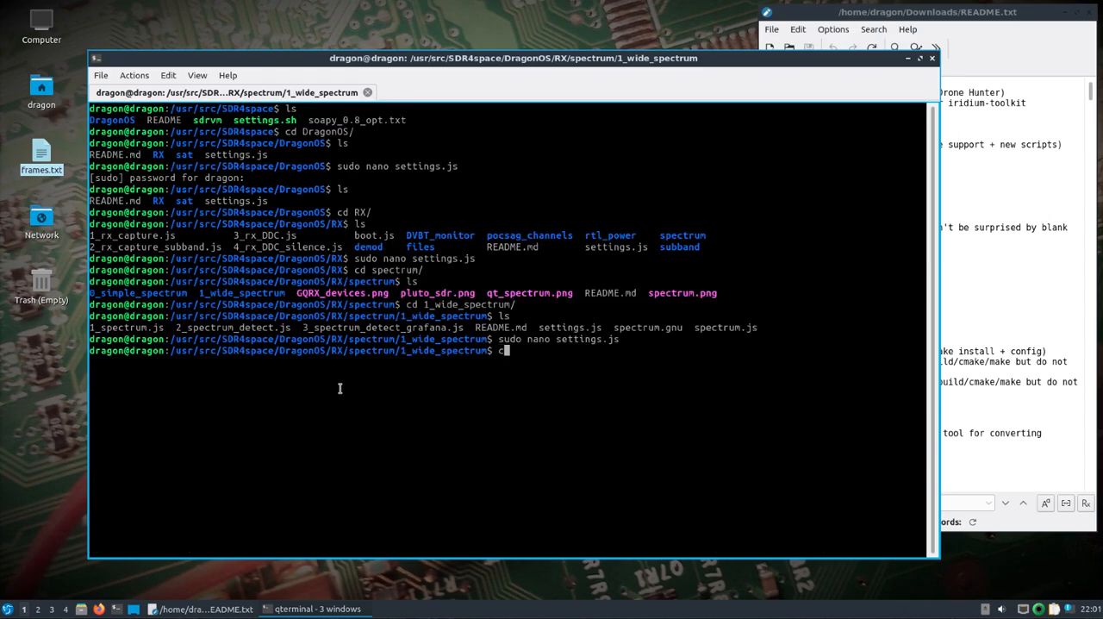
key(Return)
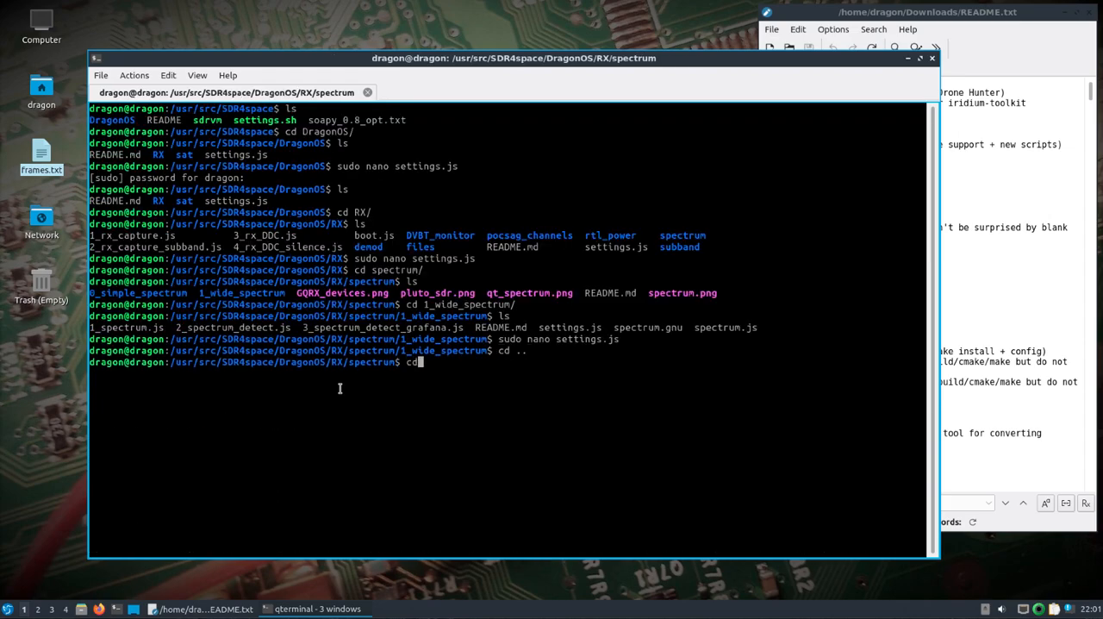
Return to the RX folder and read through boot.js in sudo nano, scrolling its capture tasks.
text( ..)
key(Return)
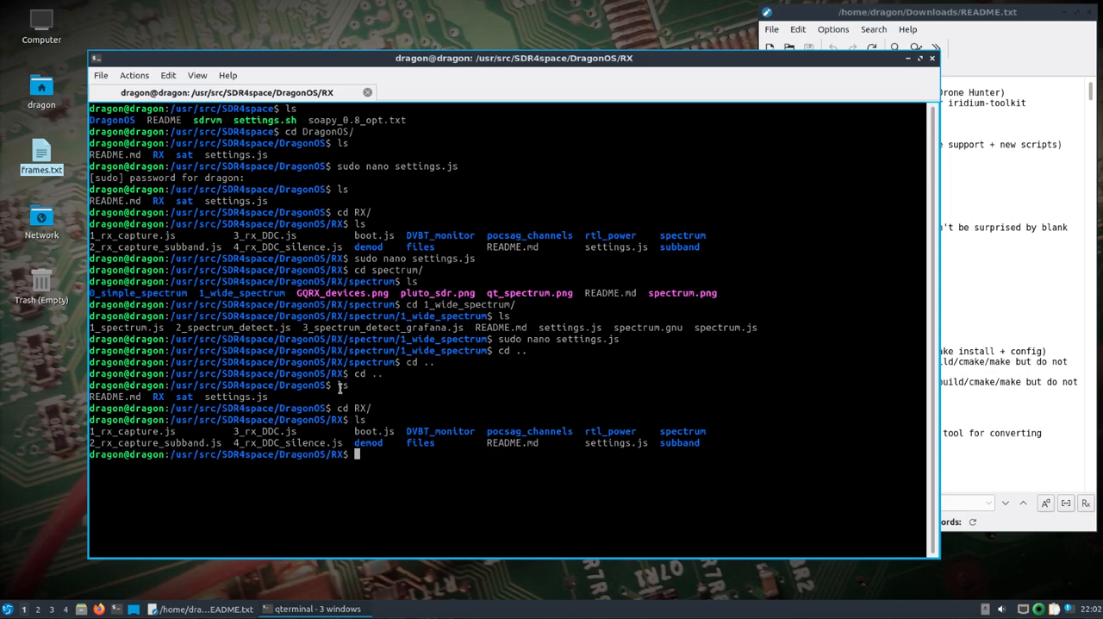
text(sudo na)
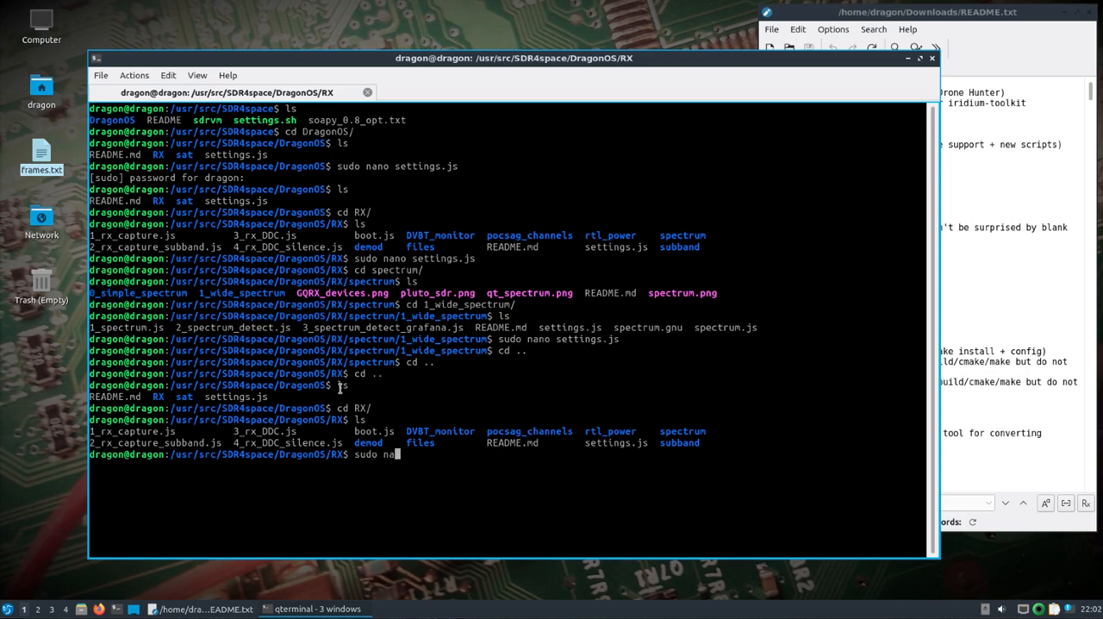
key(BackSpace)
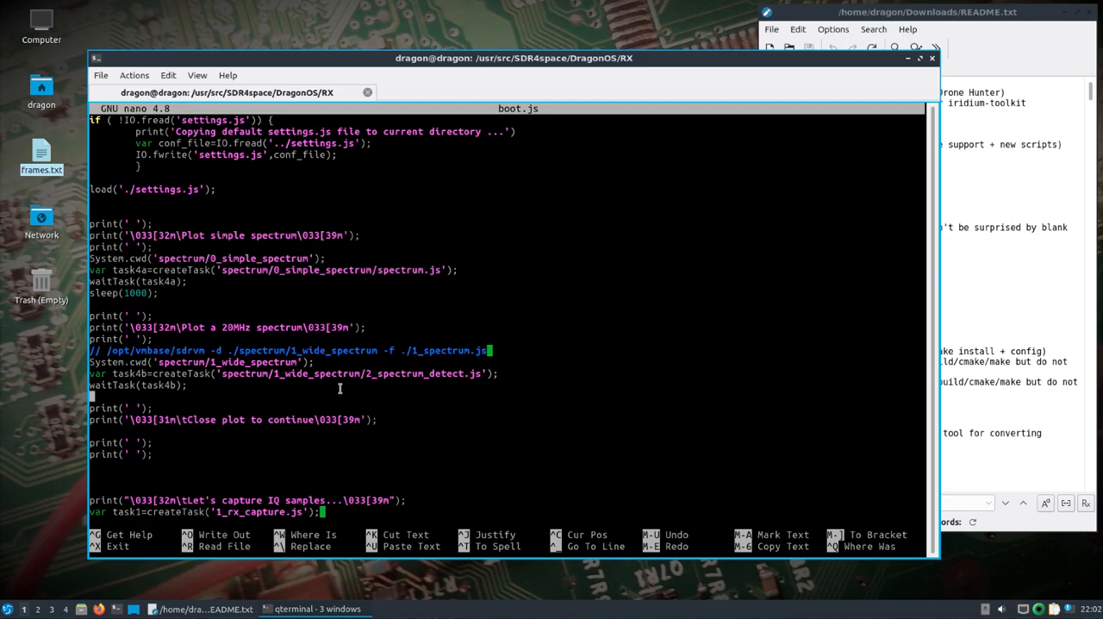
scroll(down, 3)
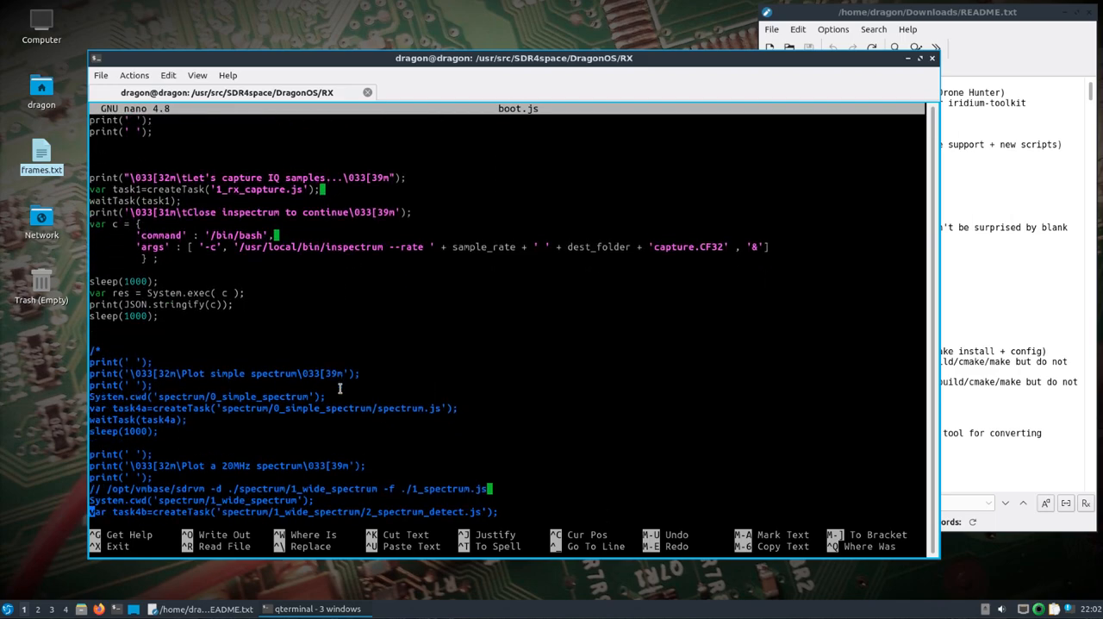
scroll(down, 3)
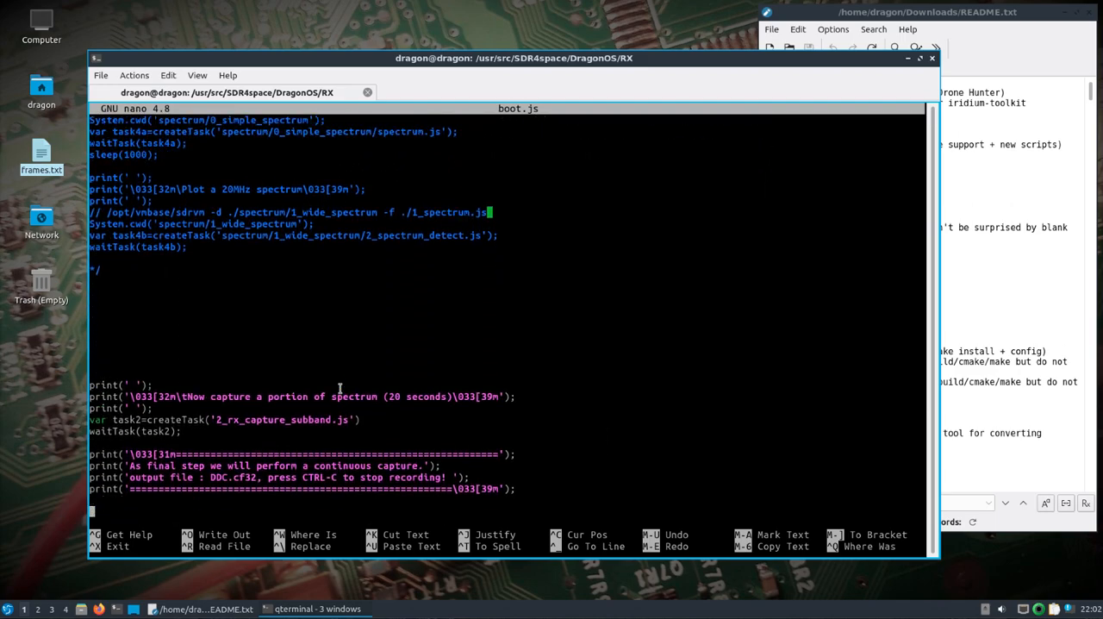
scroll(down, 3)
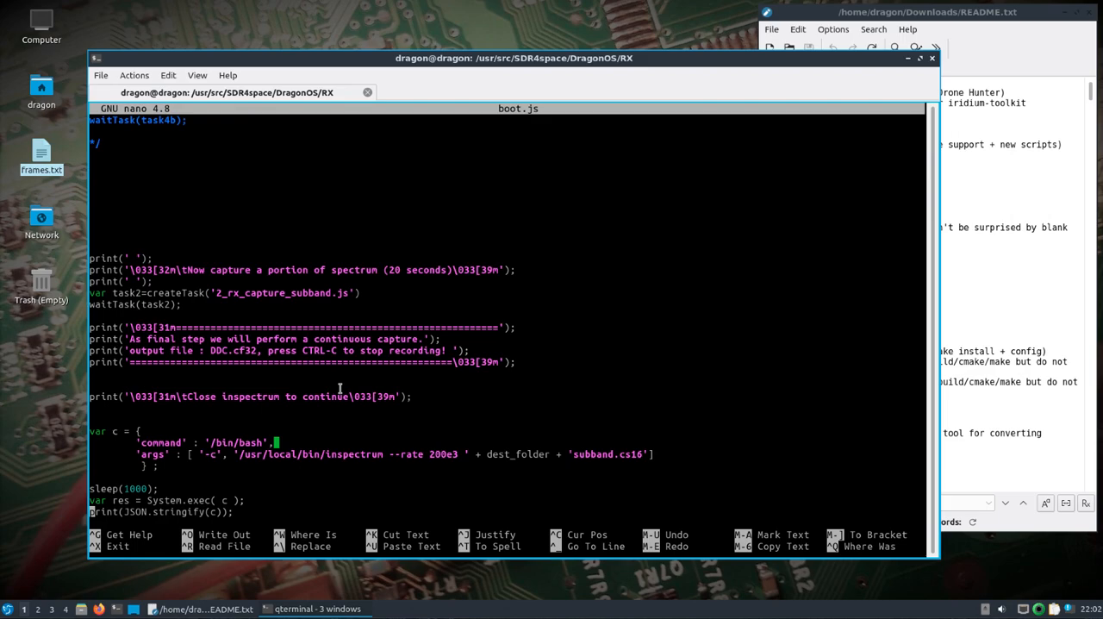
scroll(down, 3)
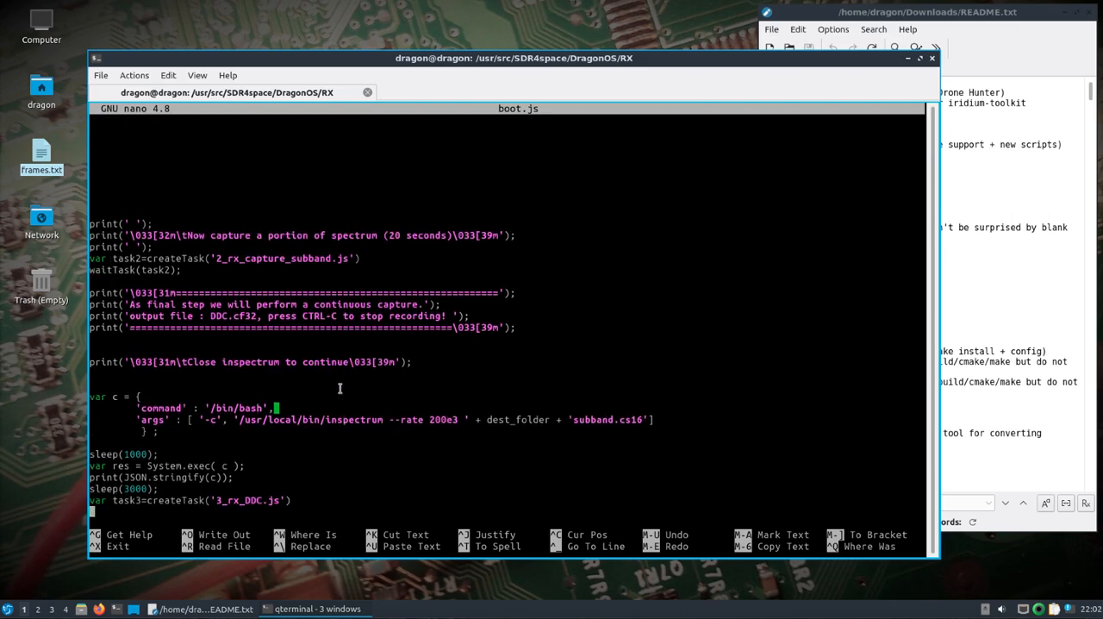
scroll(up, 3)
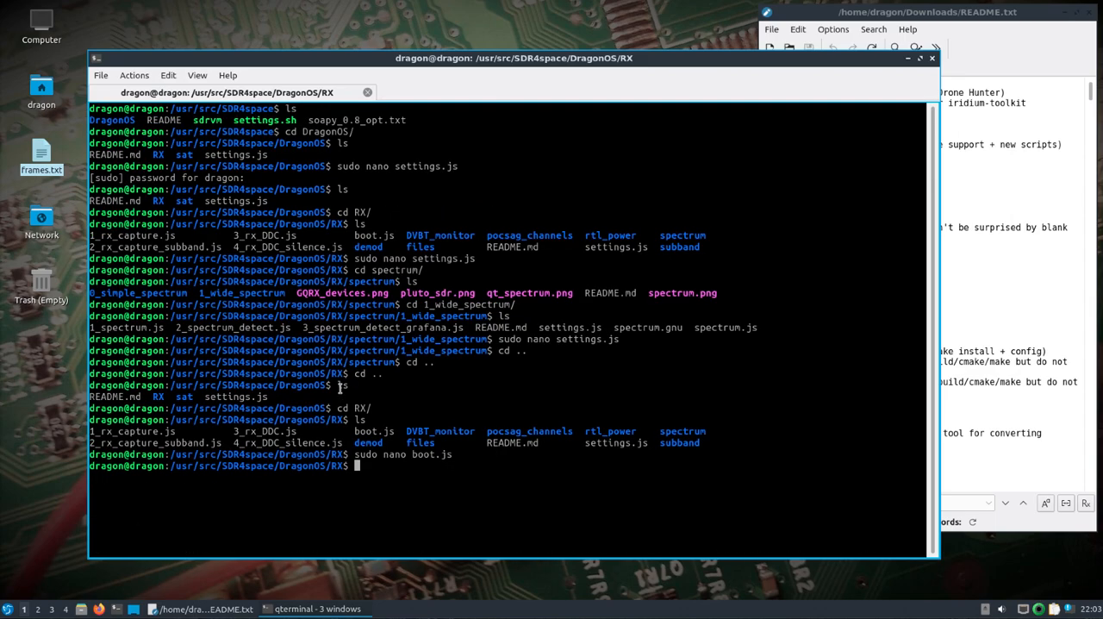
Climb back to /usr/src/SDR4space and begin a new sudo command.
text(cd ..)
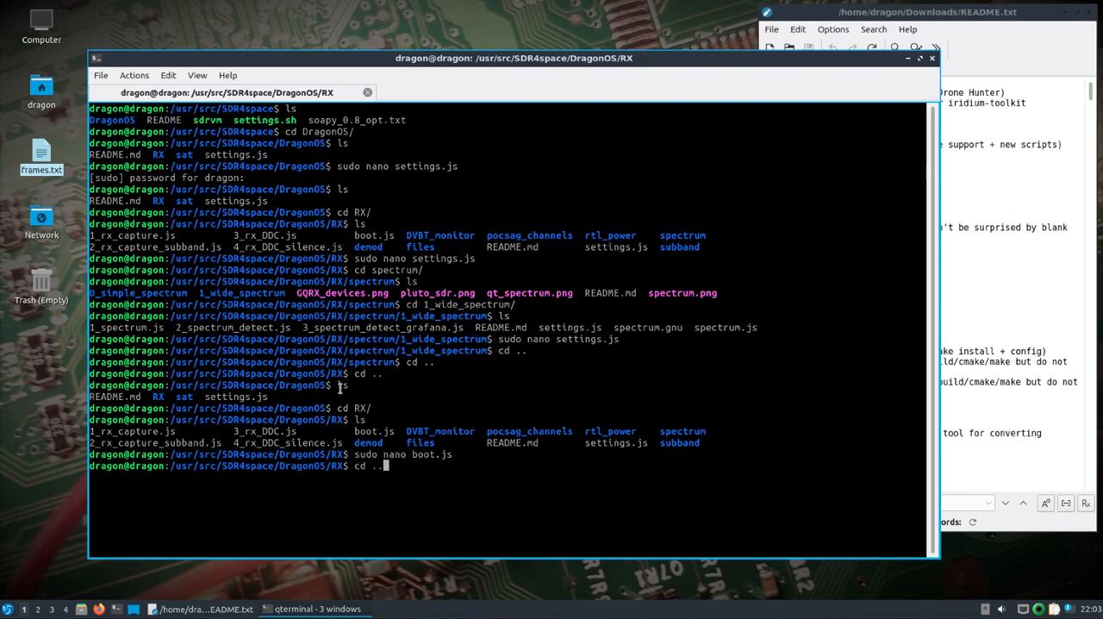
key(Return)
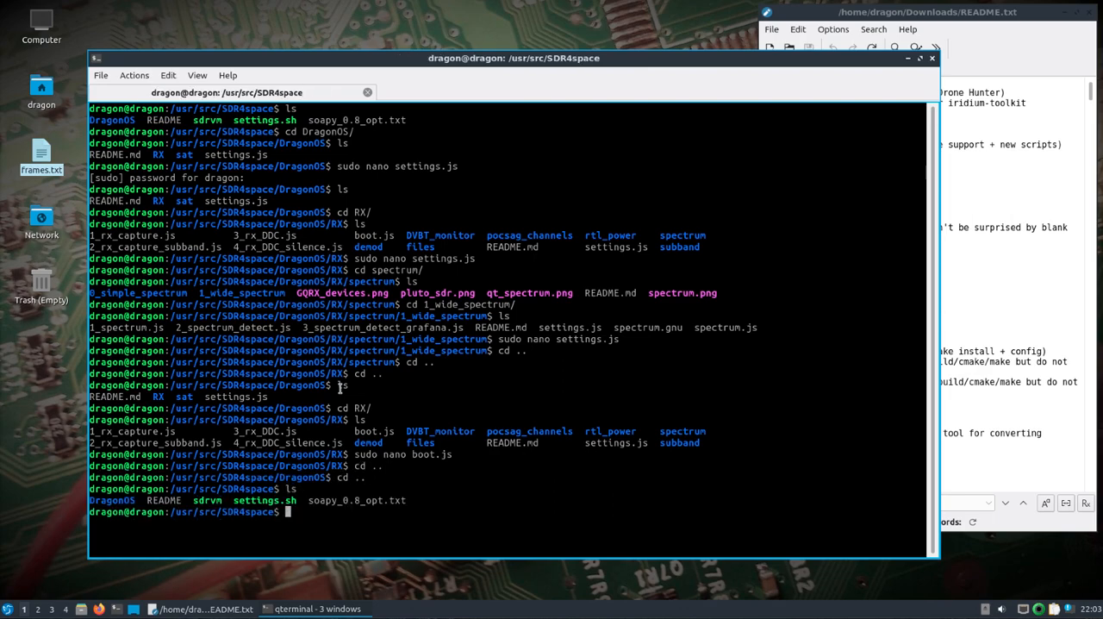
text(sudo)
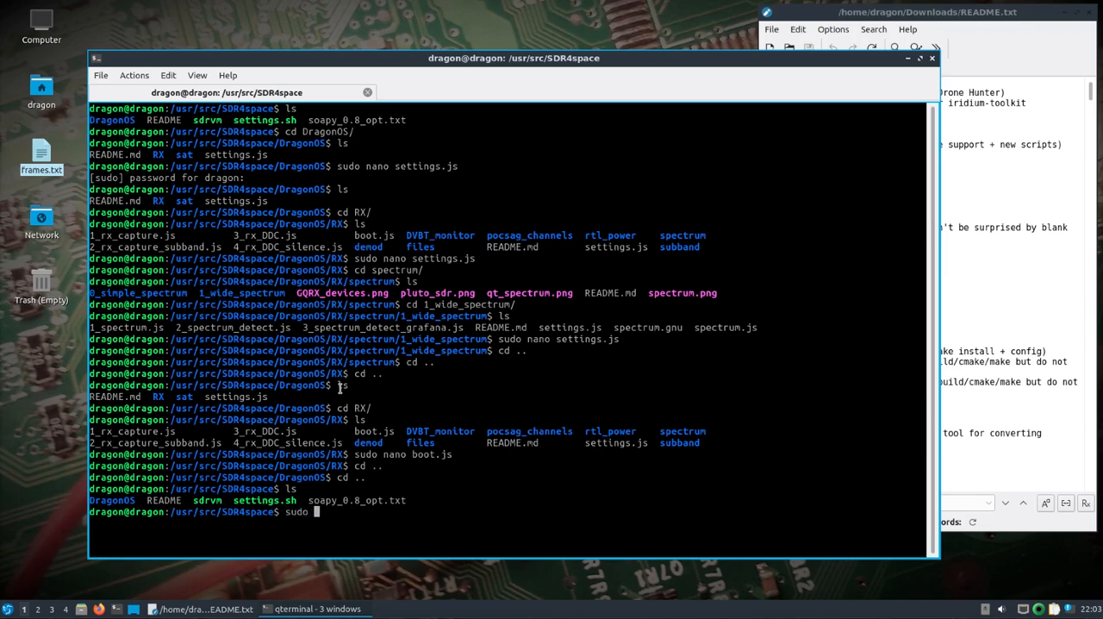
Run 'sudo ./sdrvm -d DragonOS/RX/ -f boot.js' to launch the boot script on the RTL-SDR.
text(./sdrvm)
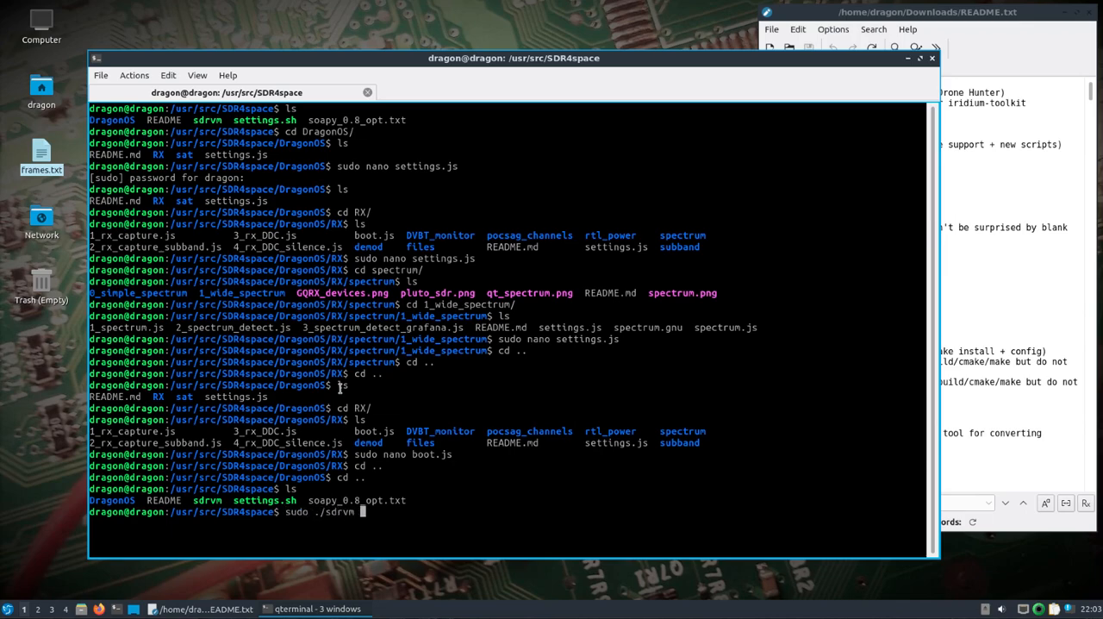
text(-d)
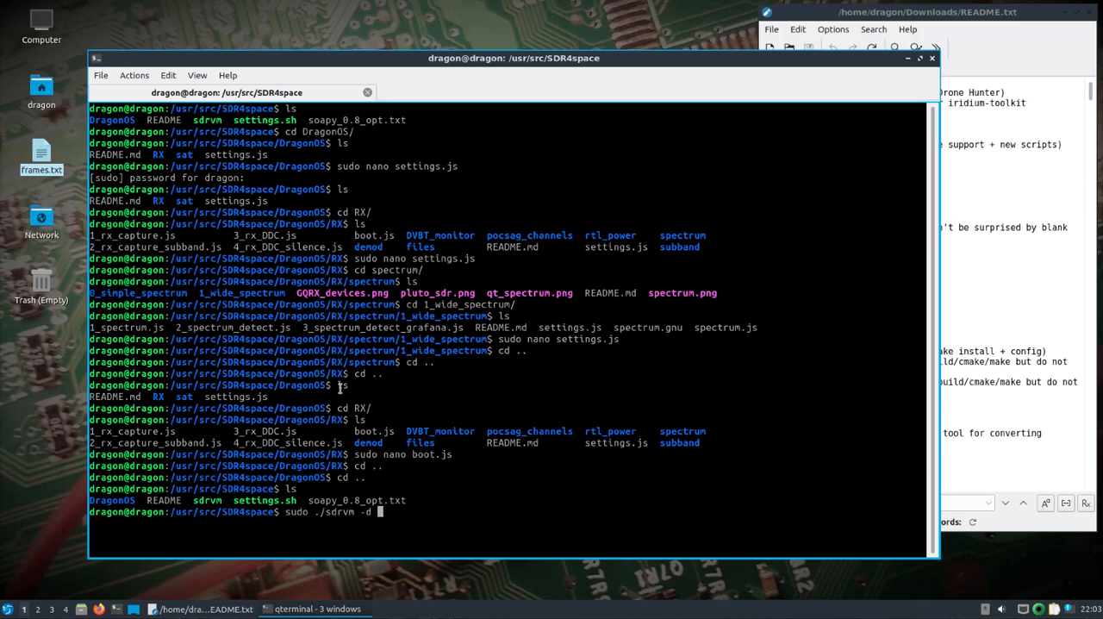
text(DragonOS/)
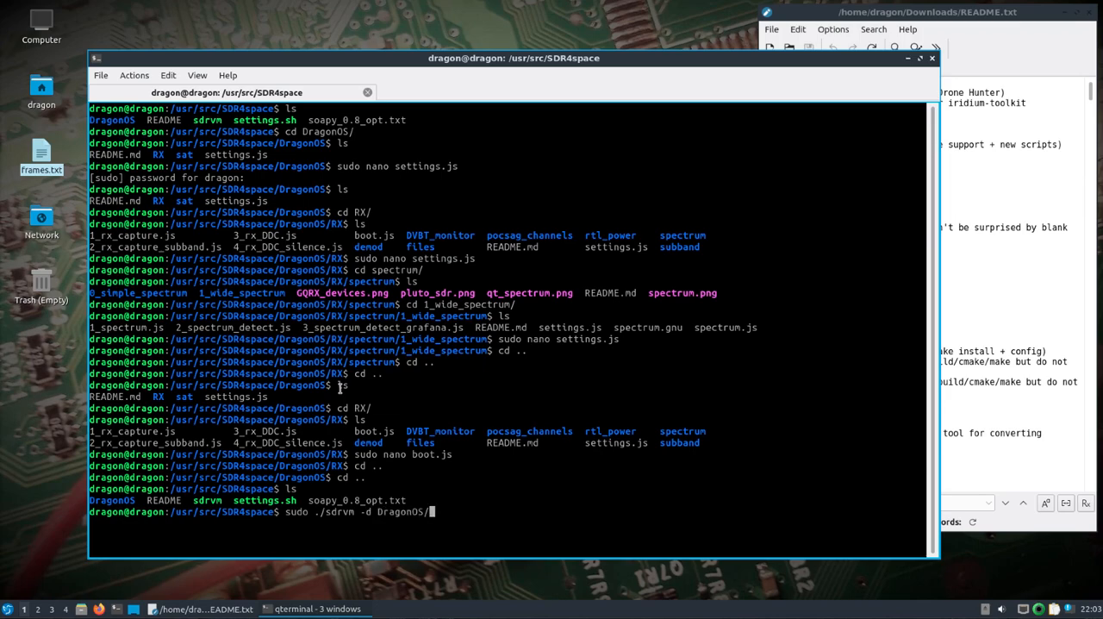
key(Return)
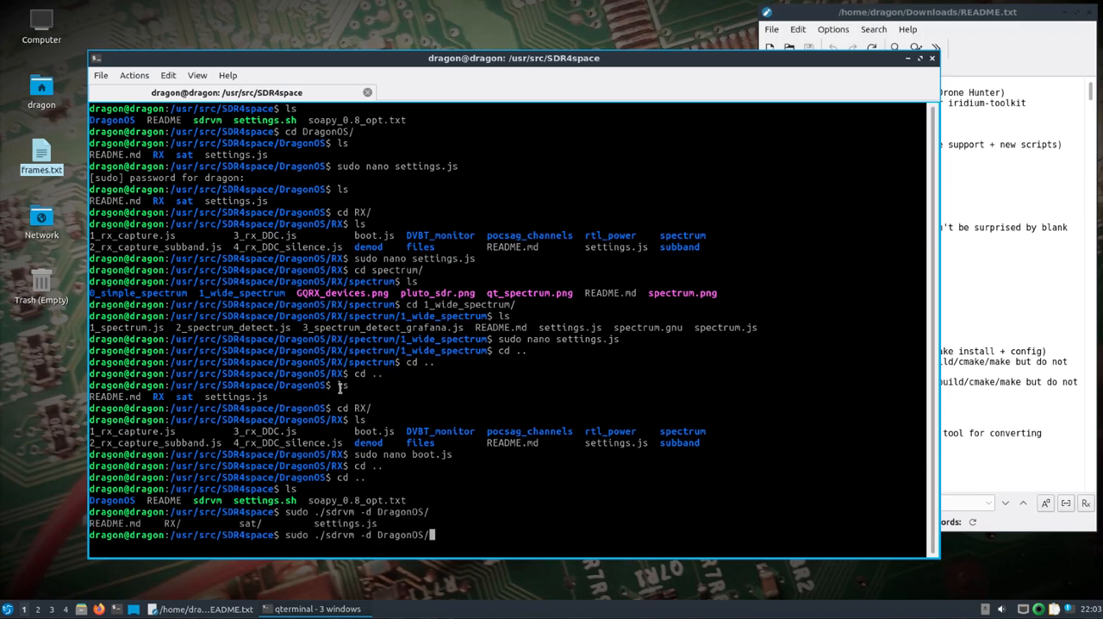
text(Rx)
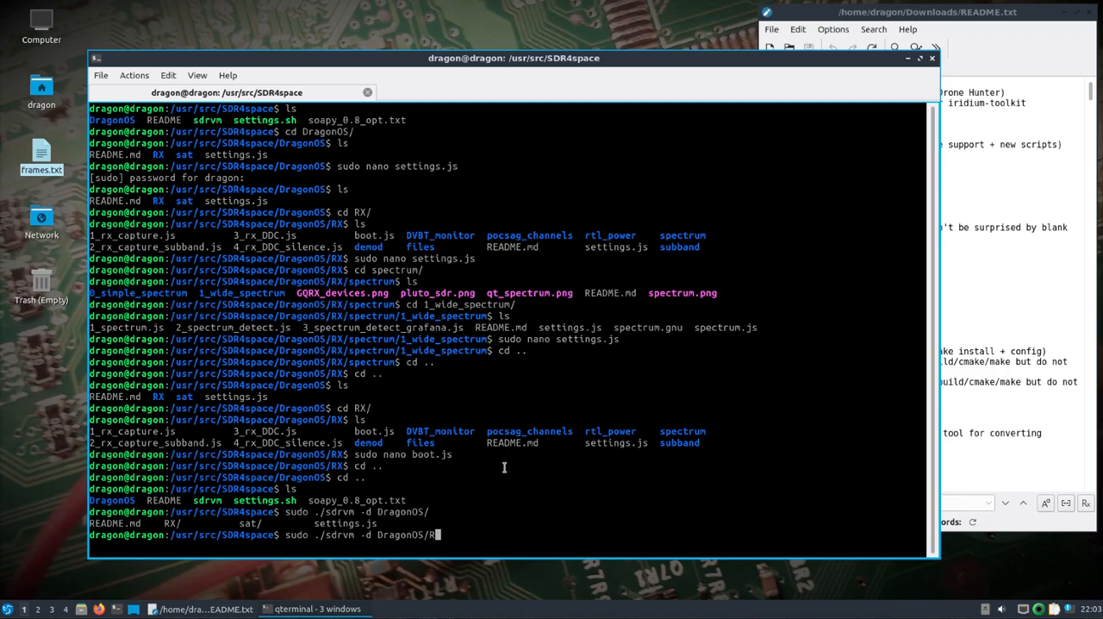
key(Return)
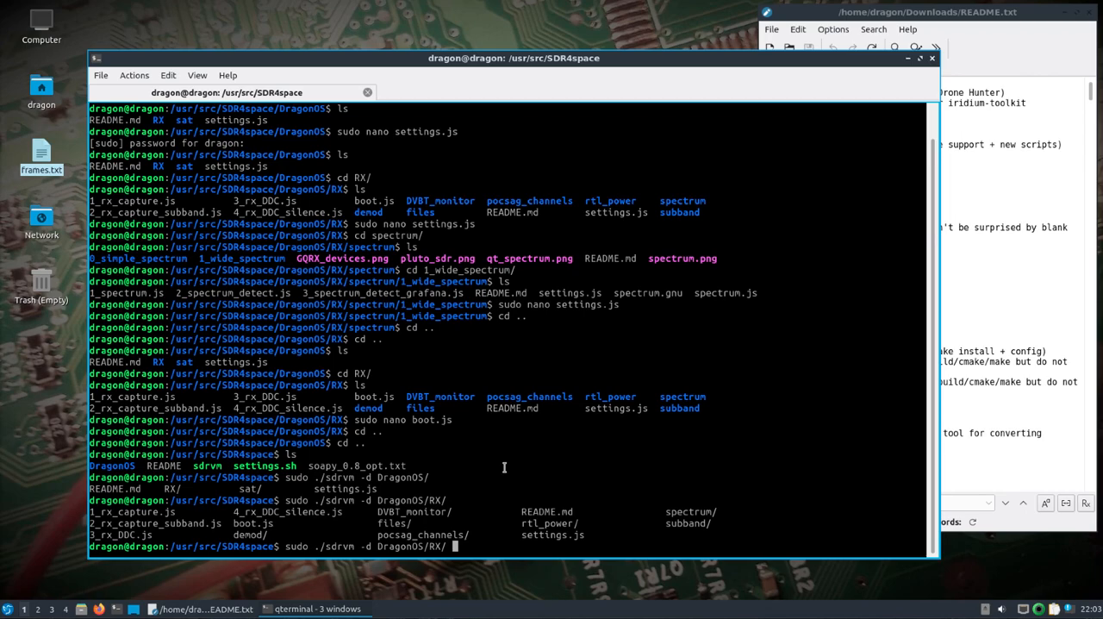
text(-)
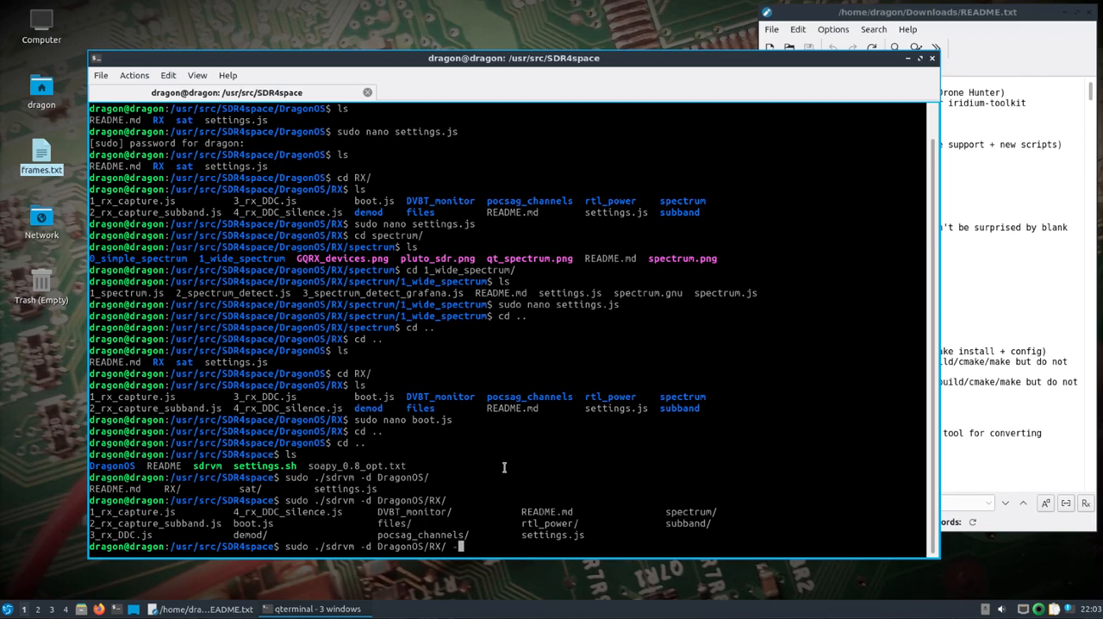
text(-f)
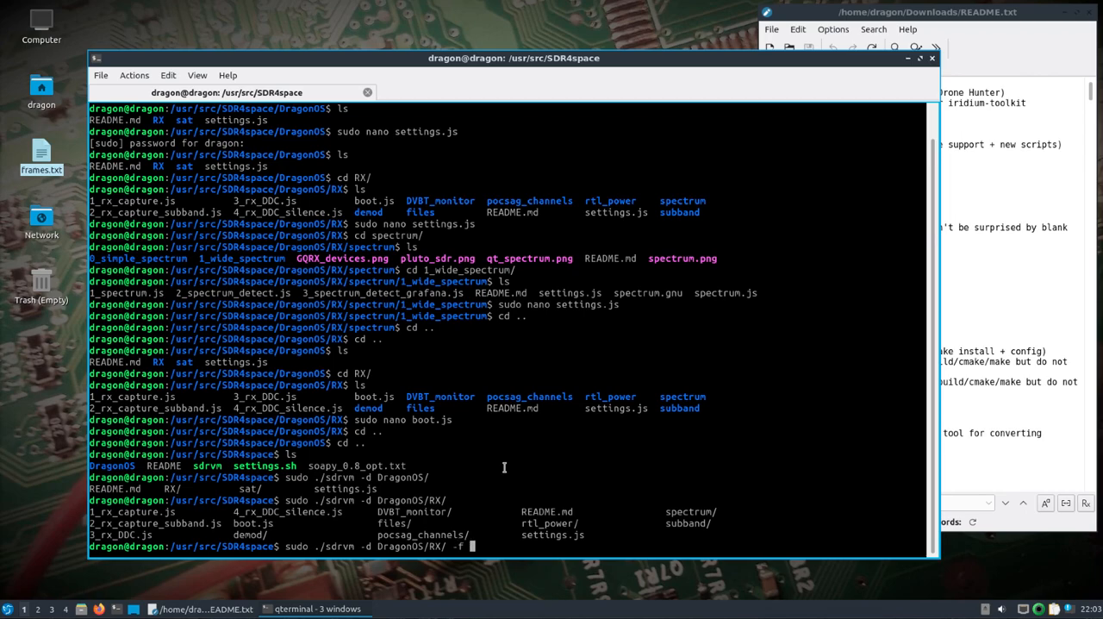
text(boot)
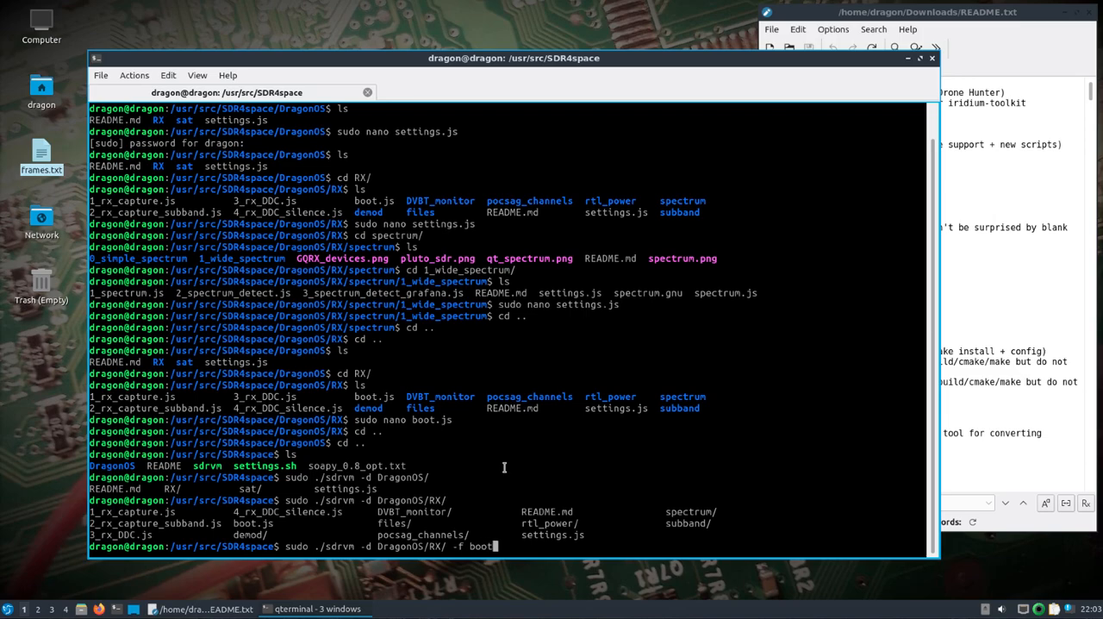
text(js)
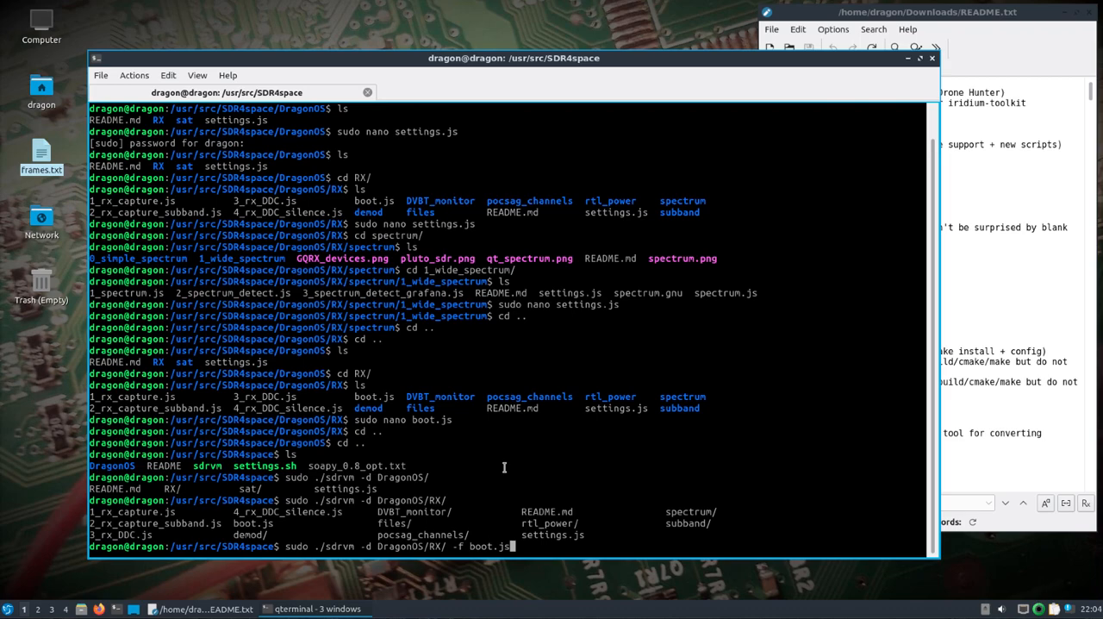
key(Return)
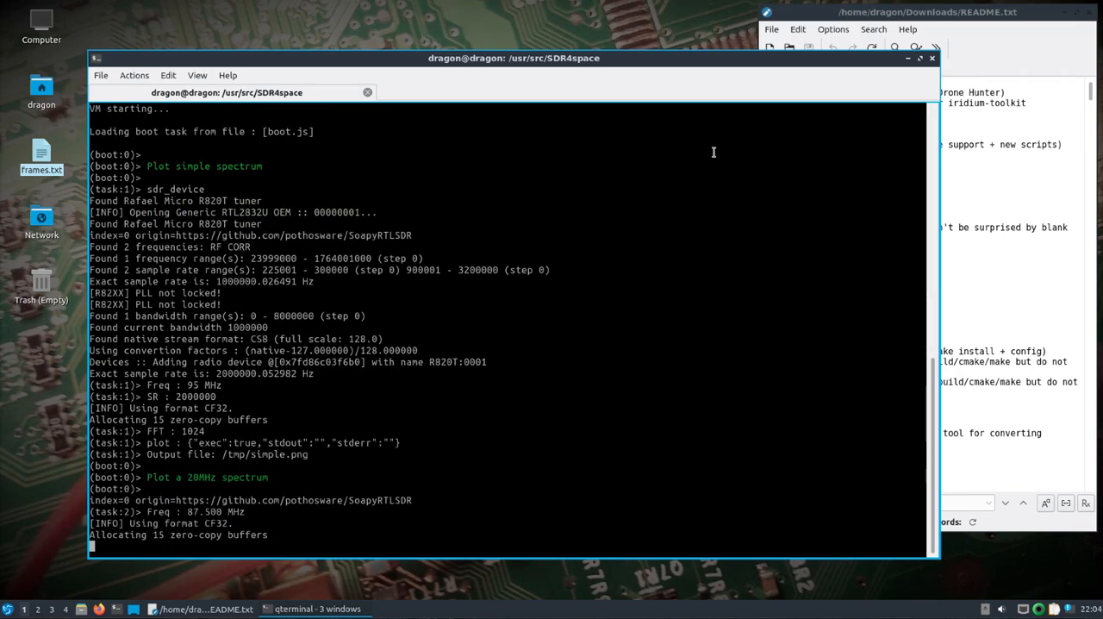
Scroll the terminal to follow the simple spectrum save and the 20 MHz sweep from 87.5 MHz.
scroll(down, 3)
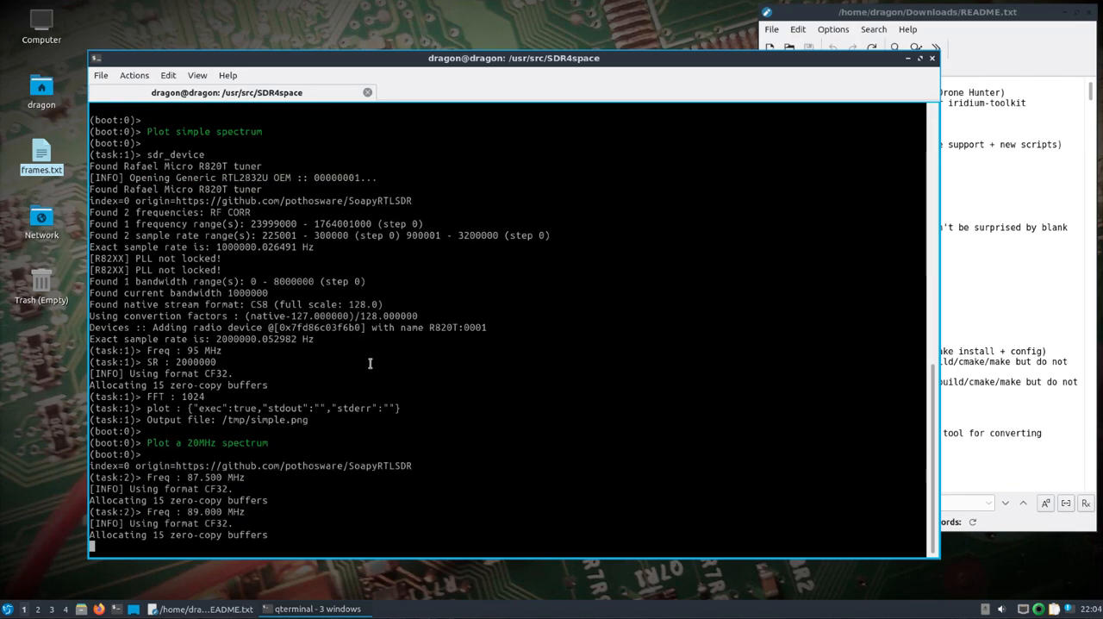
scroll(down, 3)
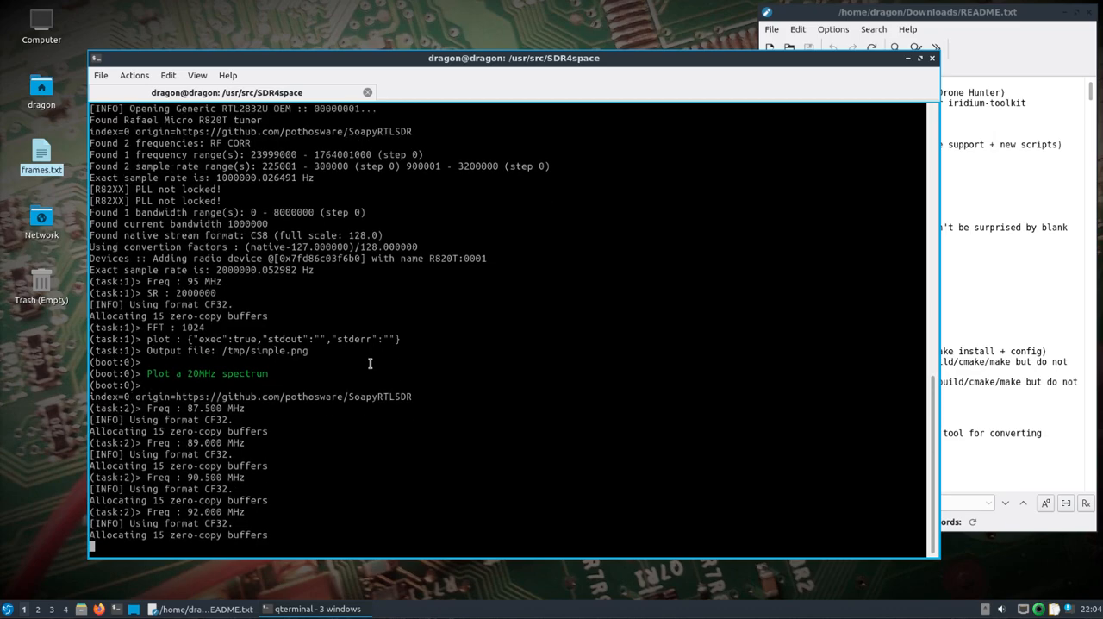
scroll(down, 3)
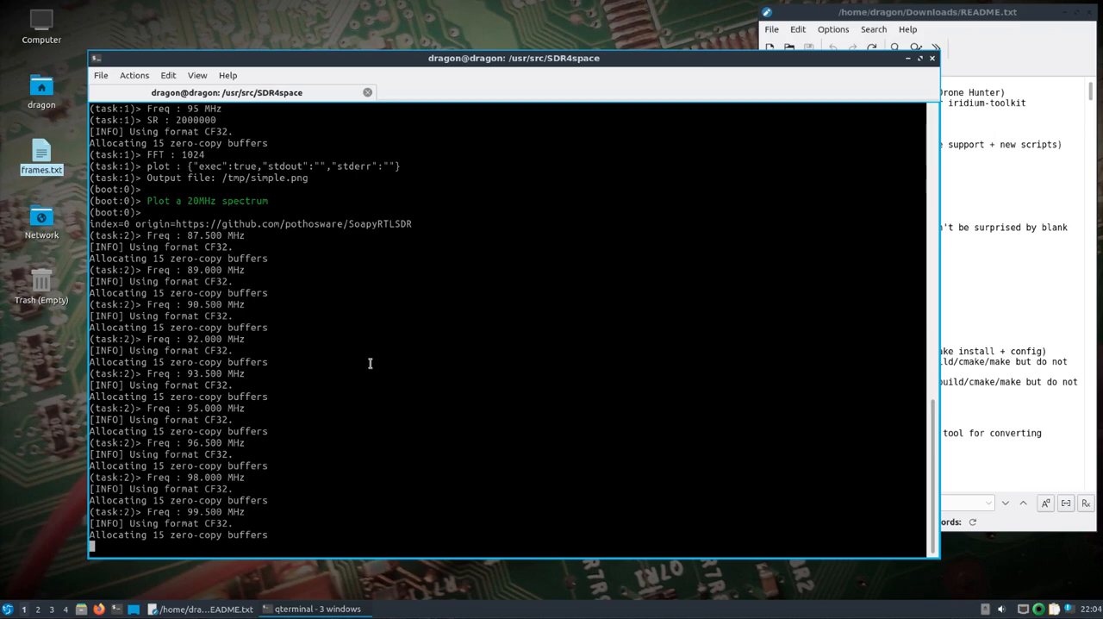
scroll(down, 3)
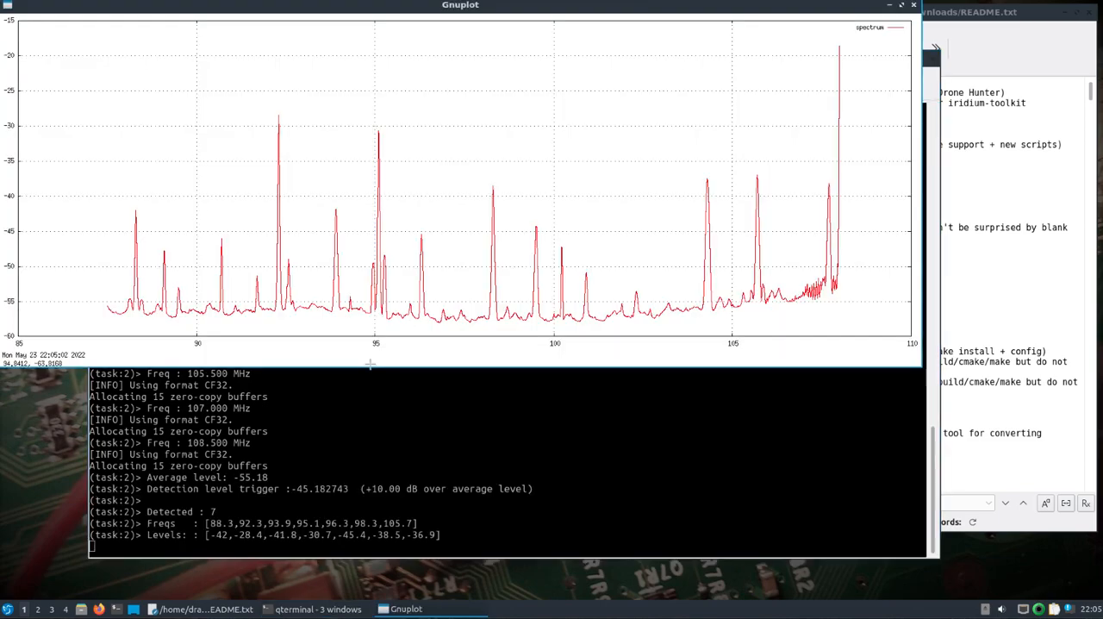
mouse_move(219, 514)
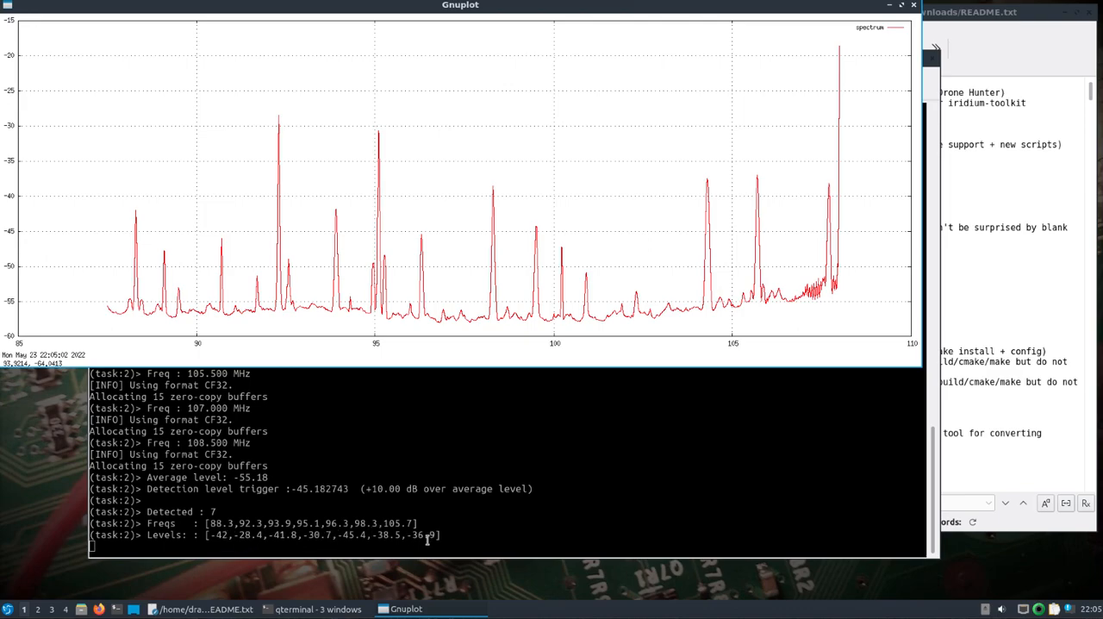
mouse_move(486, 520)
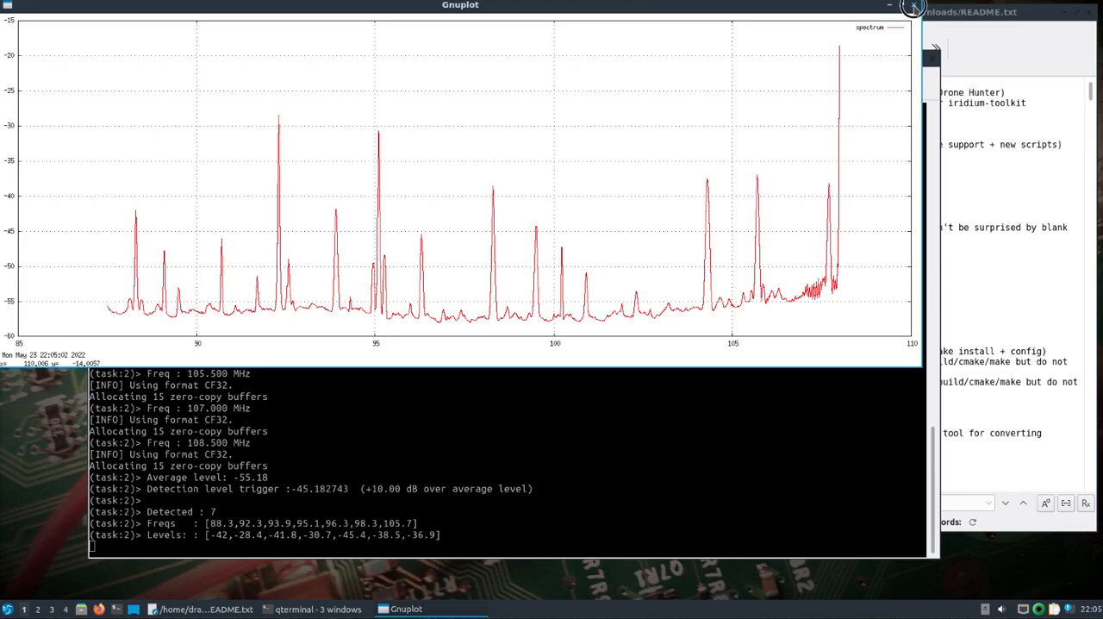
Close the Gnuplot 85–110 MHz spectrum plot so the script continues to the IQ capture.
click(913, 7)
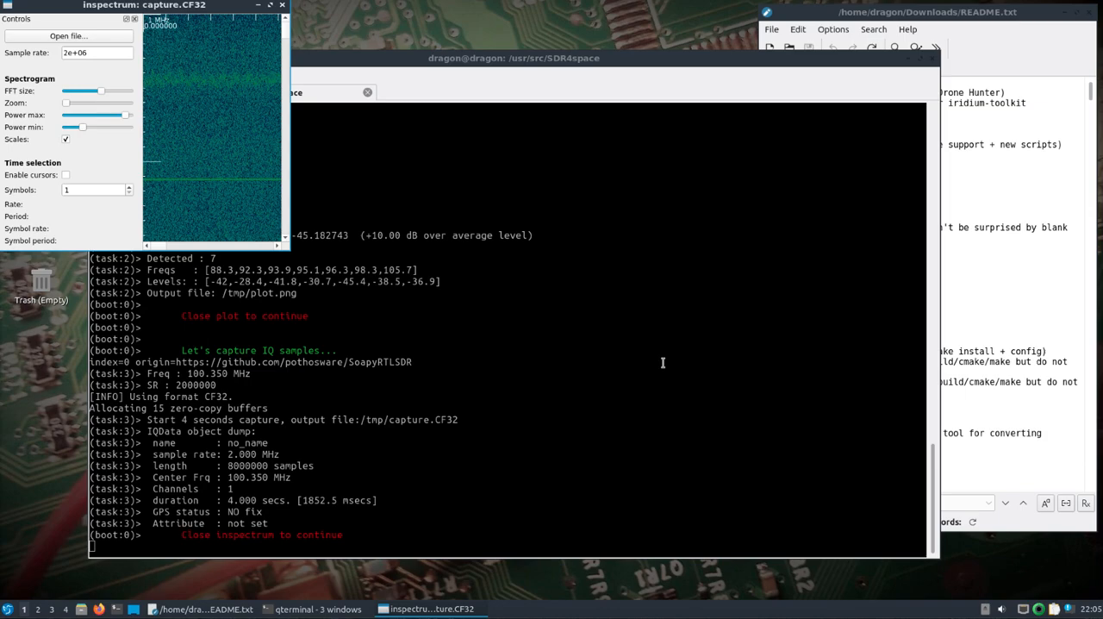
mouse_move(291, 254)
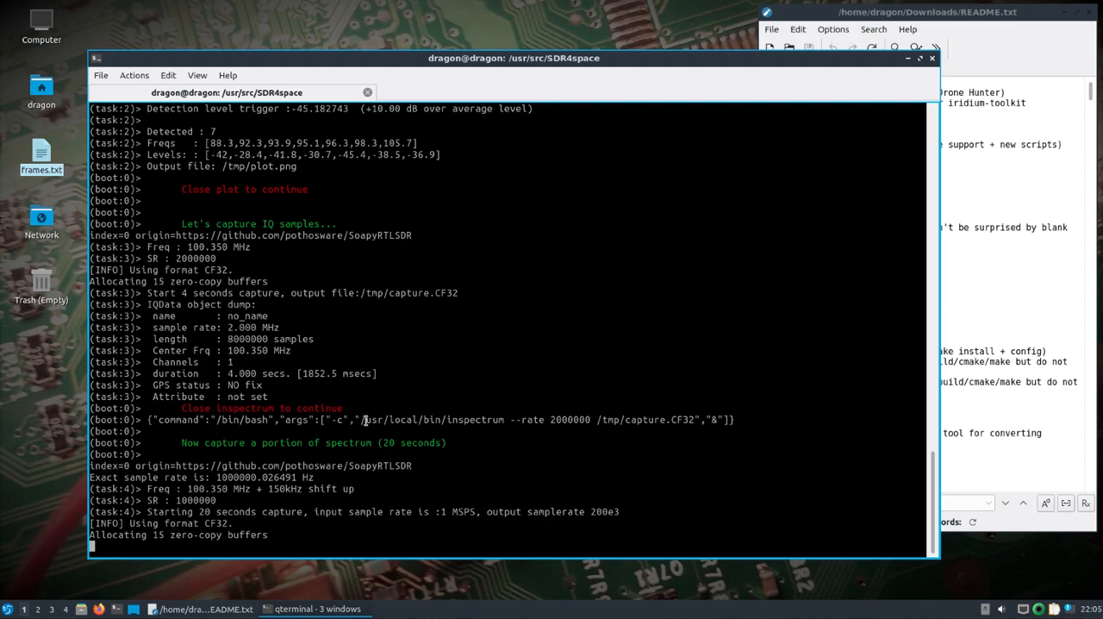
mouse_move(327, 498)
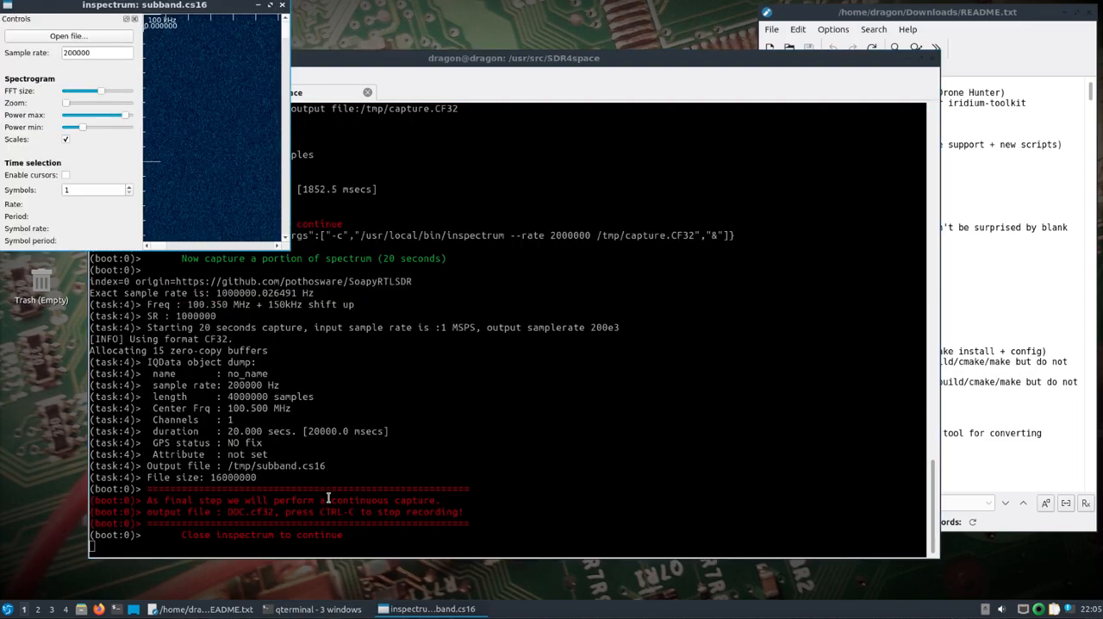
mouse_move(299, 478)
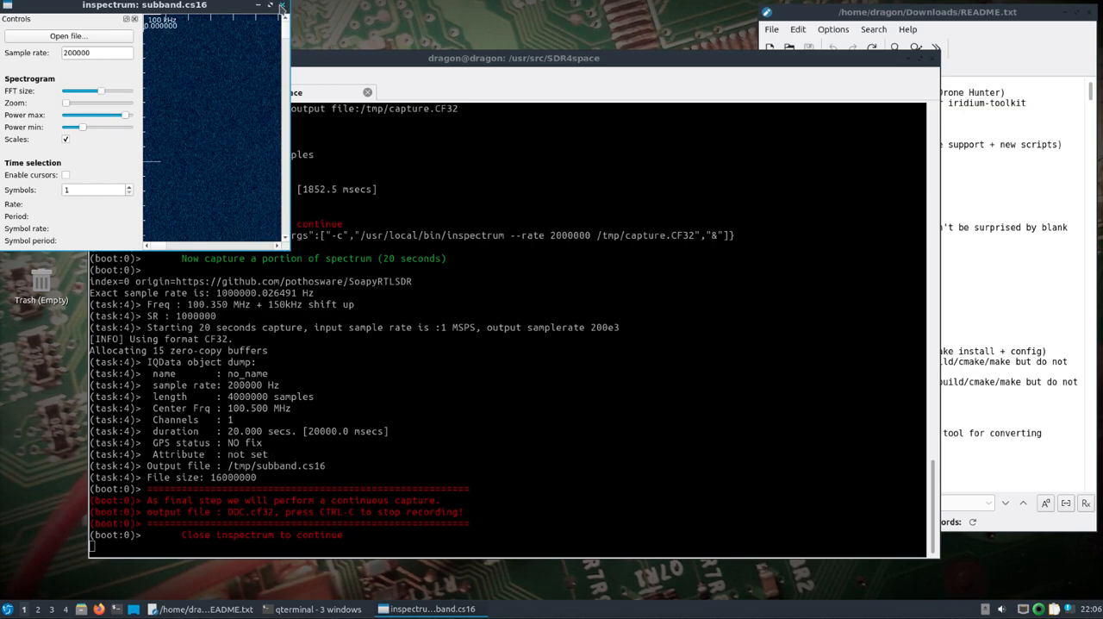
Close the inspectrum view of the 20-second subband.cs16 capture.
click(282, 5)
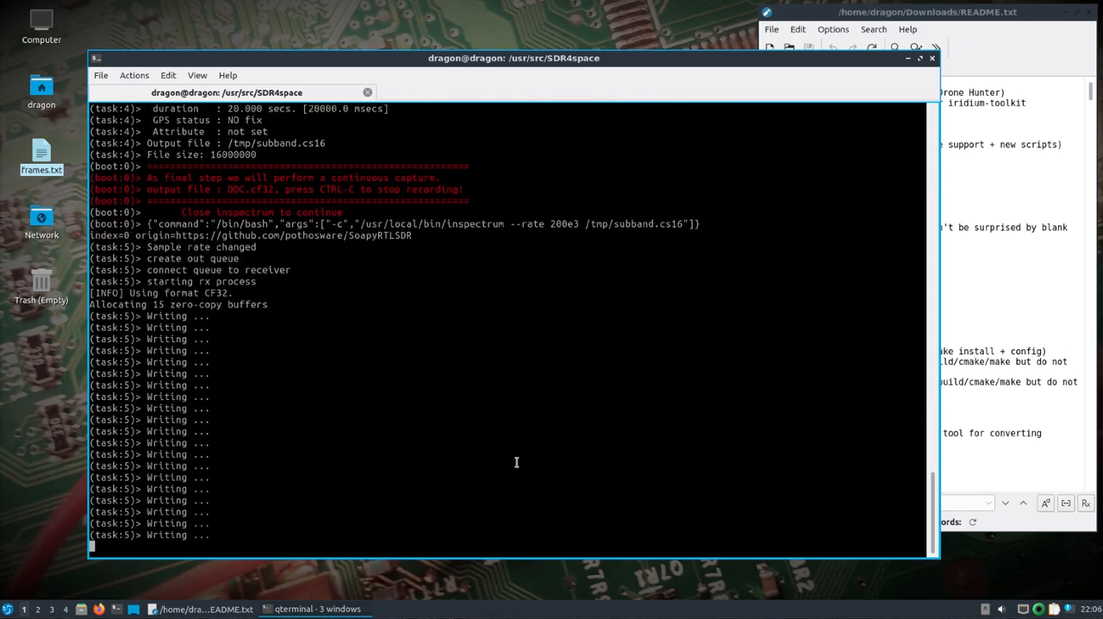
Stop the continuous DDC.cf32 recording with Ctrl+C and change into /tmp/ to list the captures.
scroll(down, 3)
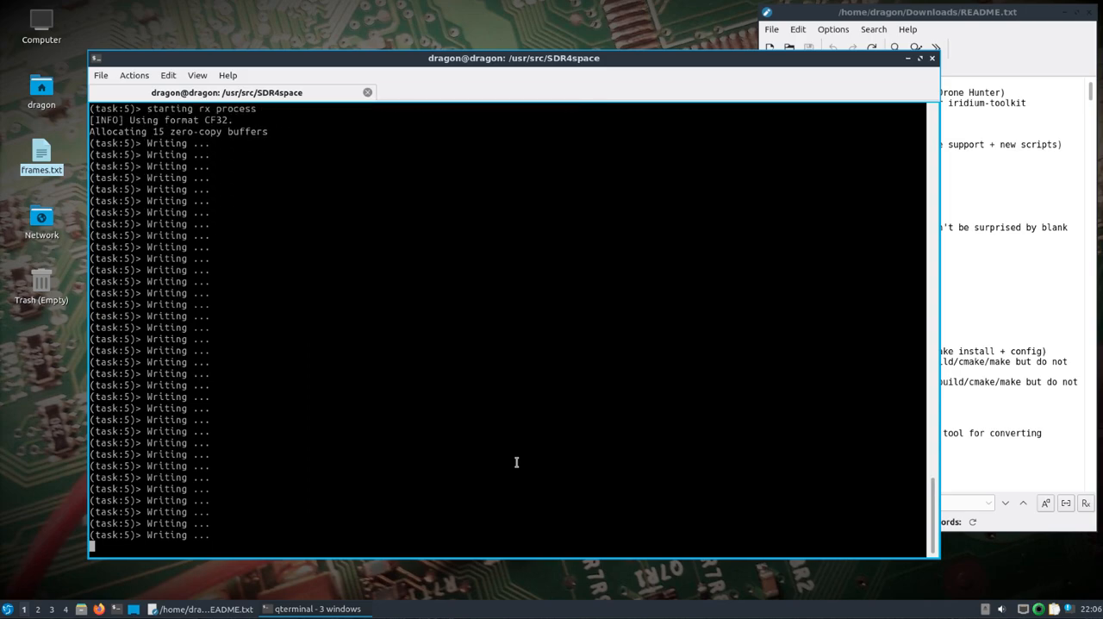
key(ctrl+c)
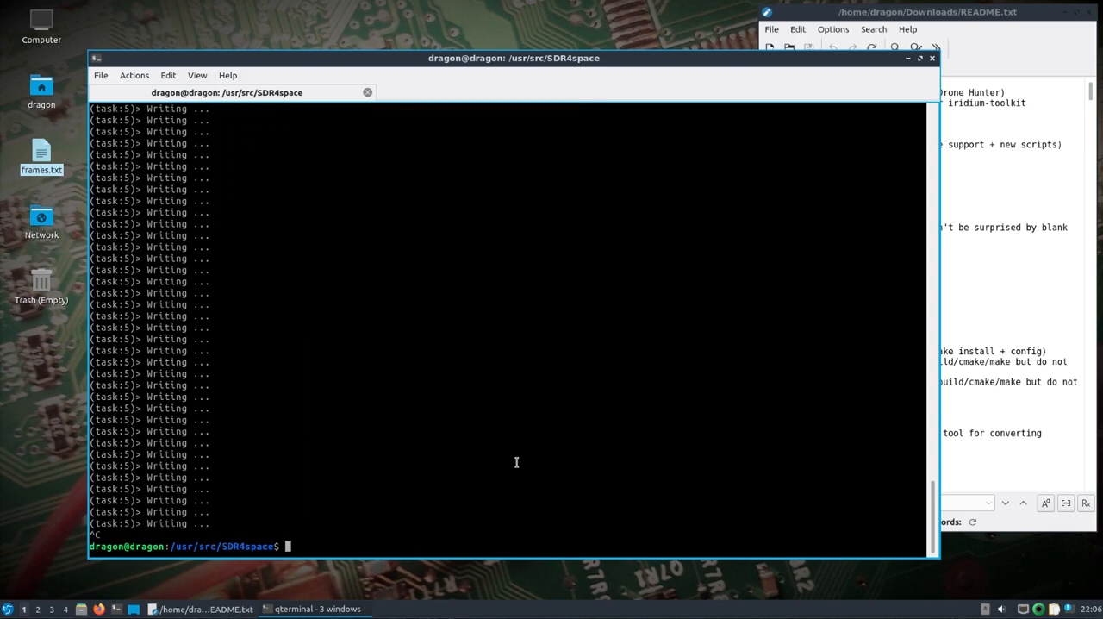
text(cd /tmp/)
text(ls)
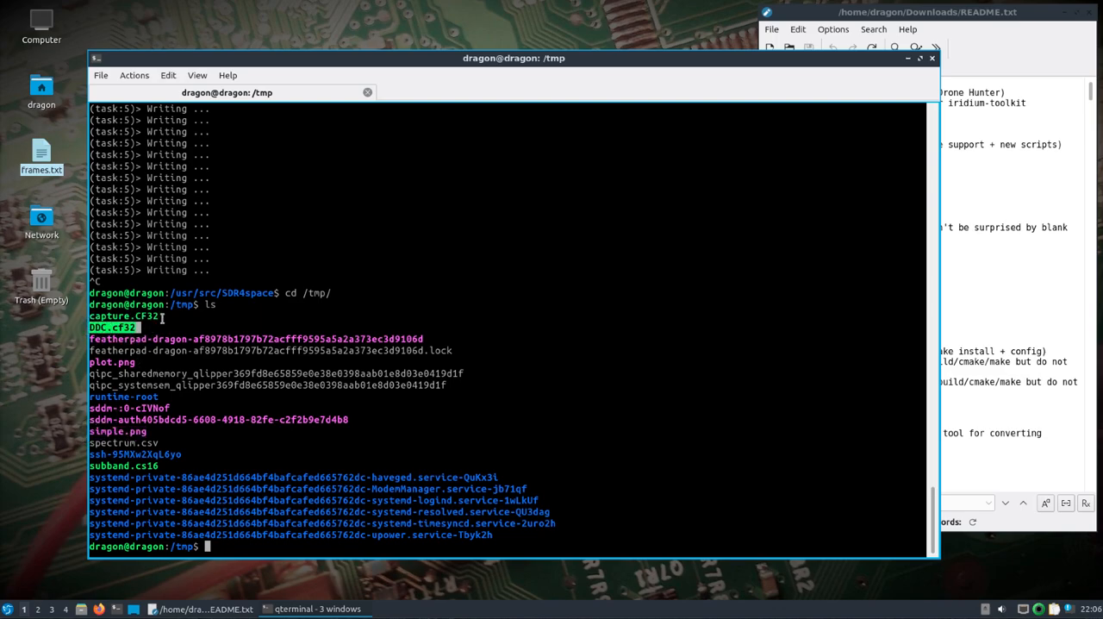
mouse_move(219, 361)
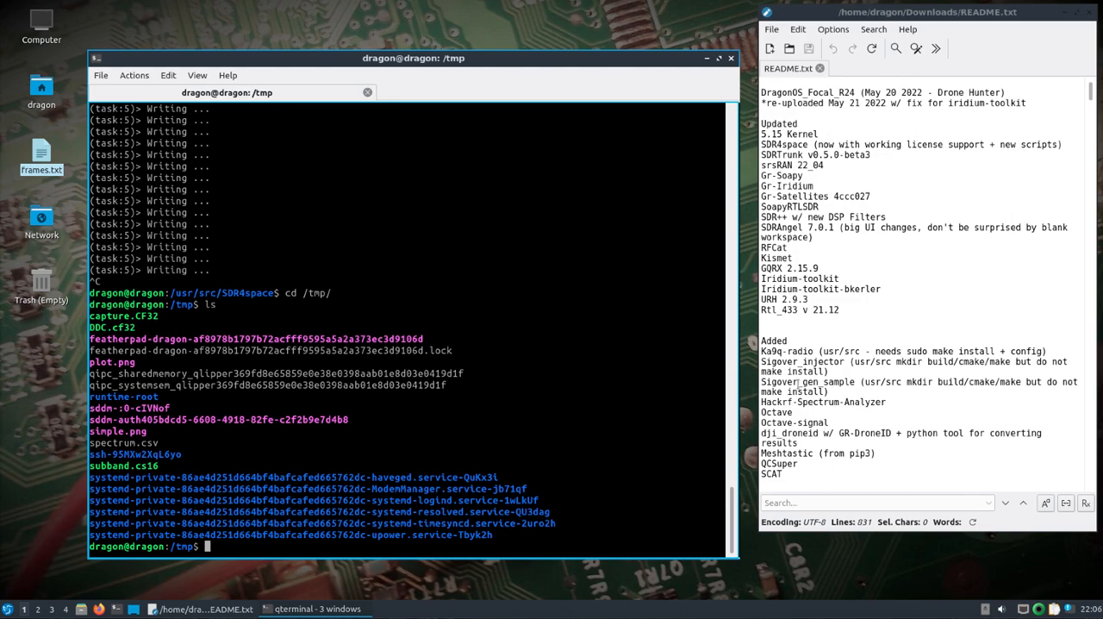
Mark Sigover_injector in the README, cd into /usr/src/sigover_injector and make a build directory with sudo mkdir.
double_click(814, 361)
text(cd /usr/src/)
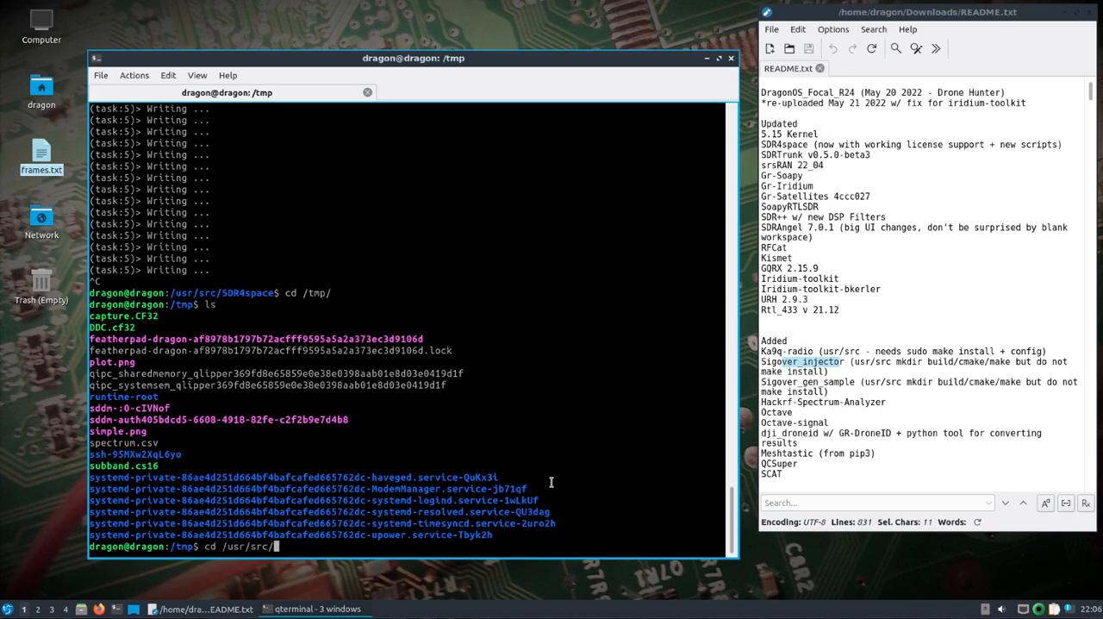
text(sig)
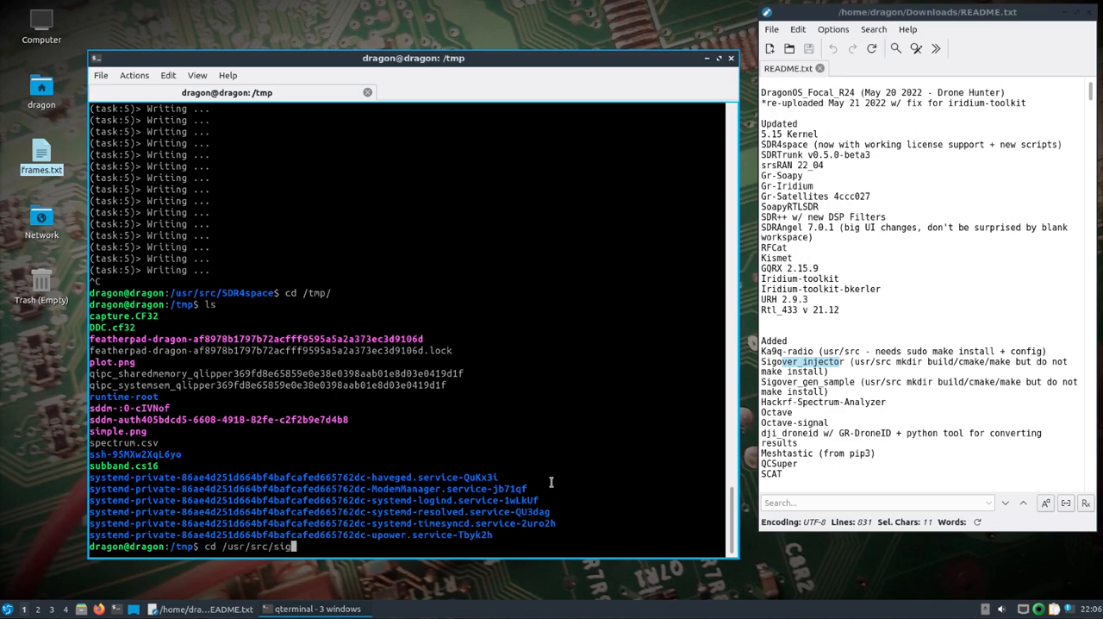
key(Tab)
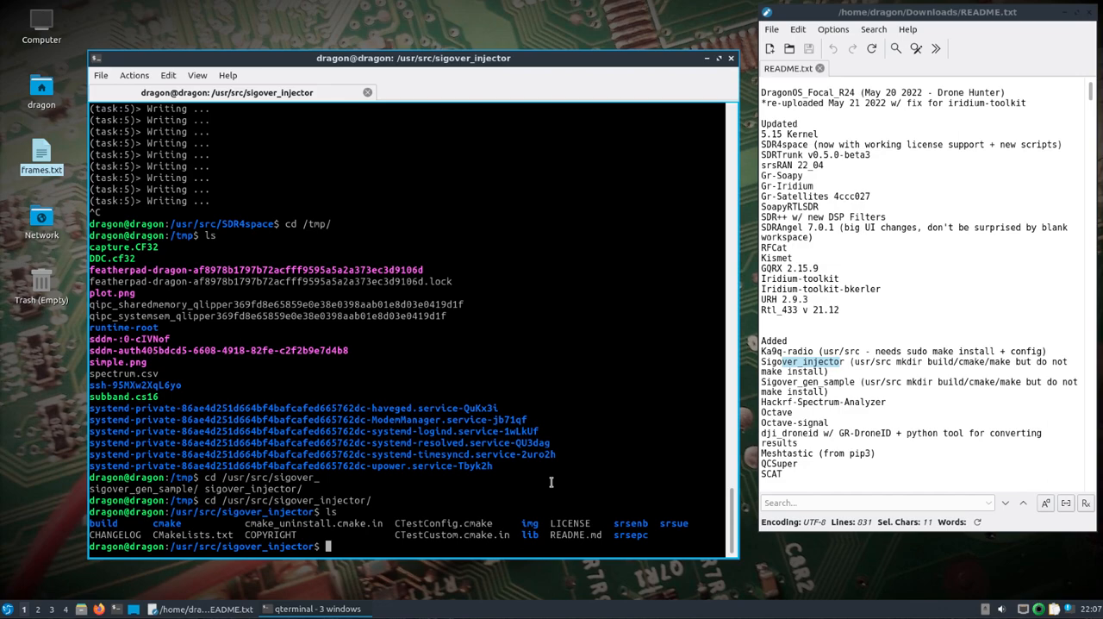
text(sudo mkdir build)
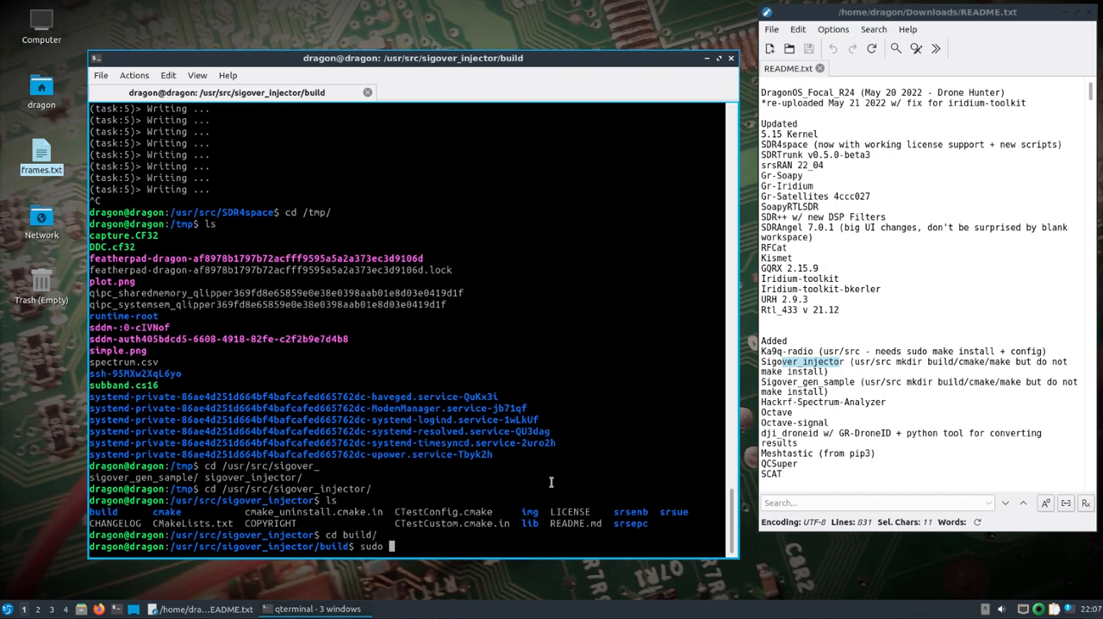
Run cmake . in the build folder and enter 'sudo make', then mark the Sigover_gen_sample README entry.
text(cmake .)
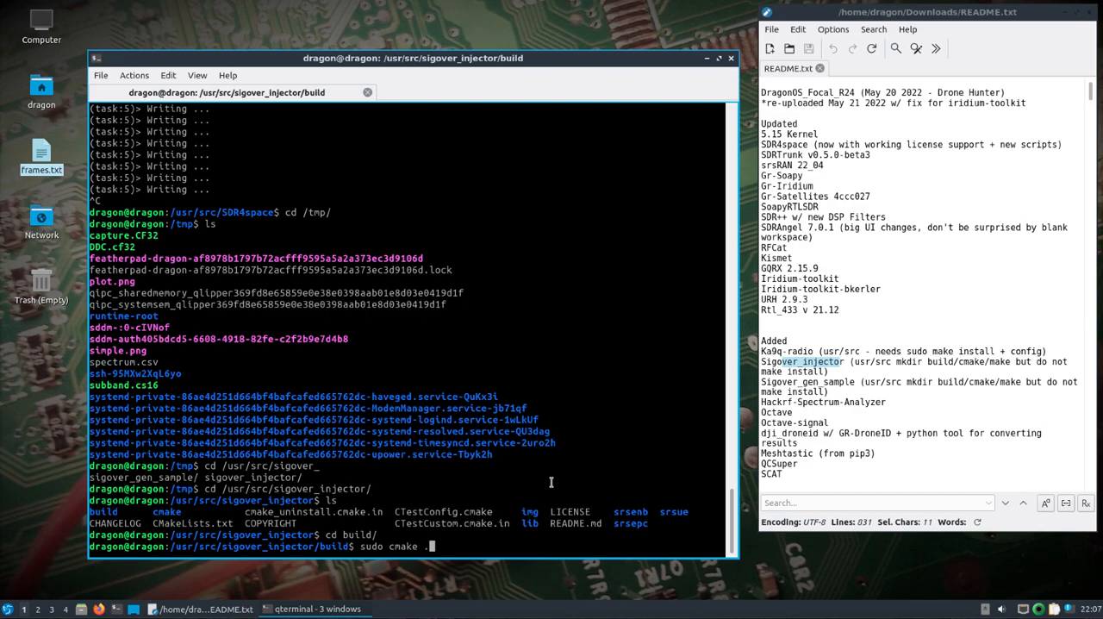
text(sudo s)
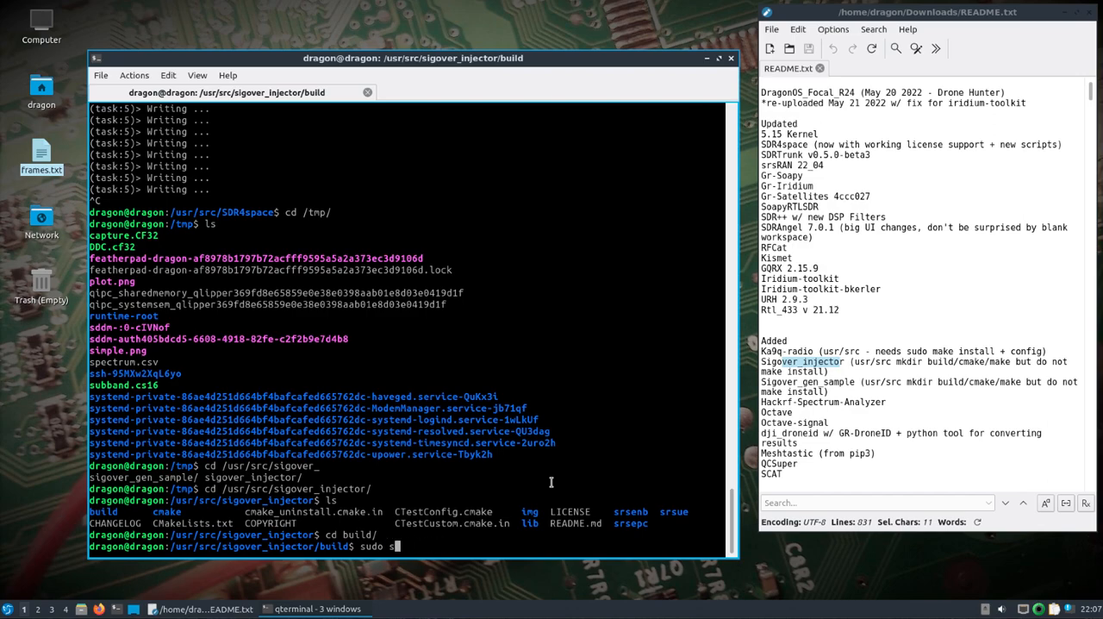
text(make)
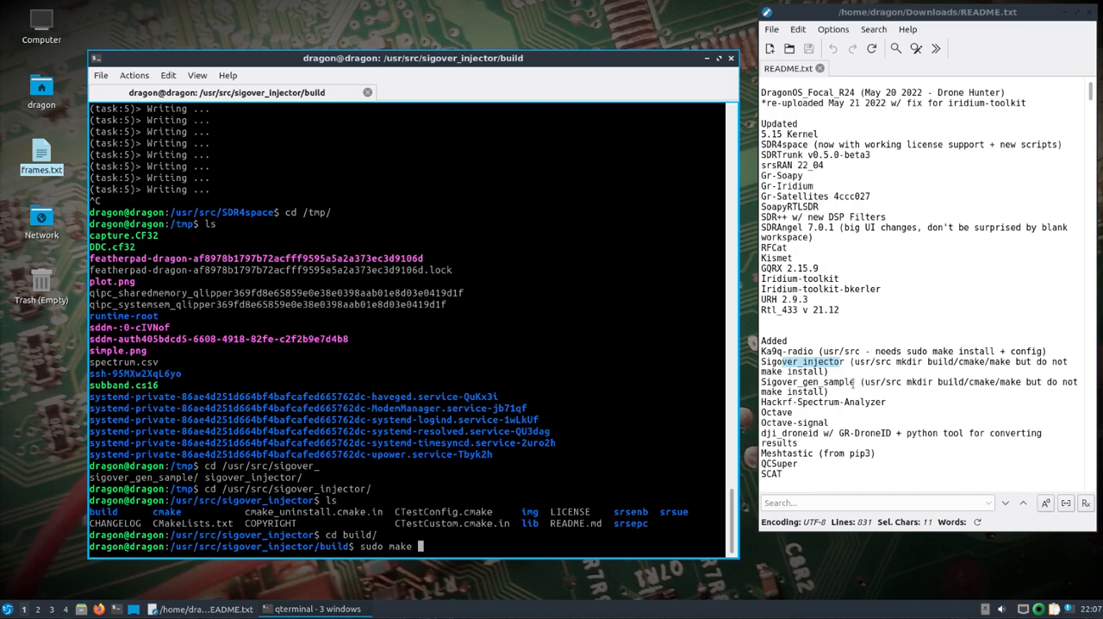
double_click(808, 381)
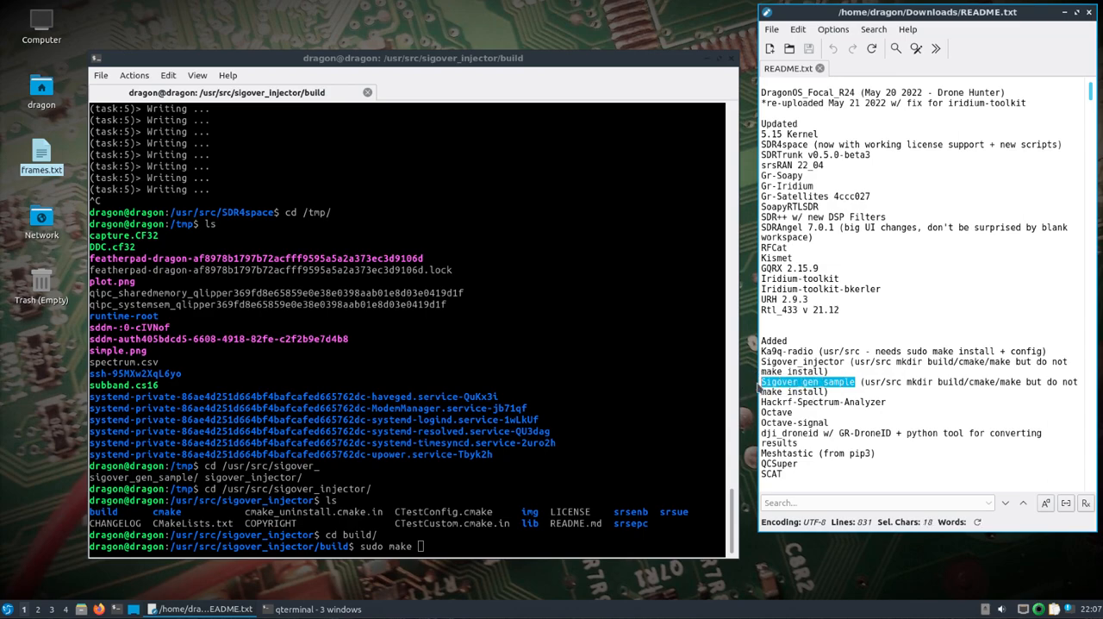